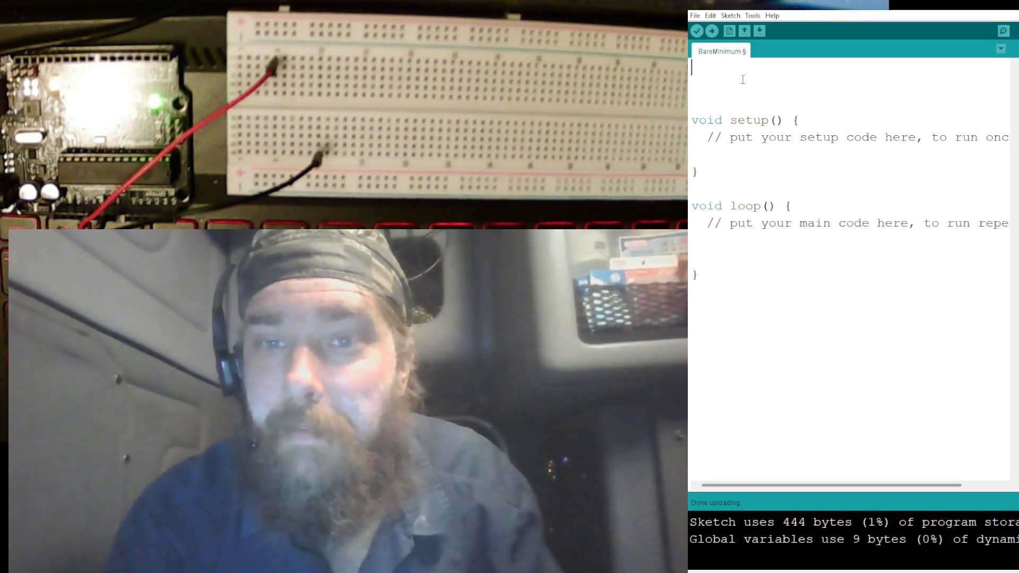
Add a '// V=5.07v' comment at the top and start a second // line.
text(/)
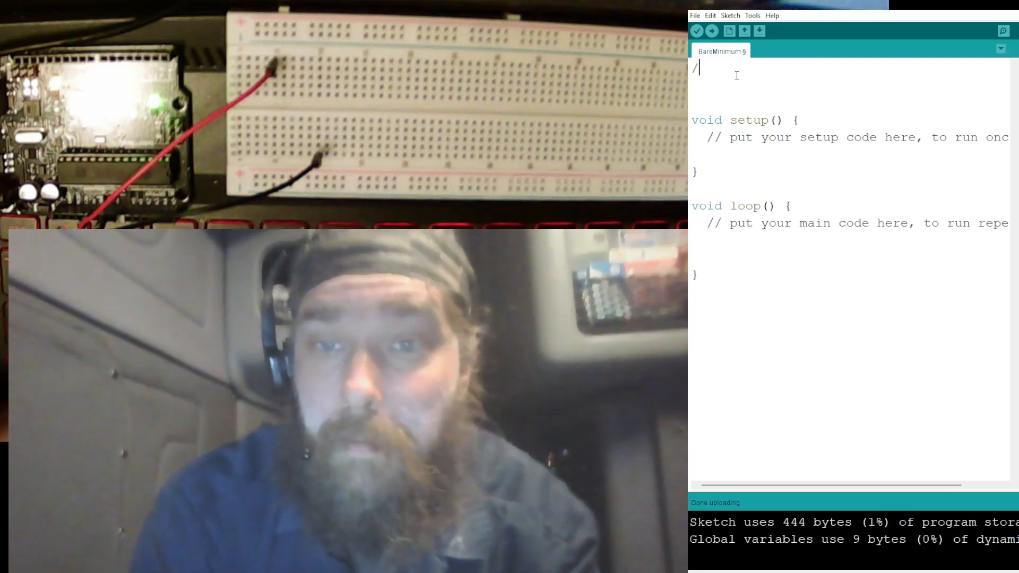
text(/)
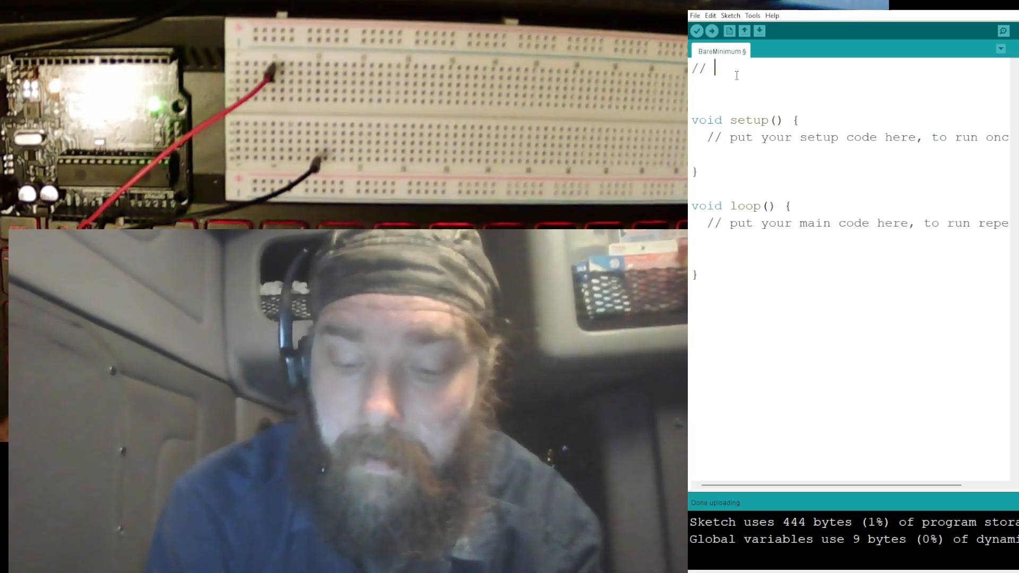
text(V=5)
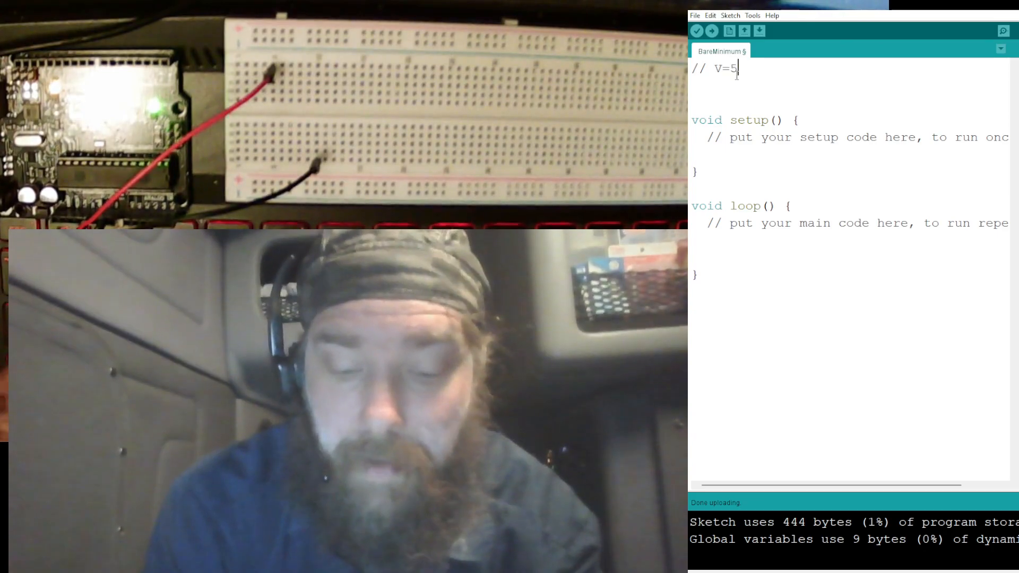
text(.07)
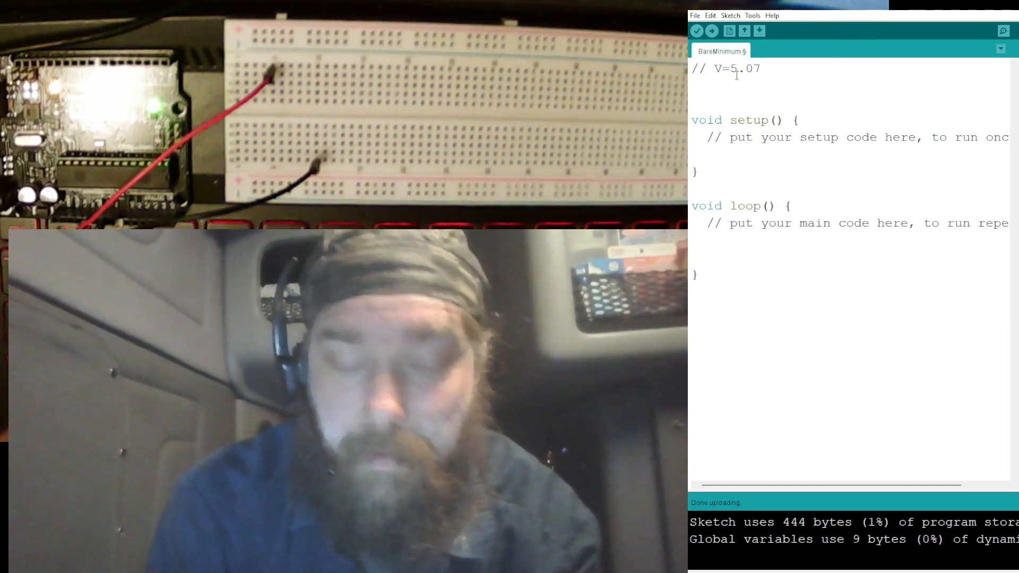
text(v)
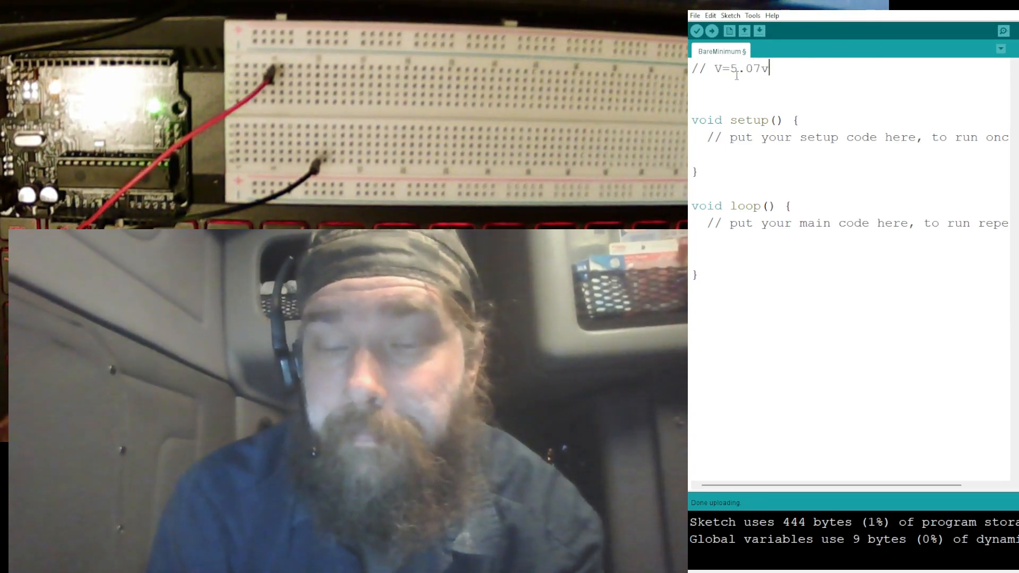
key(Enter)
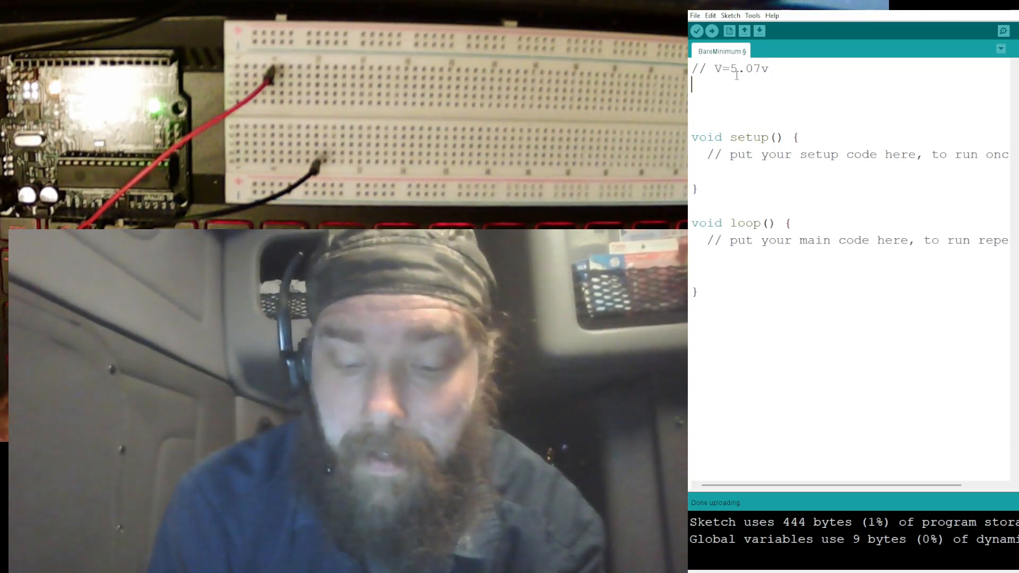
text(//)
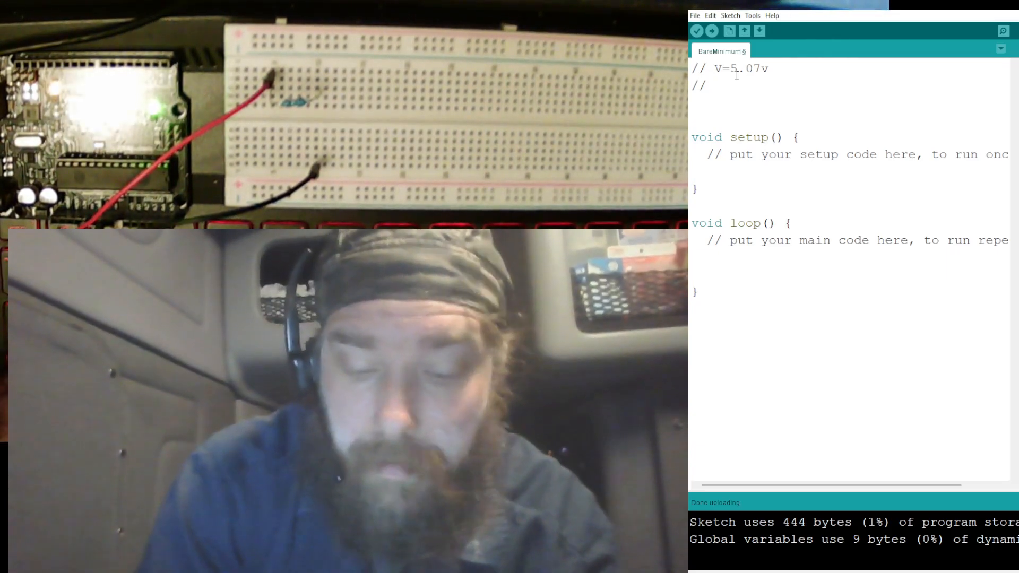
Write R1=9920 on the second comment line.
text(R1)
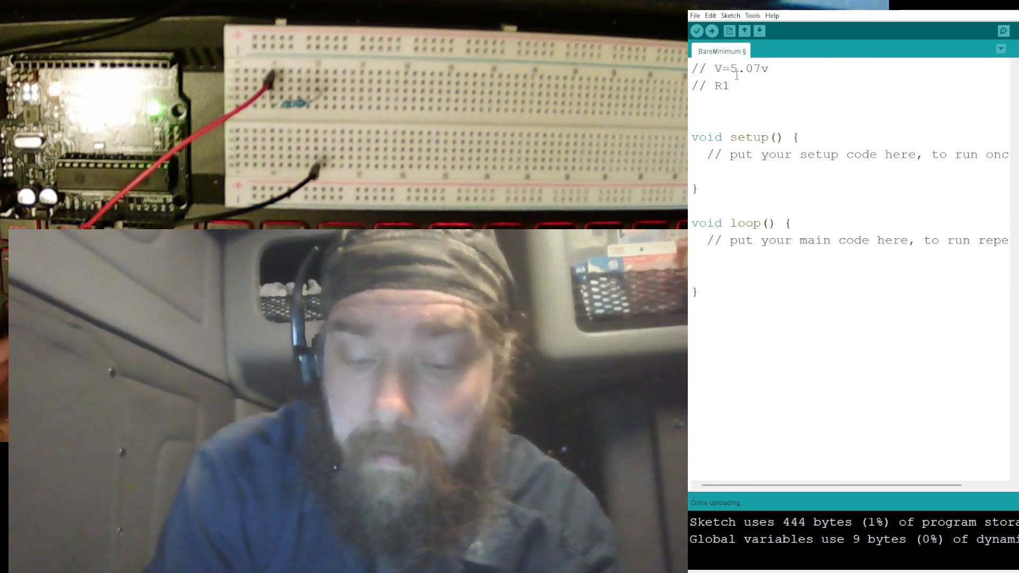
text(=9)
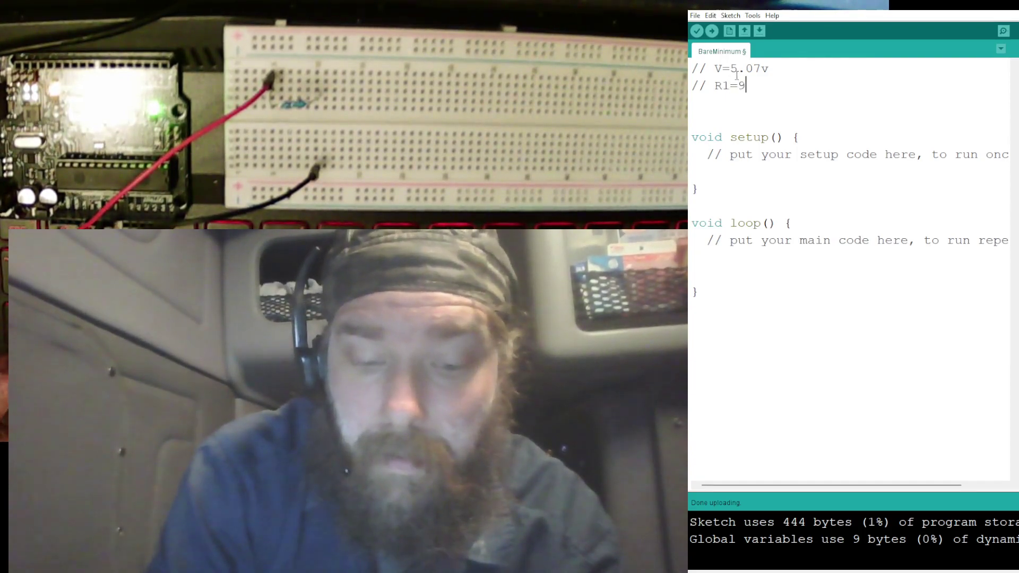
text(9)
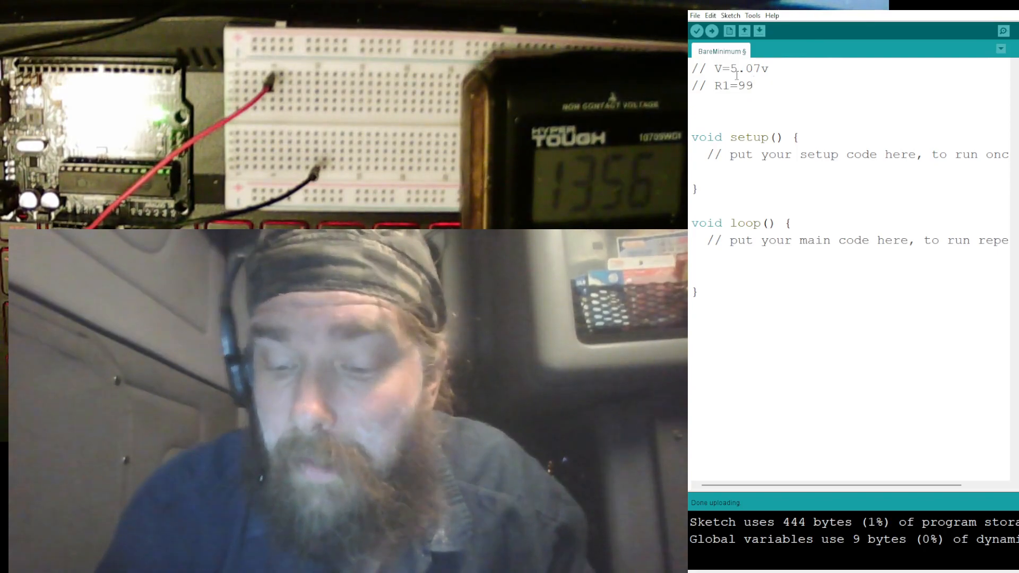
text(20)
text(// R)
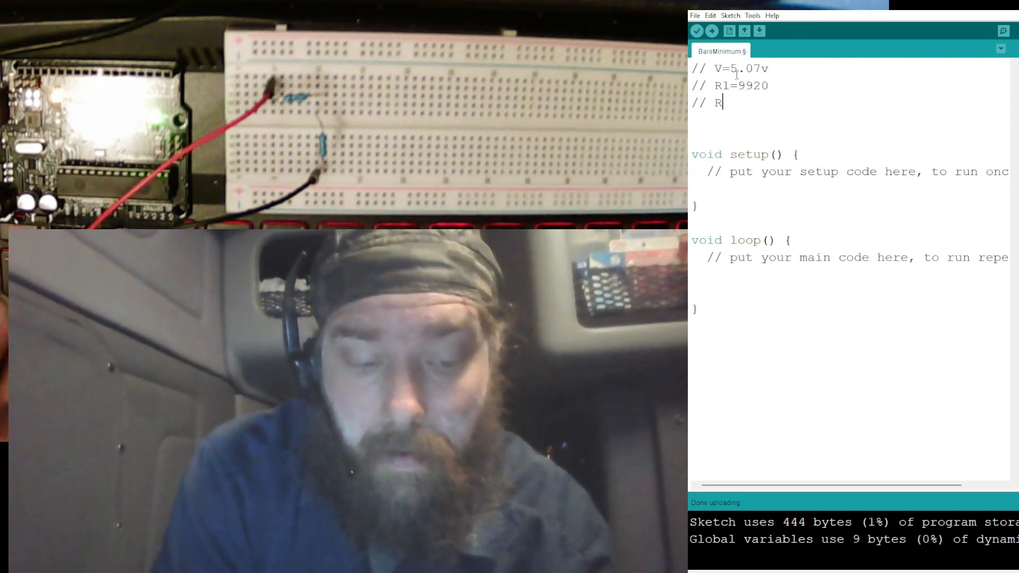
Add the comments R2=970 and I=V/R=5.07.
text(2=)
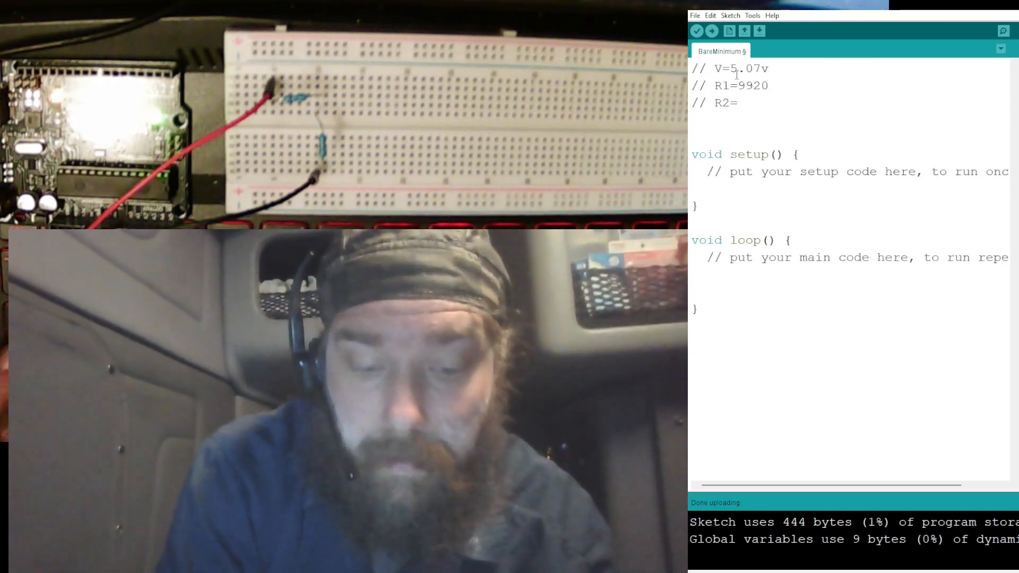
text(970)
text(//)
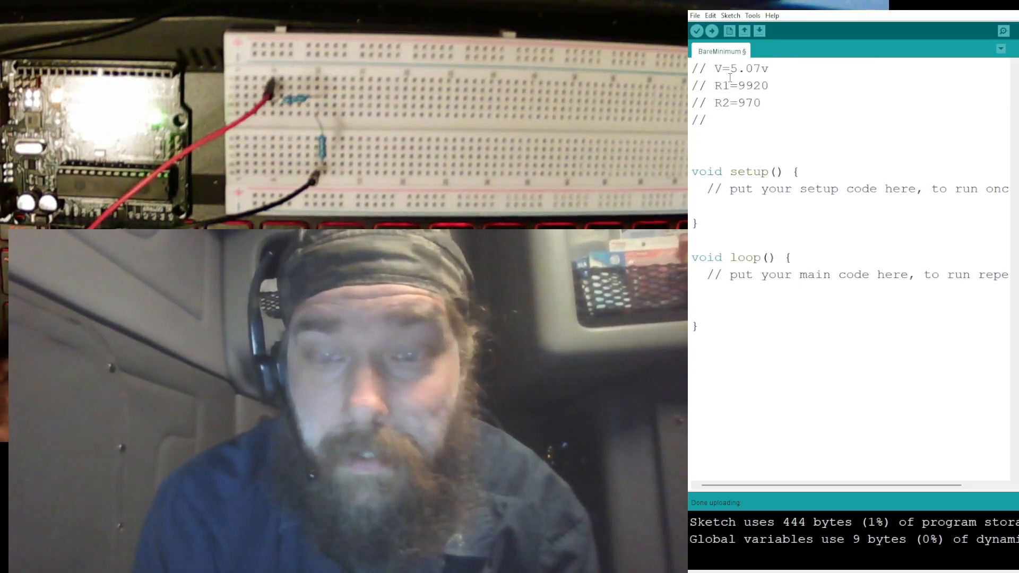
text(I)
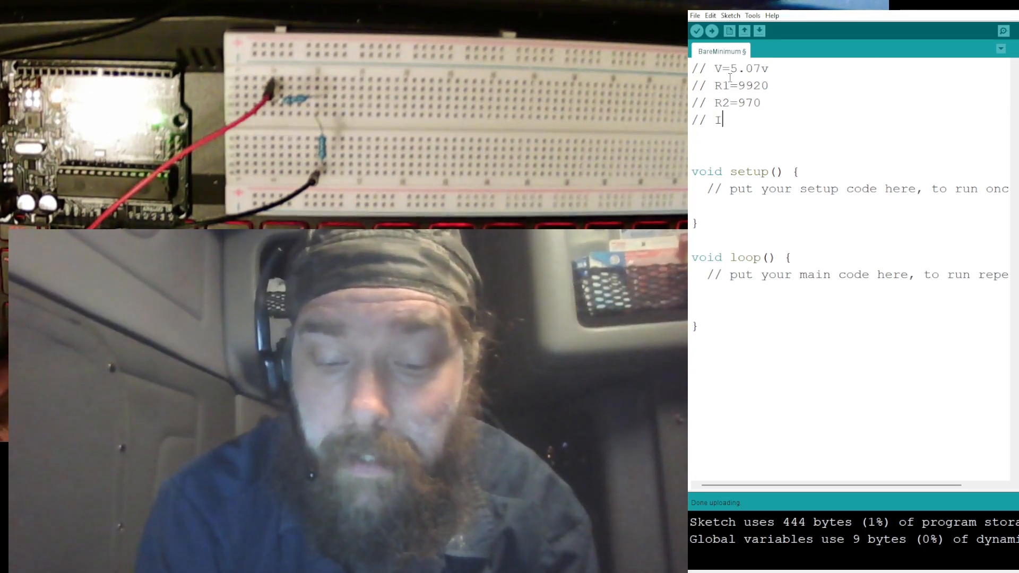
text(=)
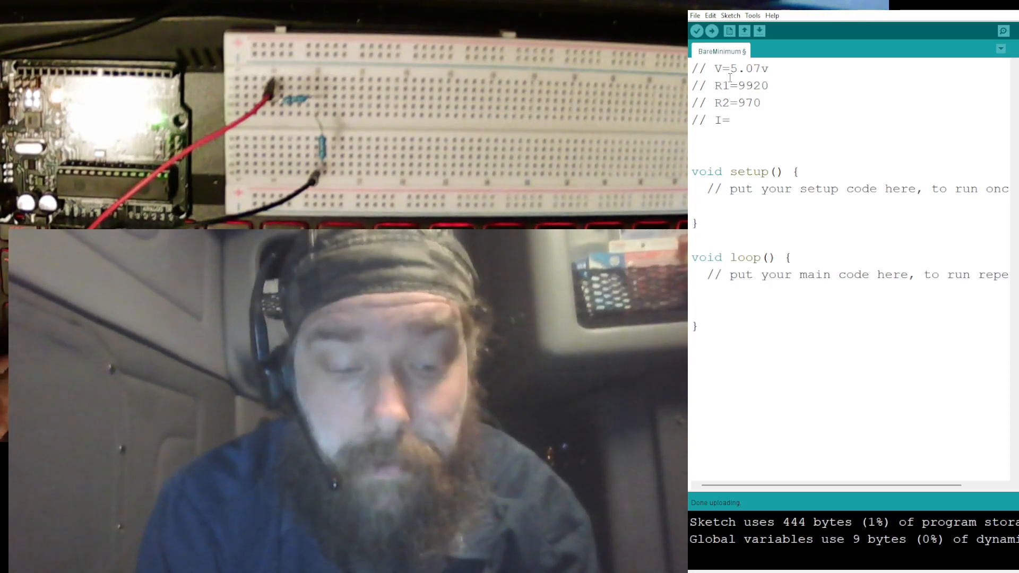
text(=V)
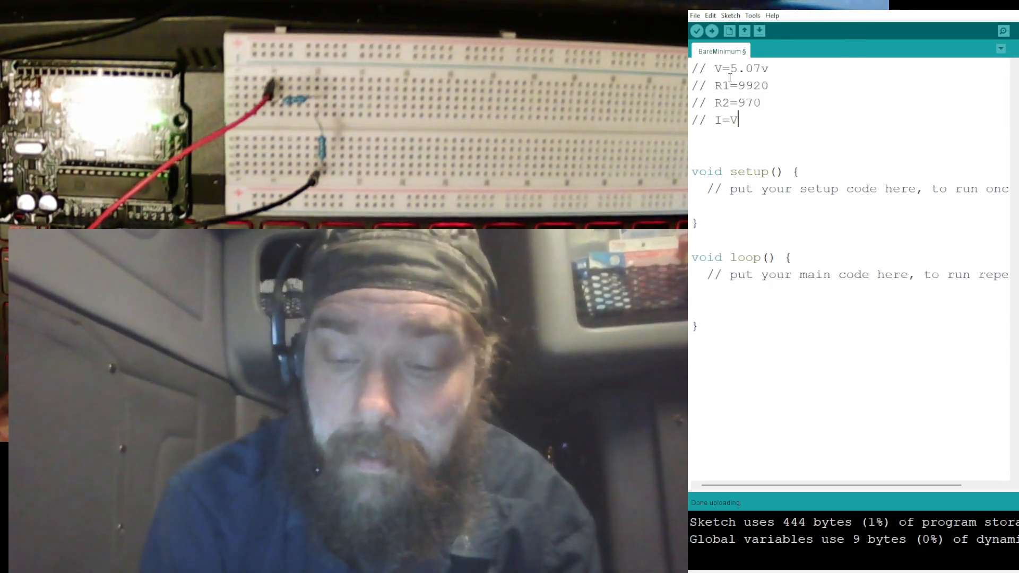
text(/)
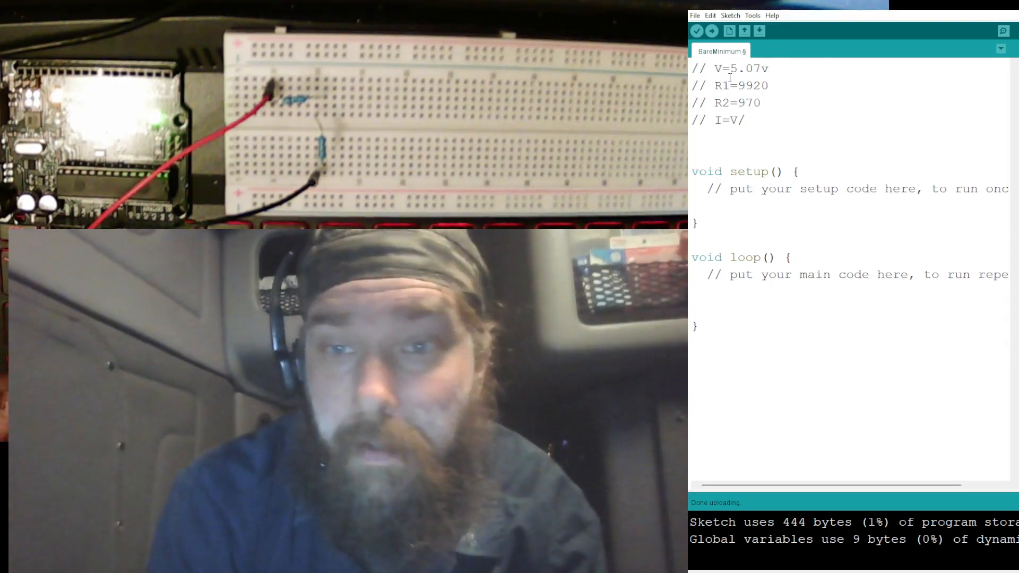
text(R=)
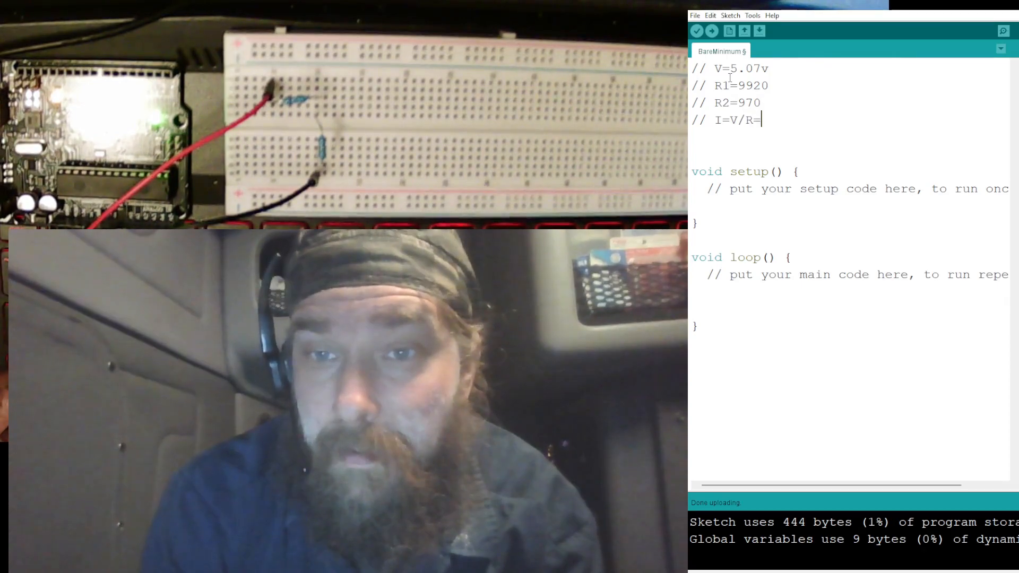
text(5.)
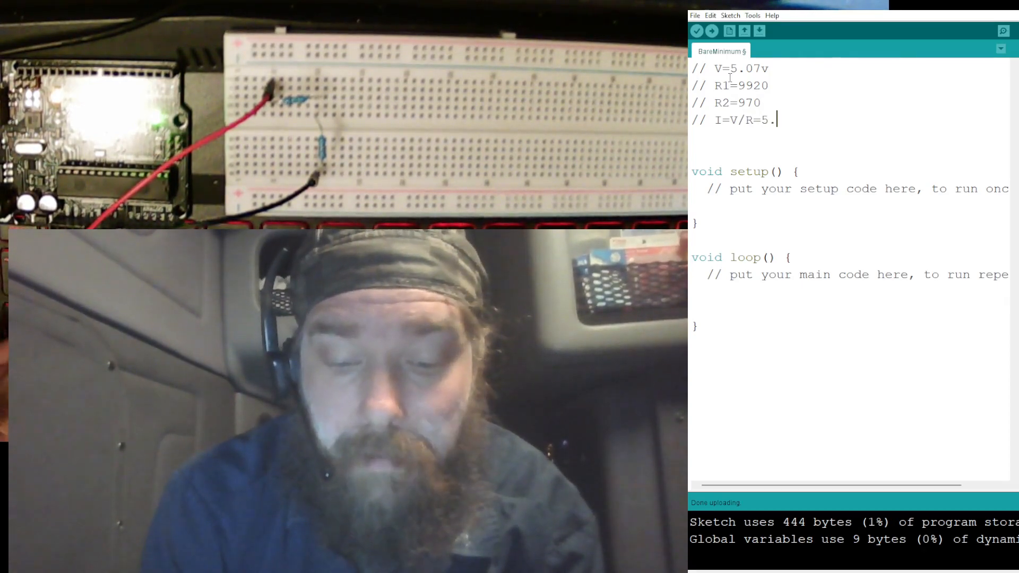
text(07)
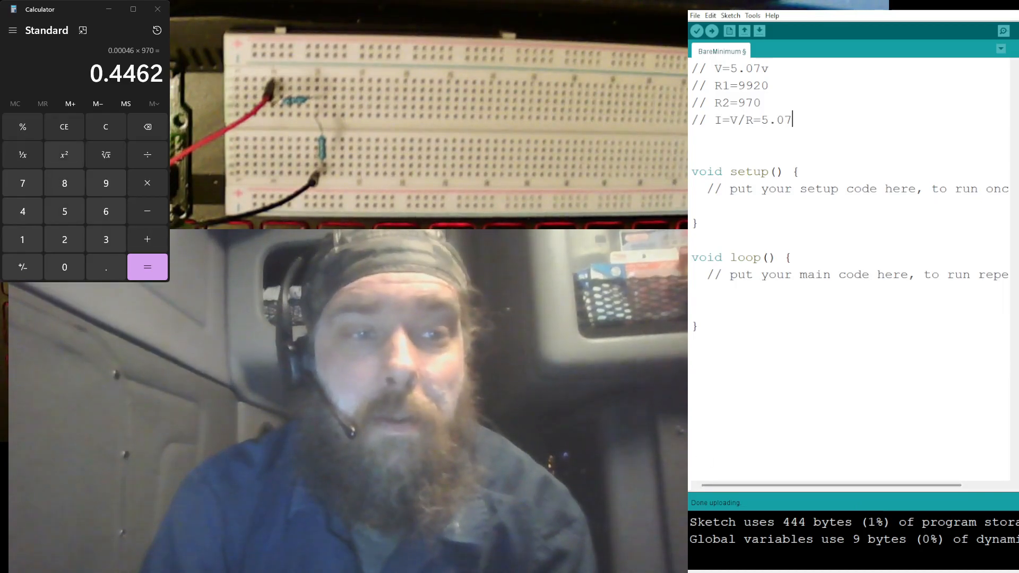
Clear the Calculator and compute 9920 + 970 = 10,890.
click(64, 126)
text(97)
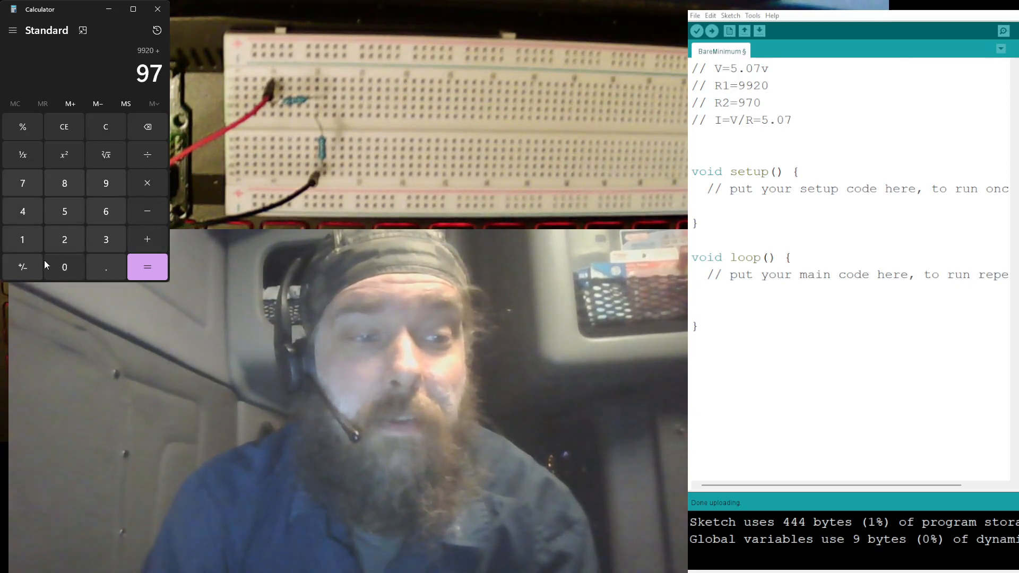
click(148, 267)
text(//)
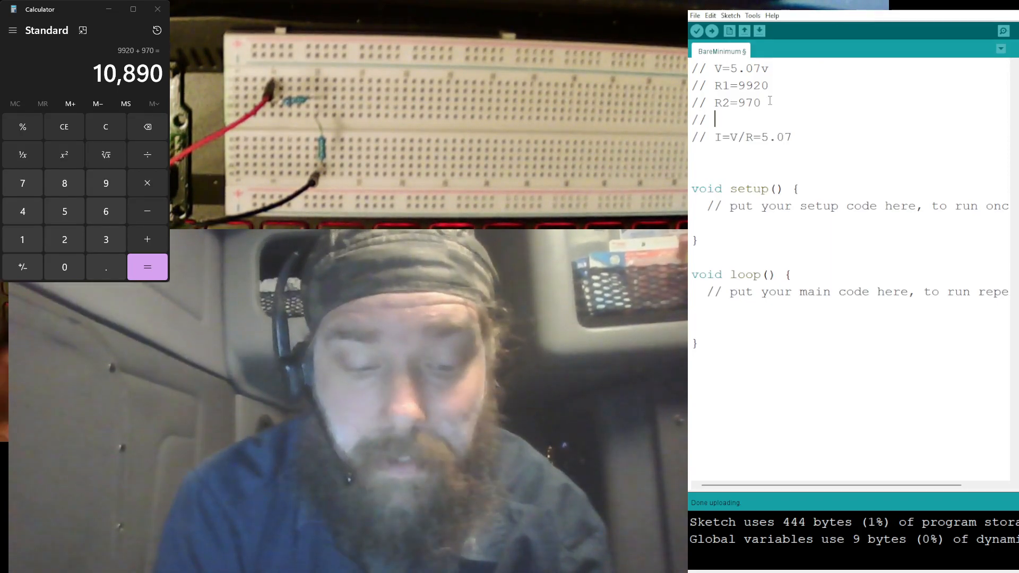
Add an R1 + R2 = 10890 comment and begin the division after 5.07.
text(R1)
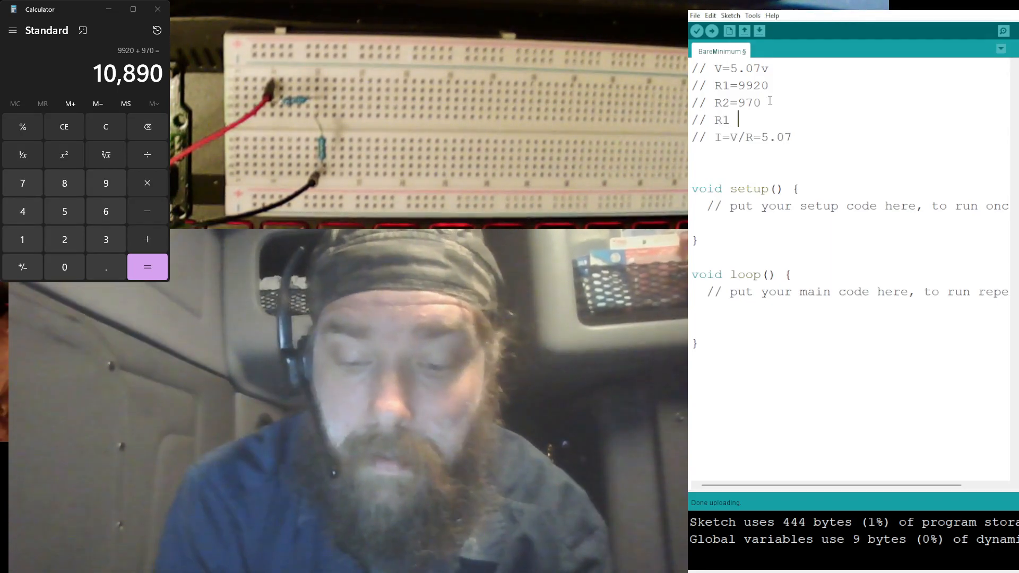
text(+)
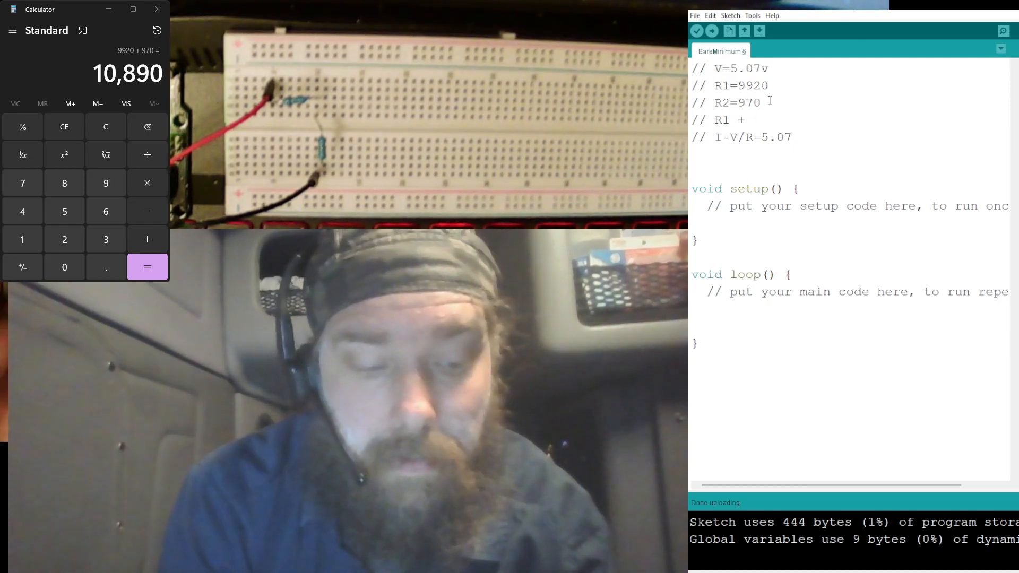
text(R2 =)
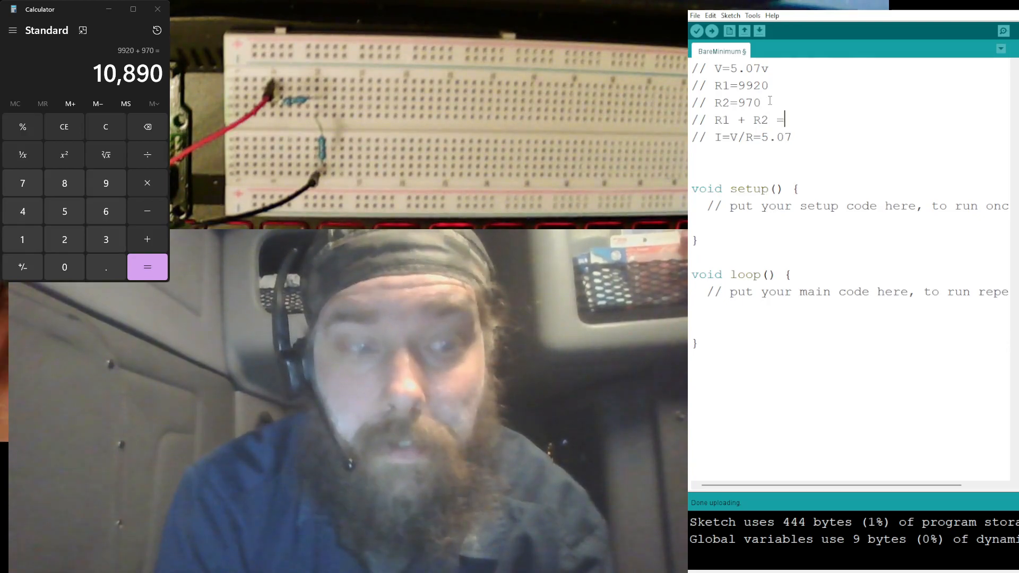
text(10)
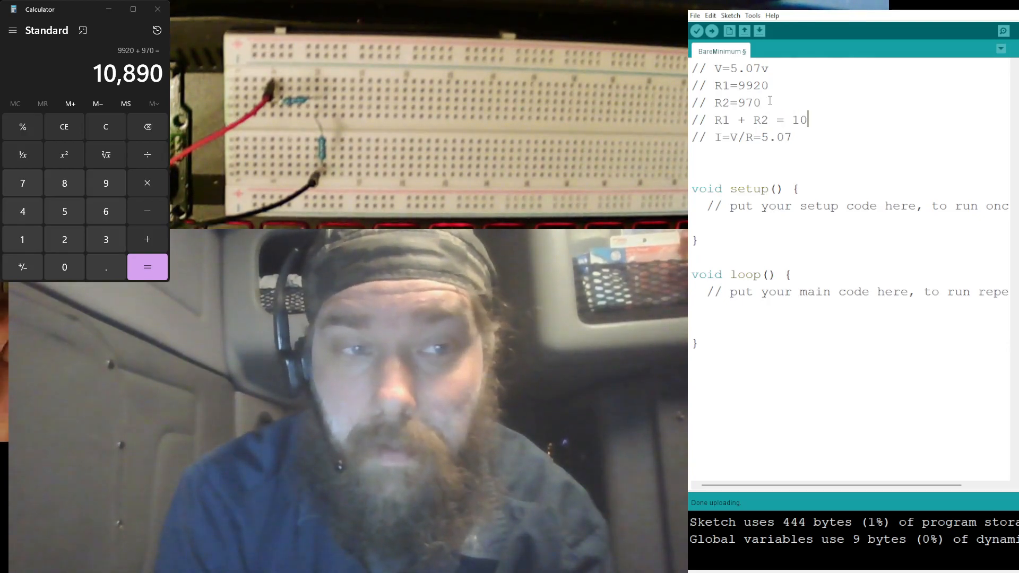
text(890)
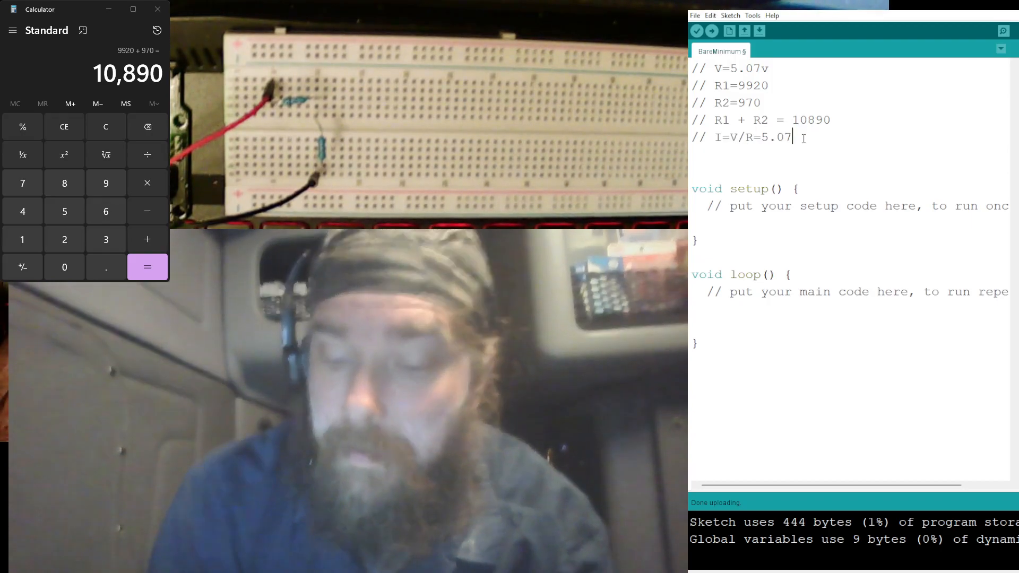
text(/0)
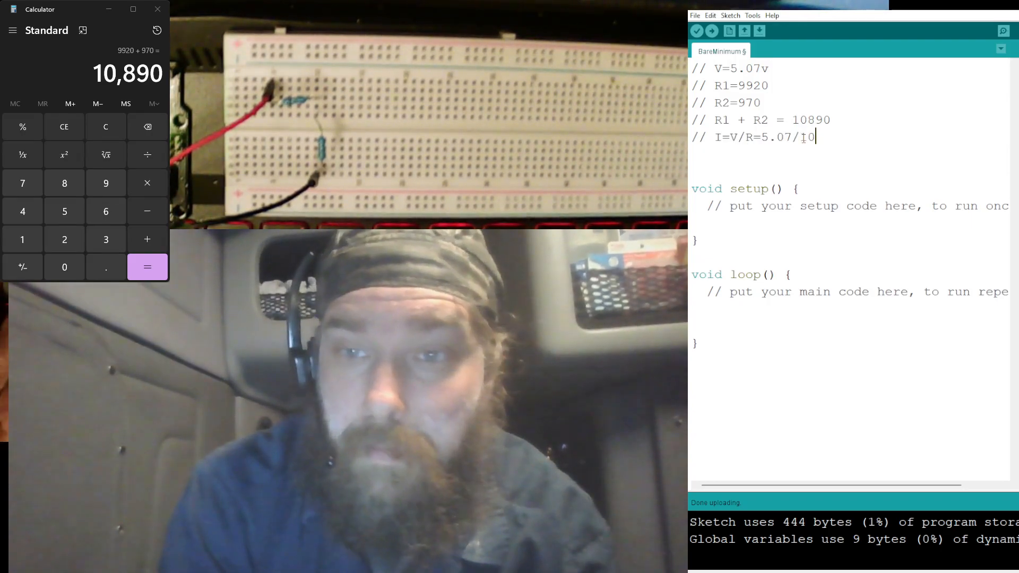
Complete I=V/R=5.07/10890= and compute 5.07 ÷ 10890 in Calculator.
text(0890)
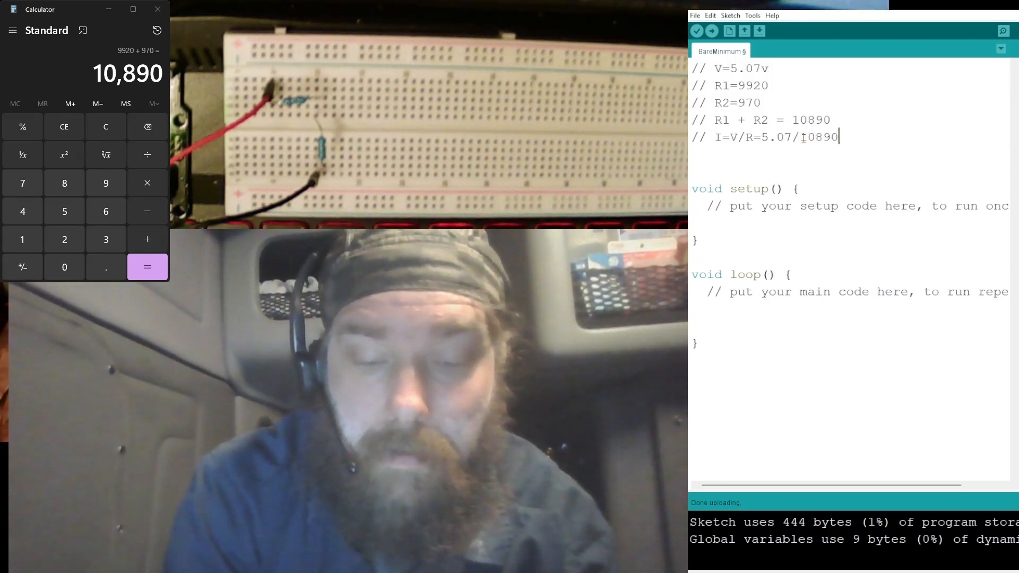
text(=)
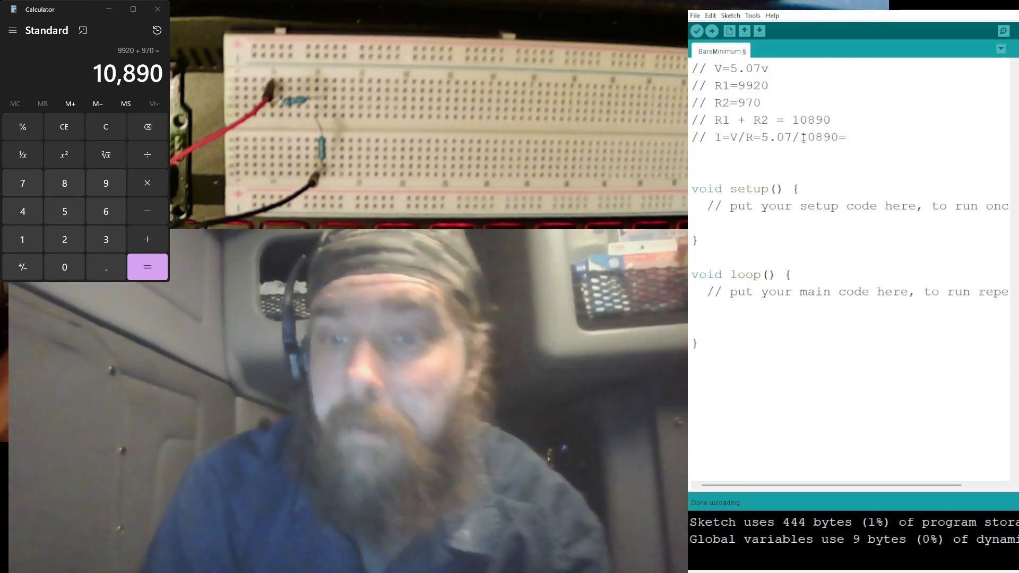
click(105, 126)
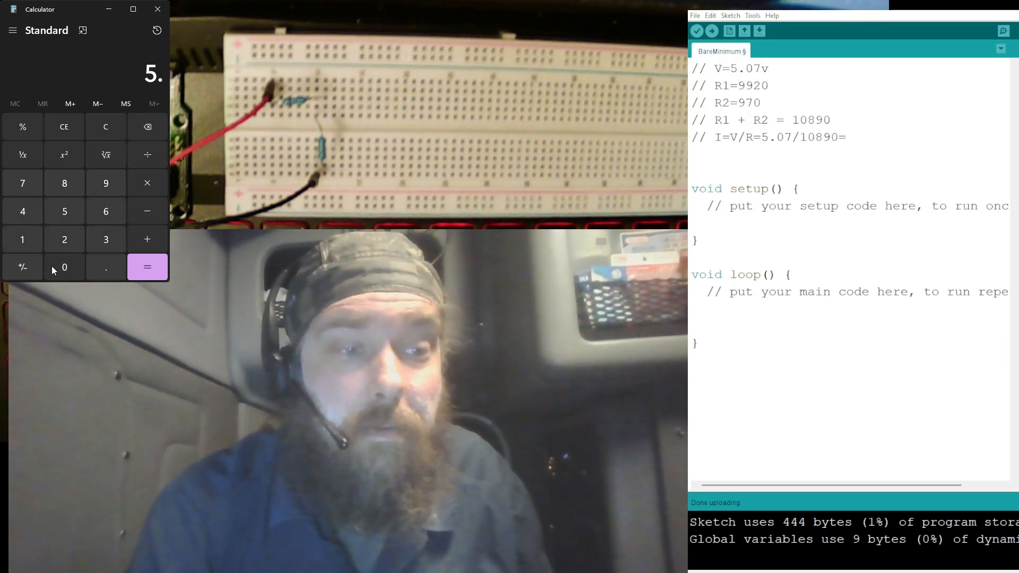
click(22, 154)
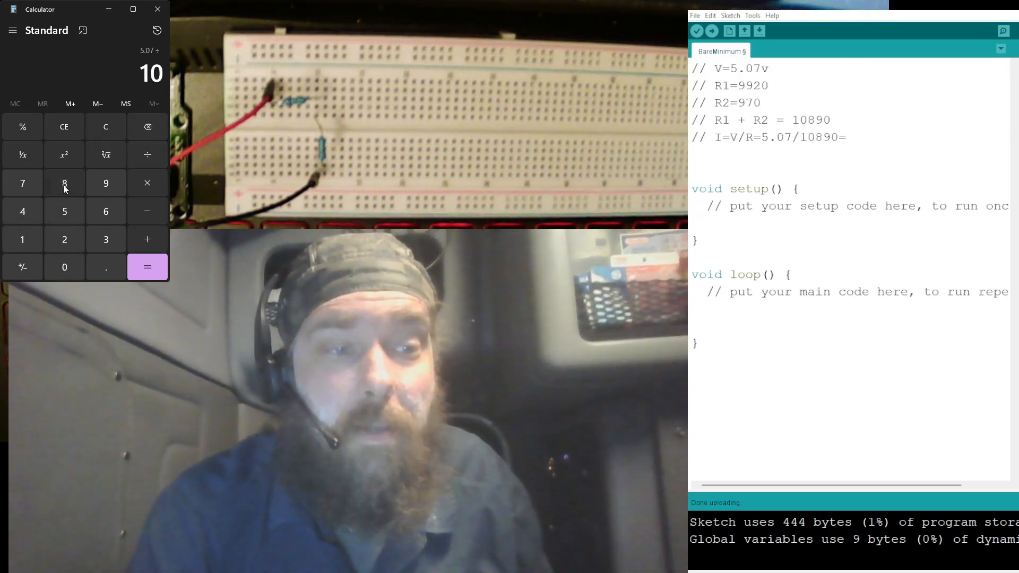
click(148, 267)
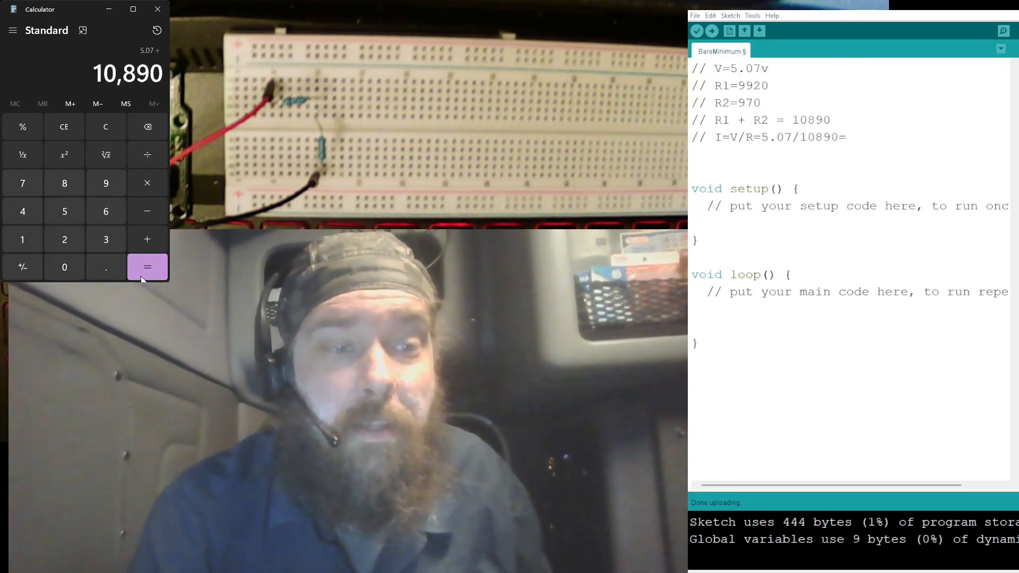
click(148, 267)
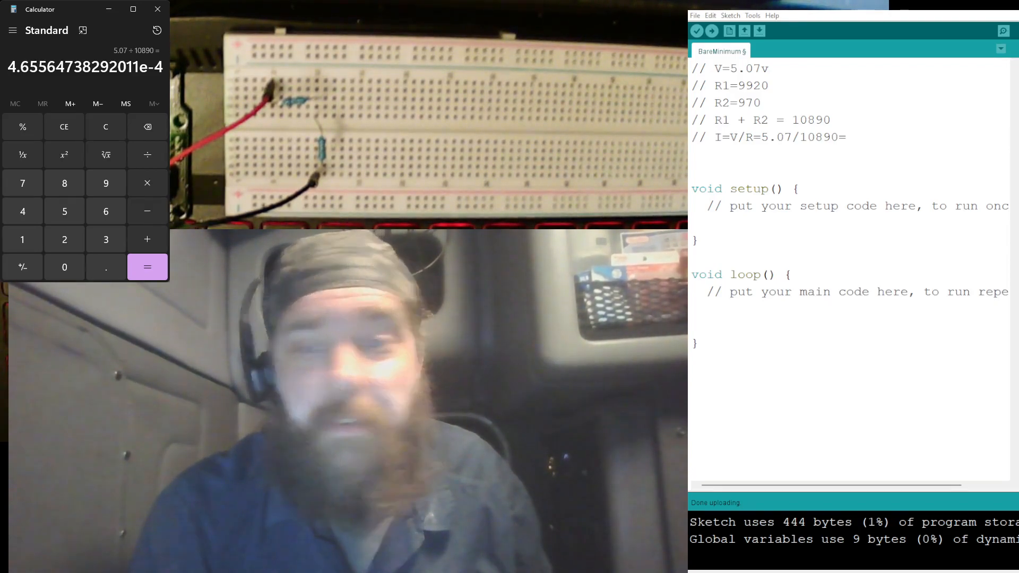
Append the .46 mA current result to the comment.
text(.)
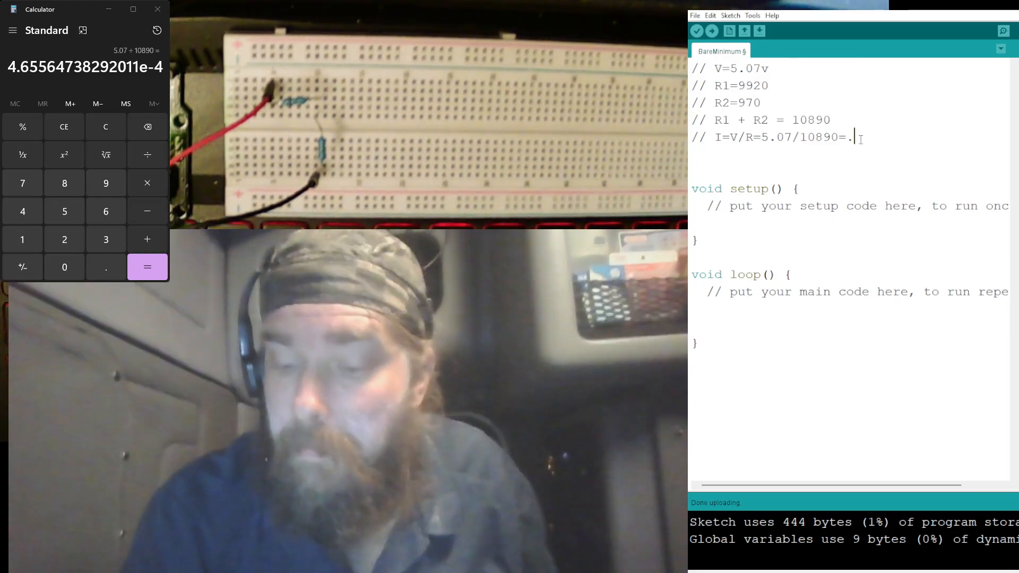
text(46)
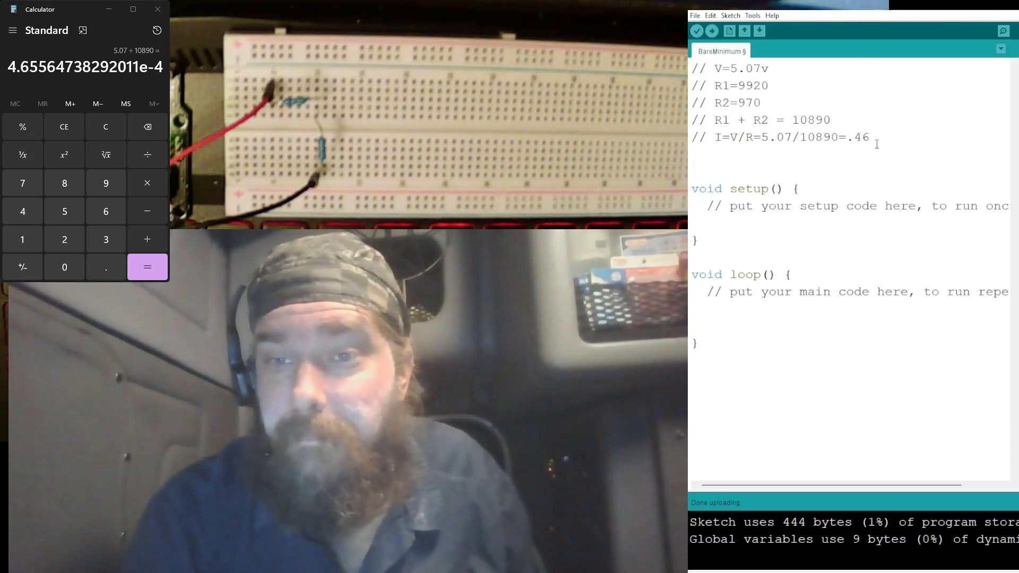
text(m)
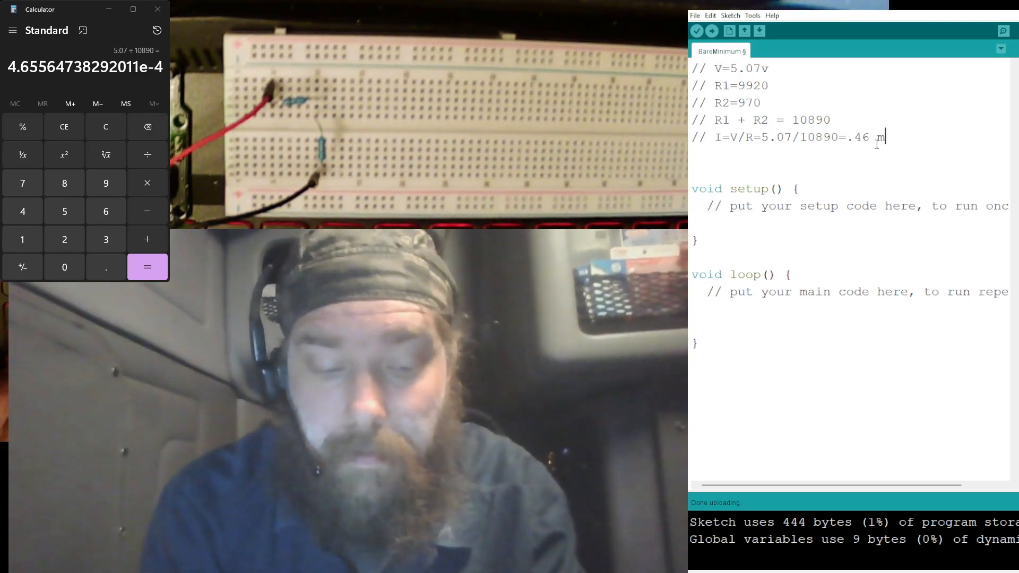
text(A)
text(//)
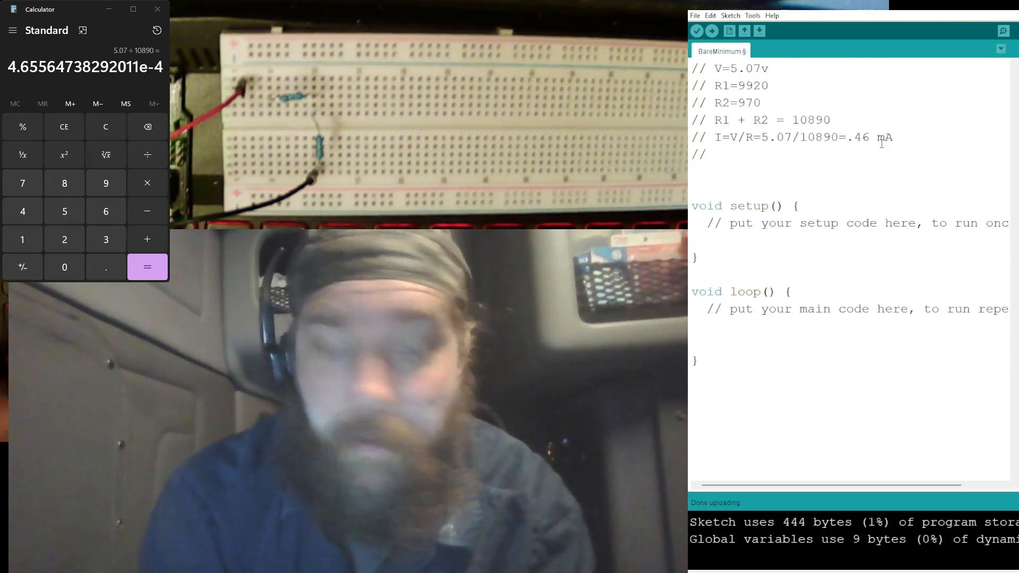
Begin a new comment line reading V=I.
text(V)
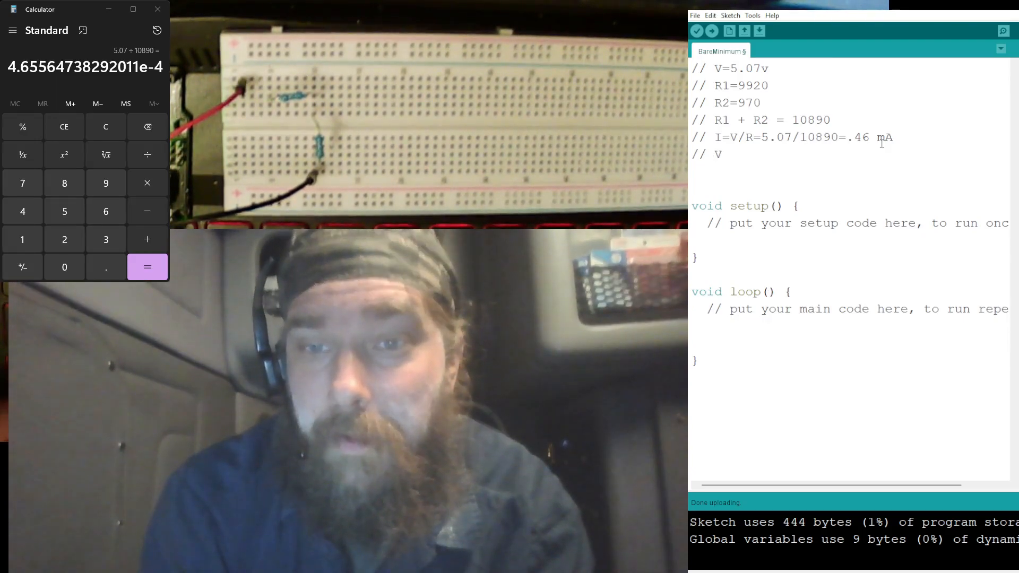
text(=)
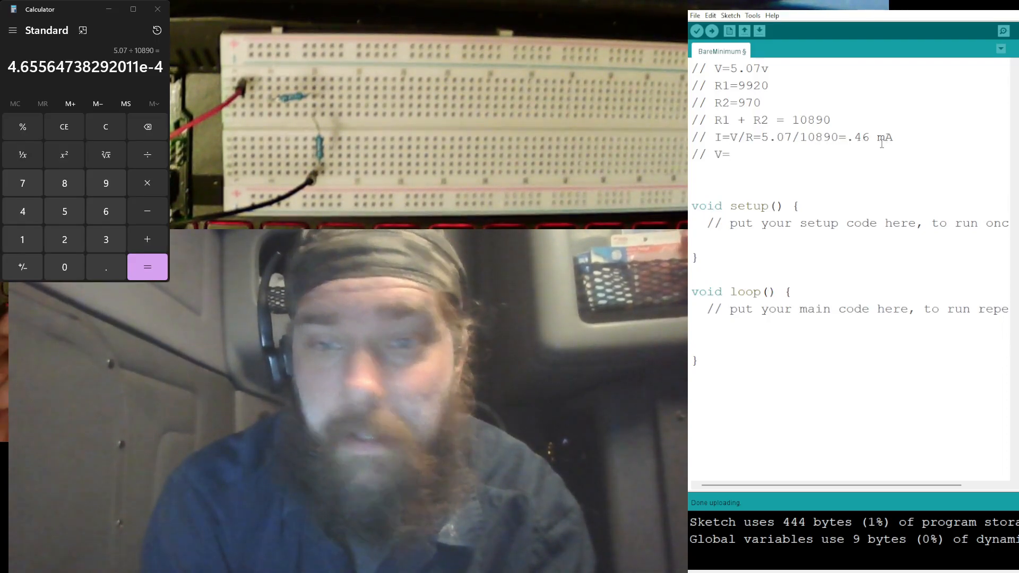
text(I)
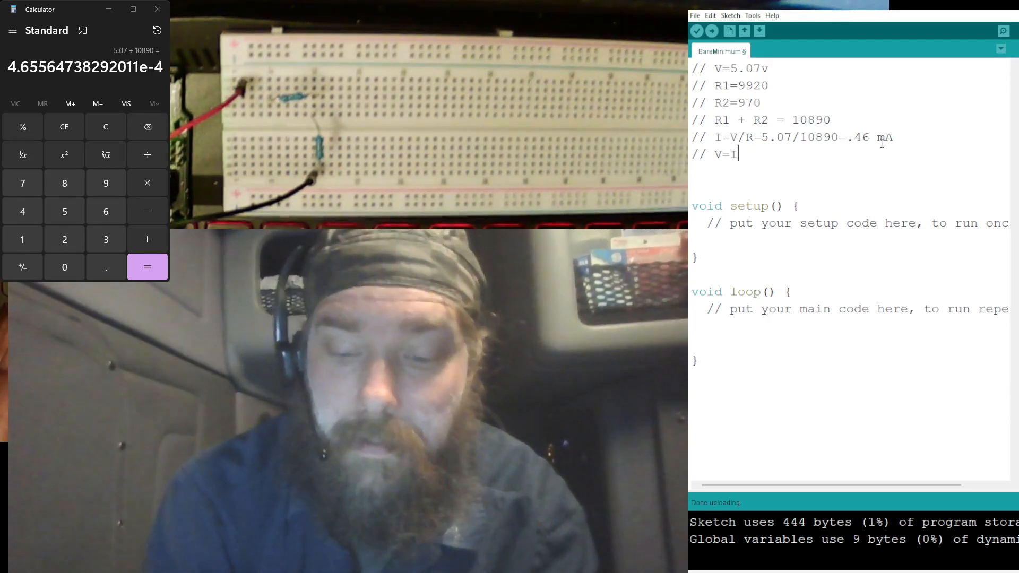
Extend the voltage comment to V1=I*R1=.00046*9920=.
text(*)
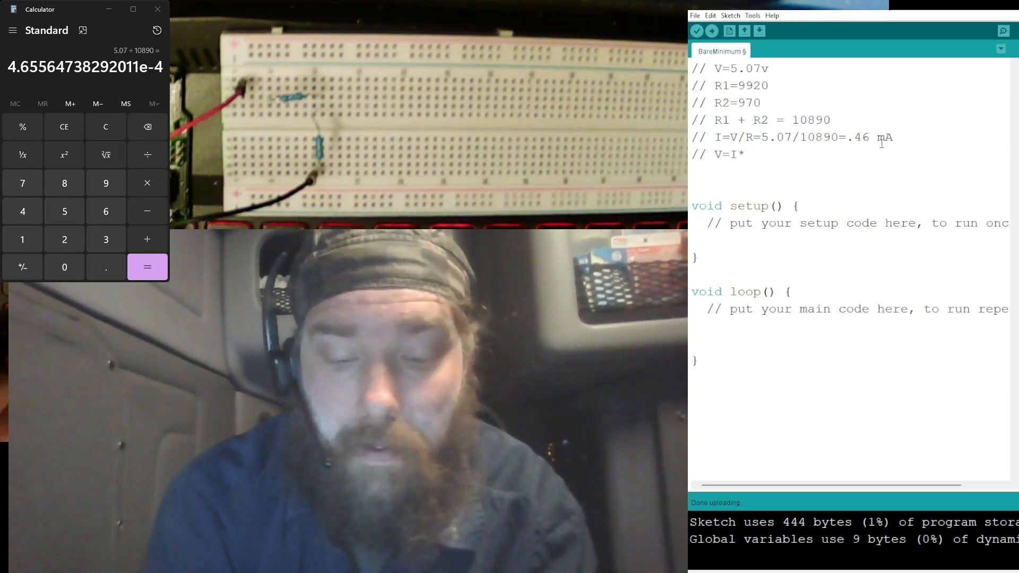
text(R1)
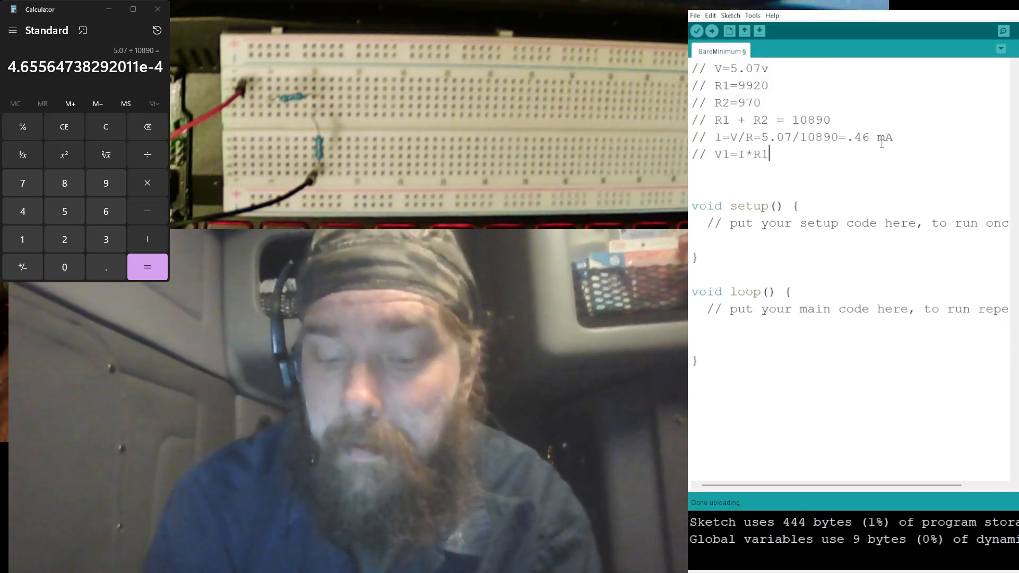
text(=)
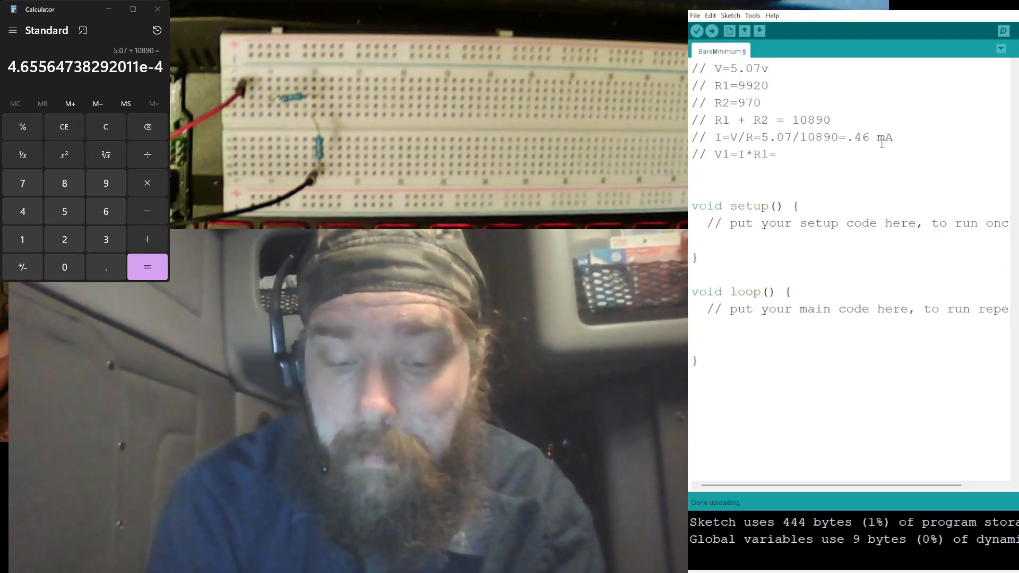
text(.)
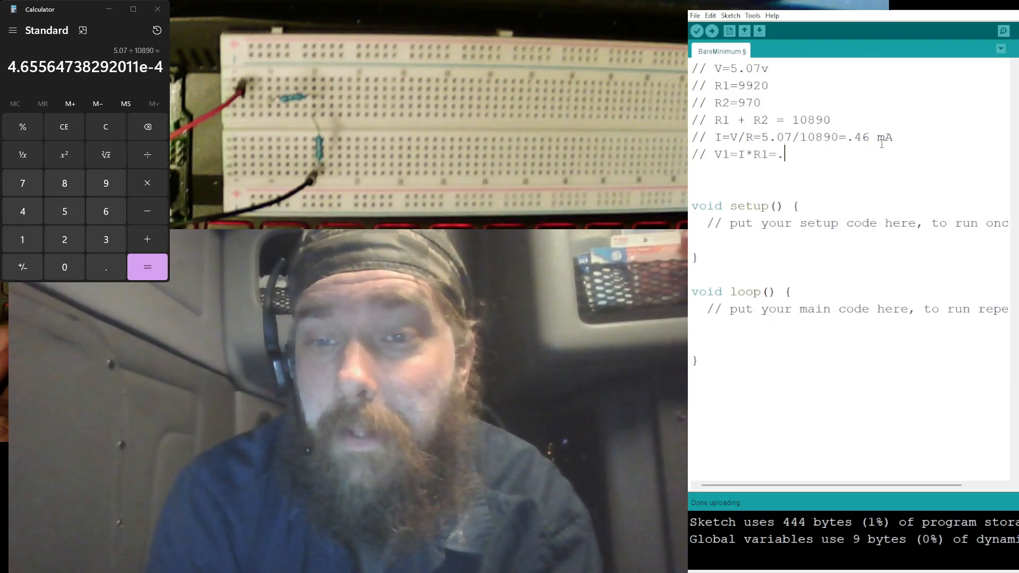
text(000)
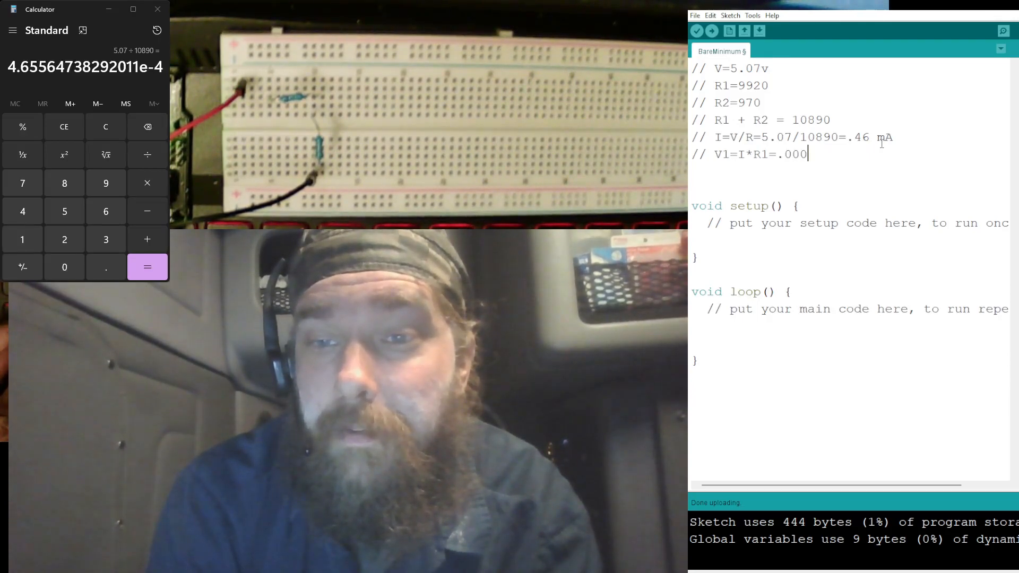
text(46)
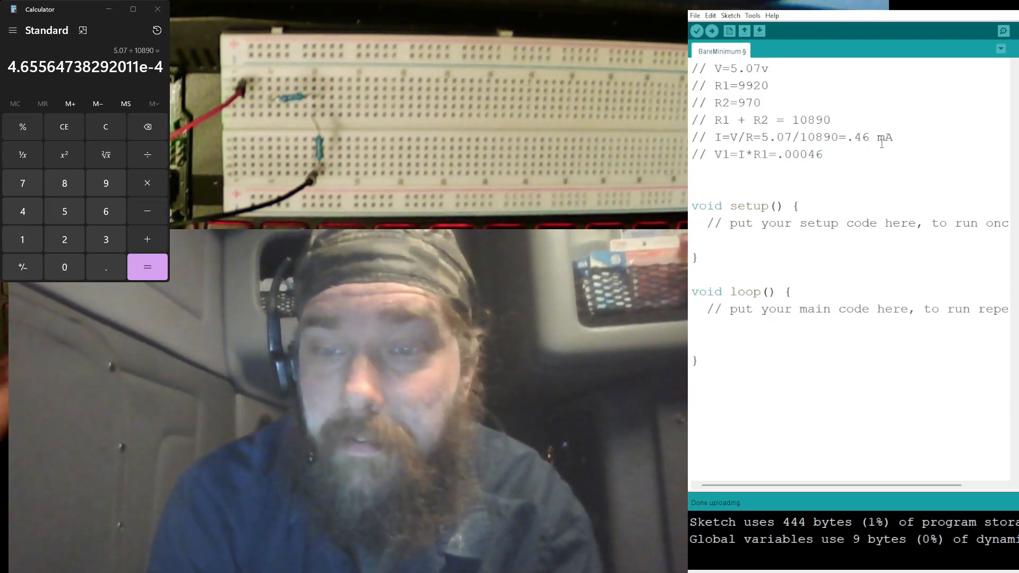
text(*)
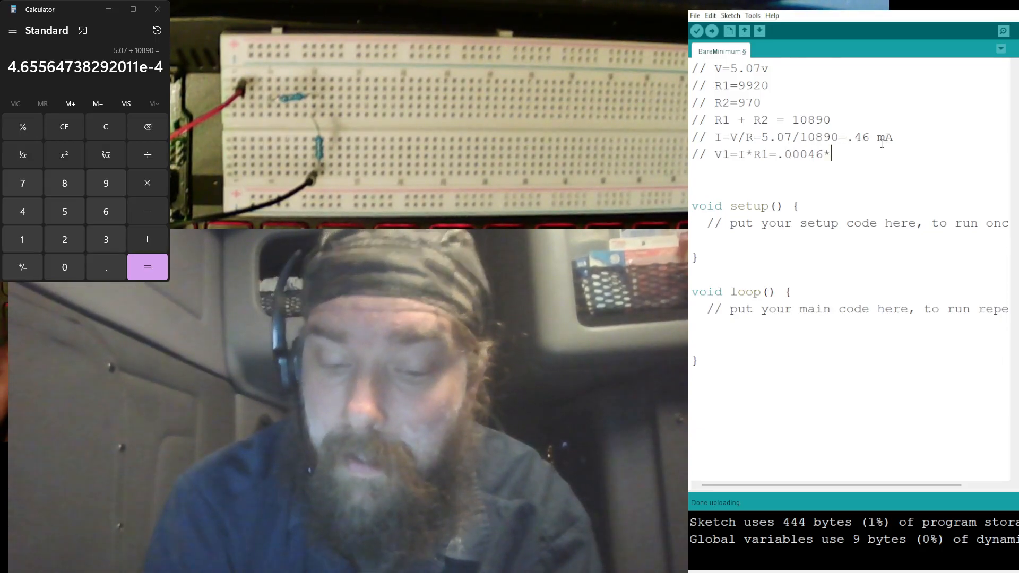
text(9920=)
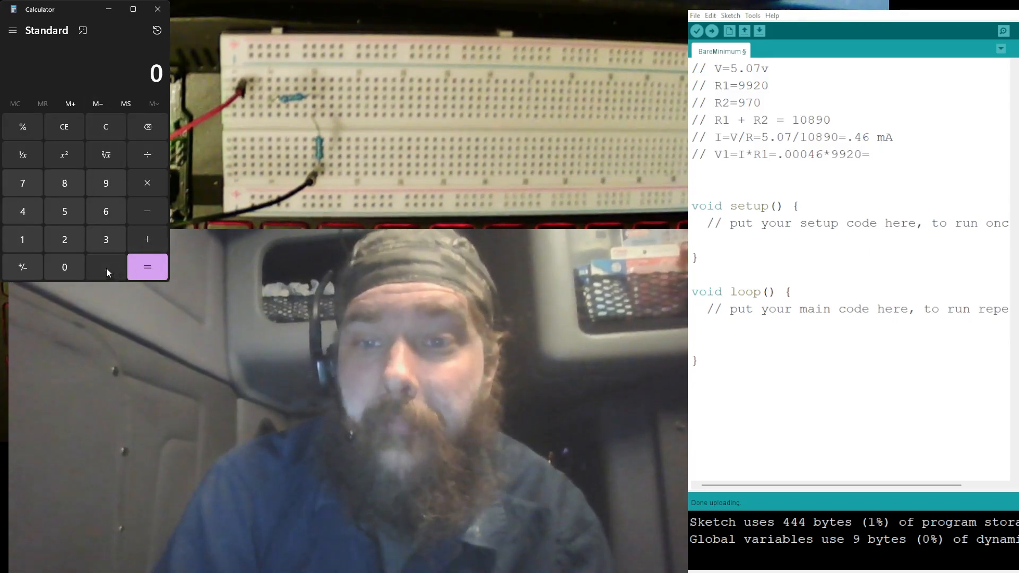
Compute 0.00046 × 9920 = 4.5632 in Calculator and enter 4.6V.
click(106, 267)
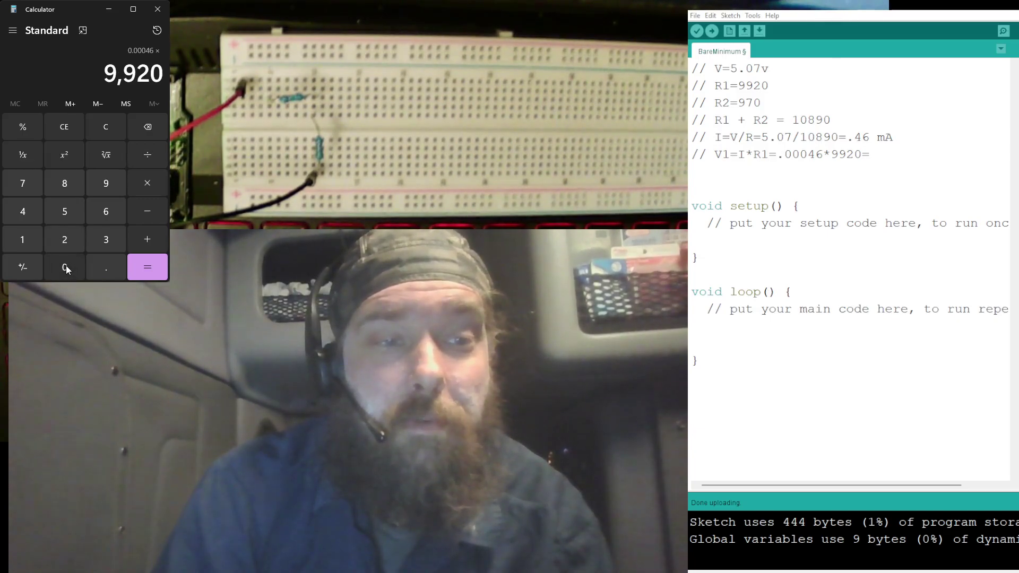
click(147, 267)
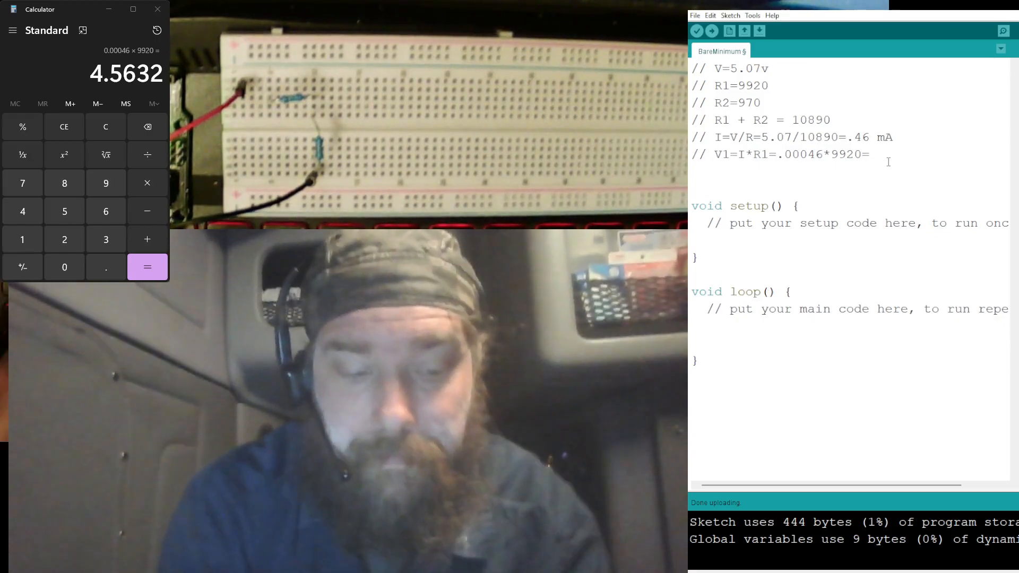
text(4.6V)
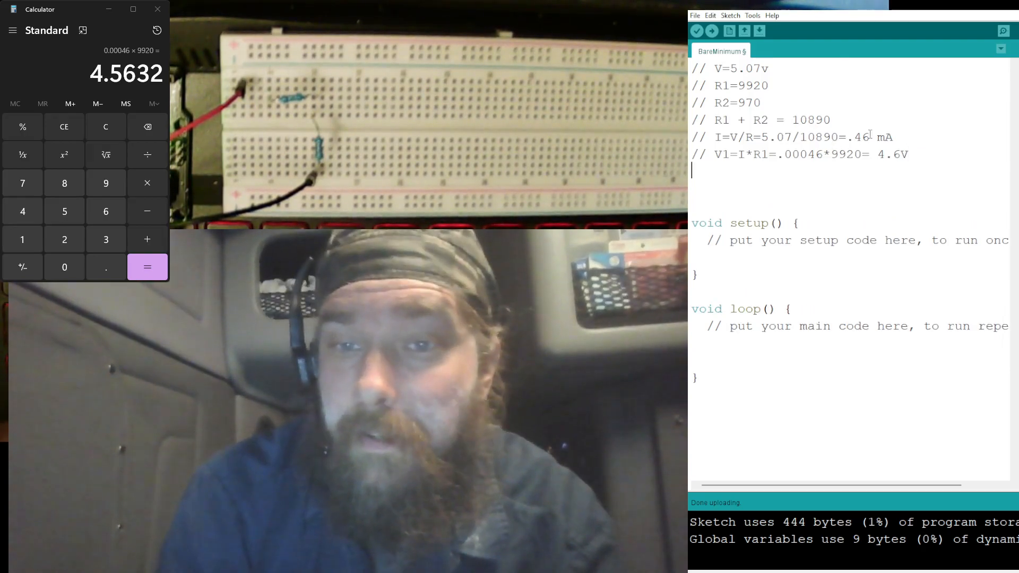
Type the comment V2=I*R2= .00046*970=.
text(//)
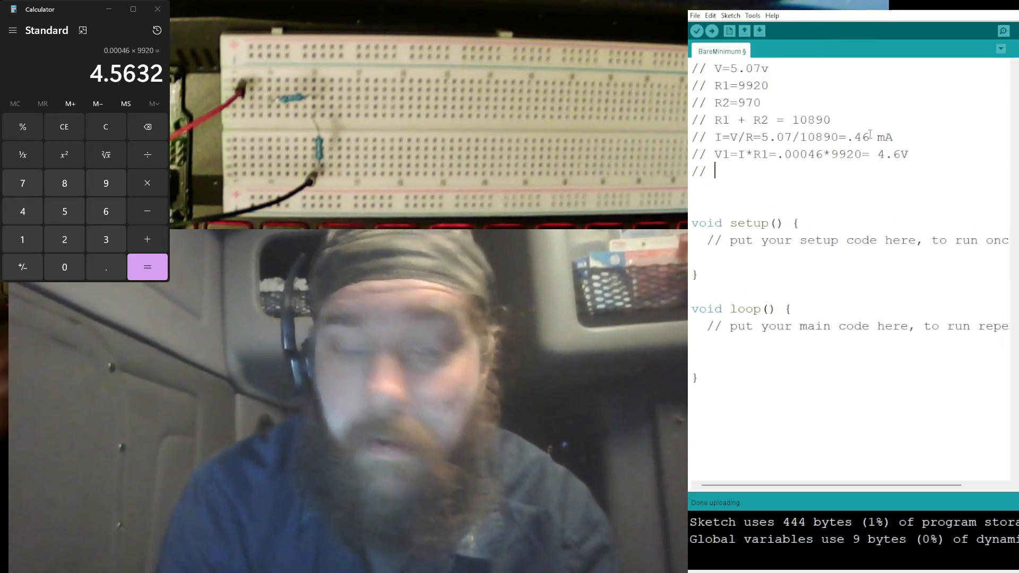
text(V2)
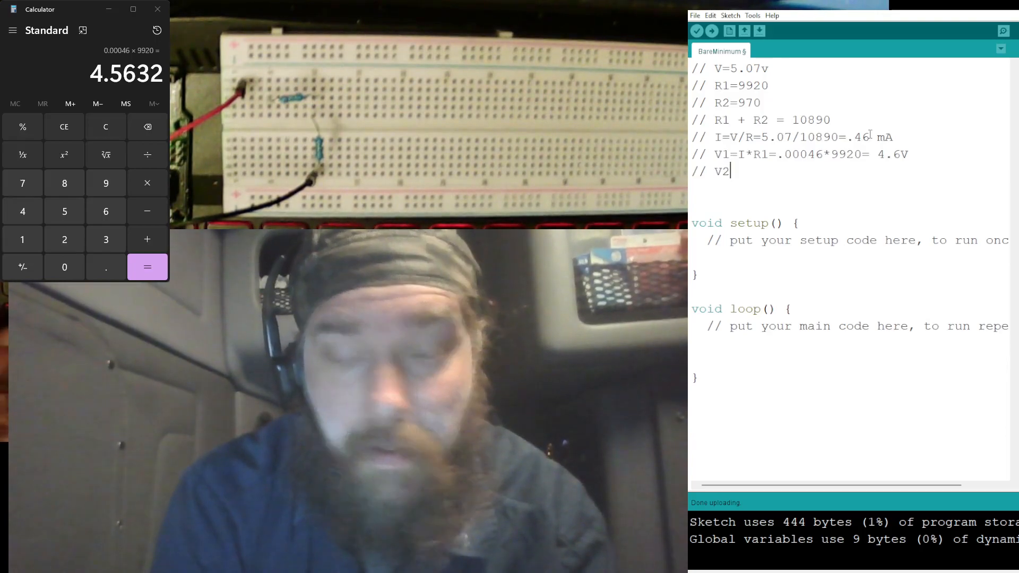
text(=)
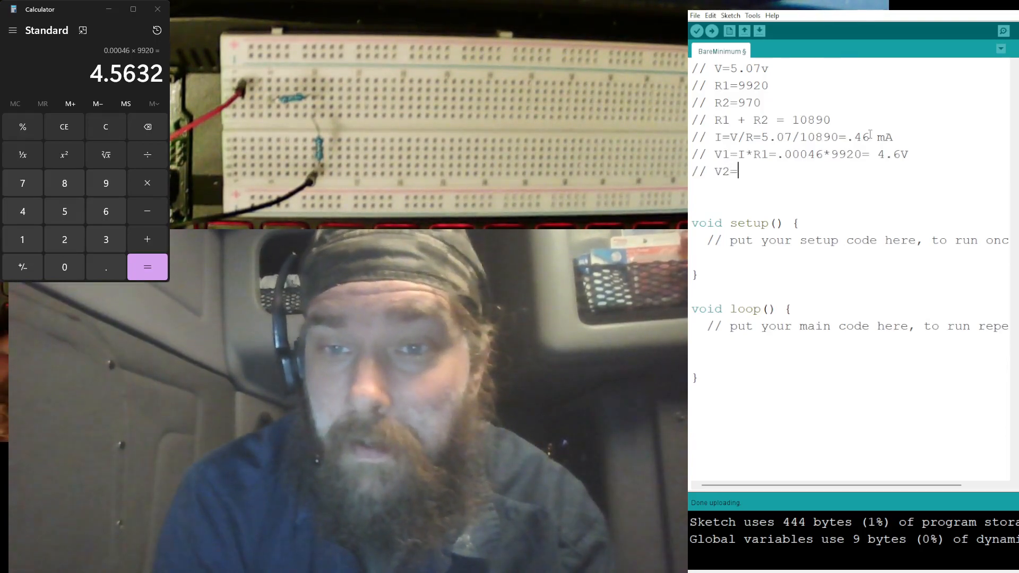
text(I)
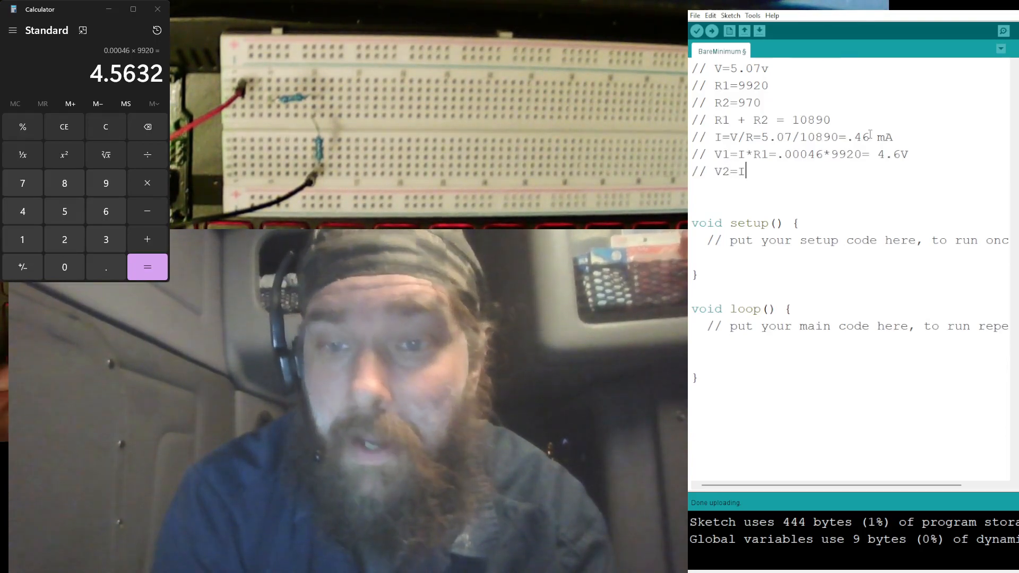
text(*)
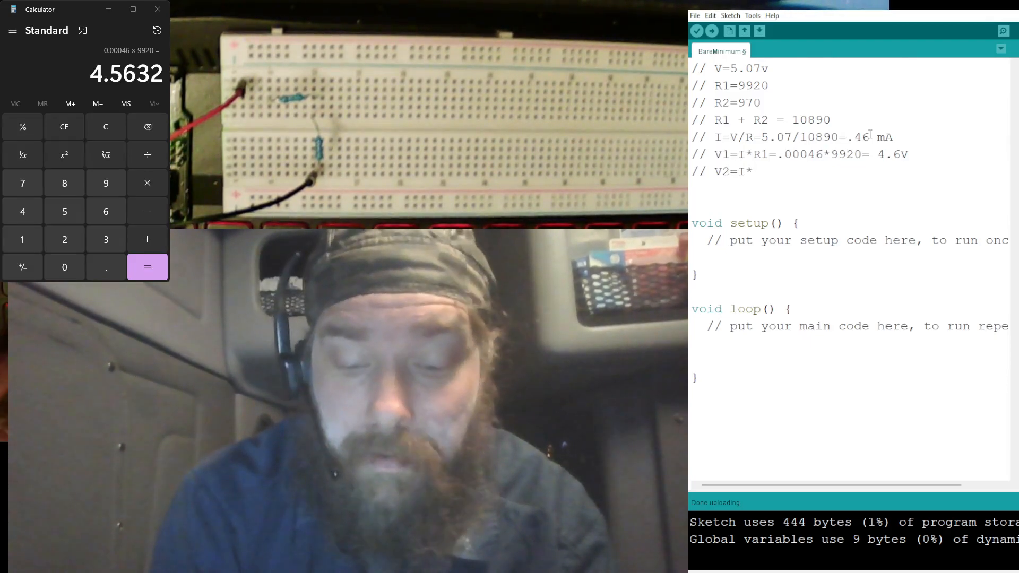
text(*R2=)
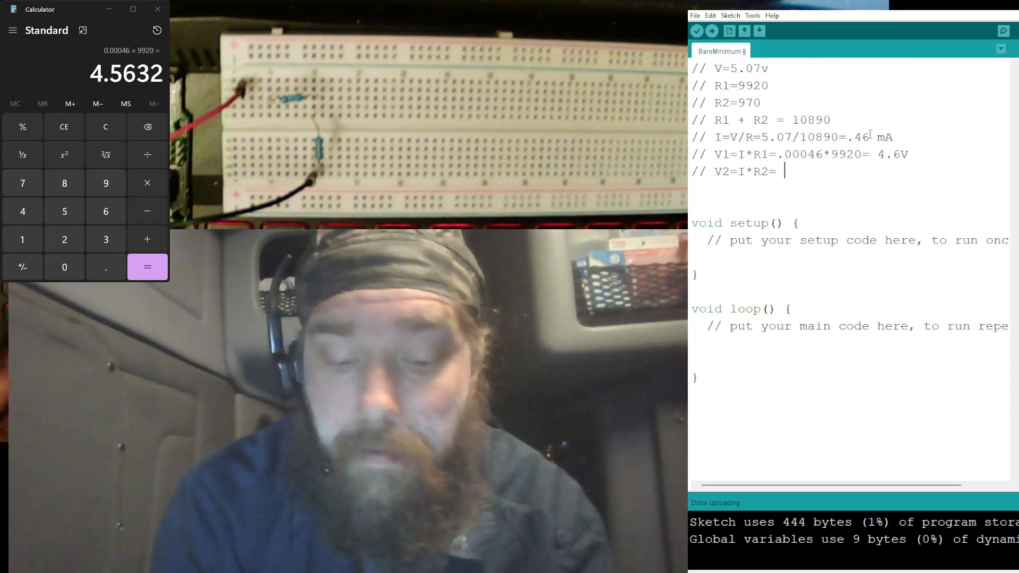
text(.000)
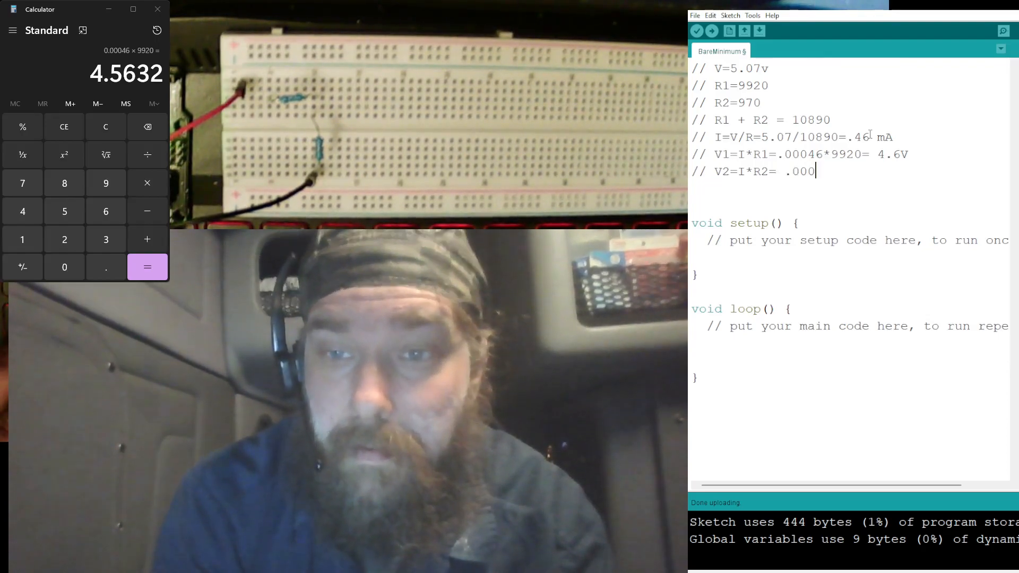
text(46)
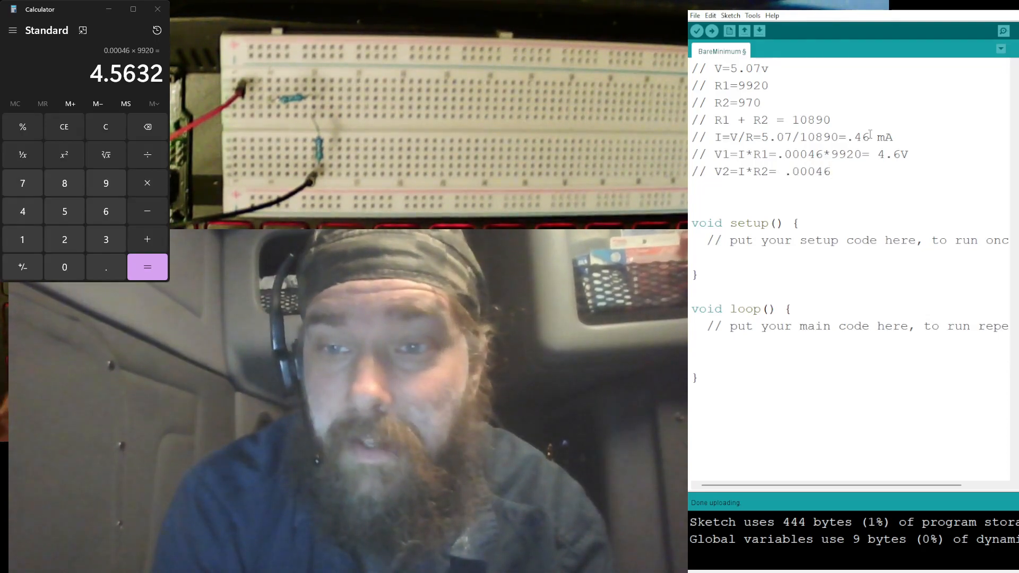
text(*)
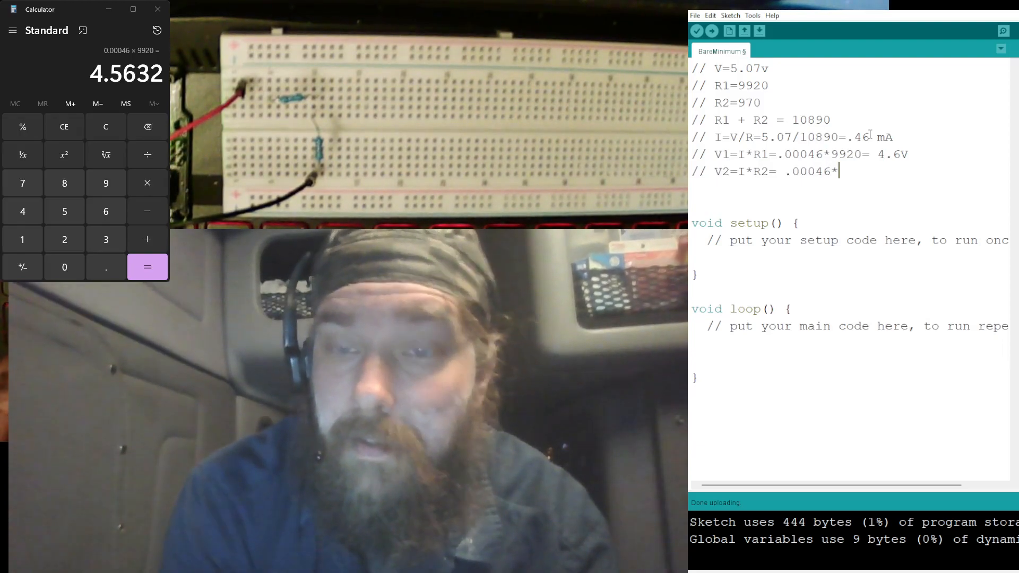
text(9)
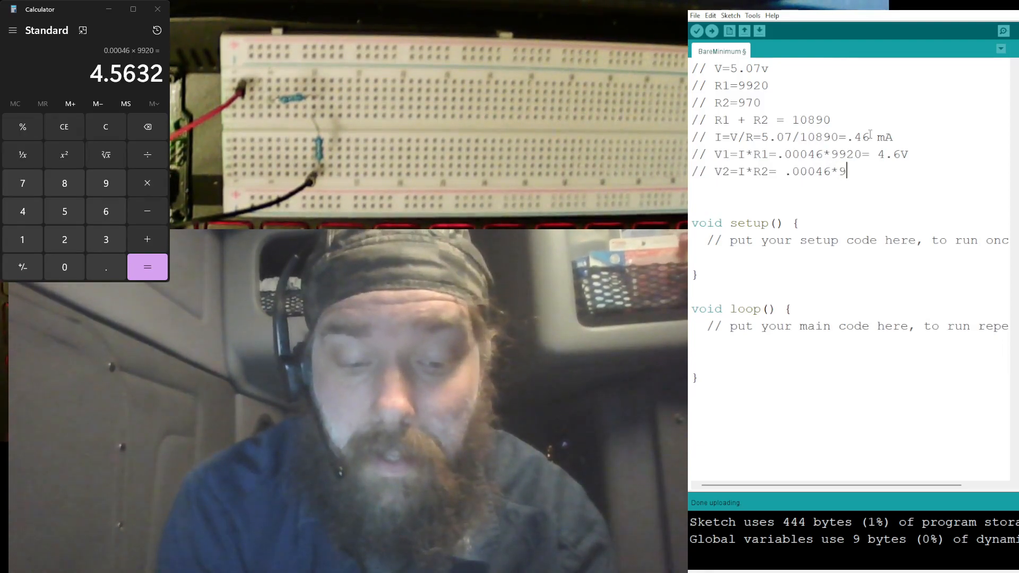
text(70)
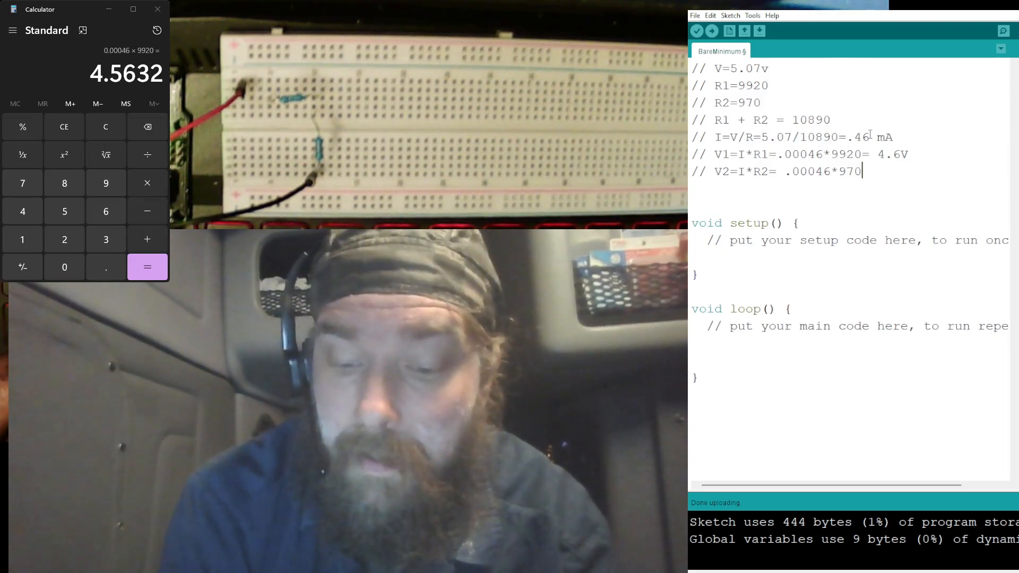
text(=)
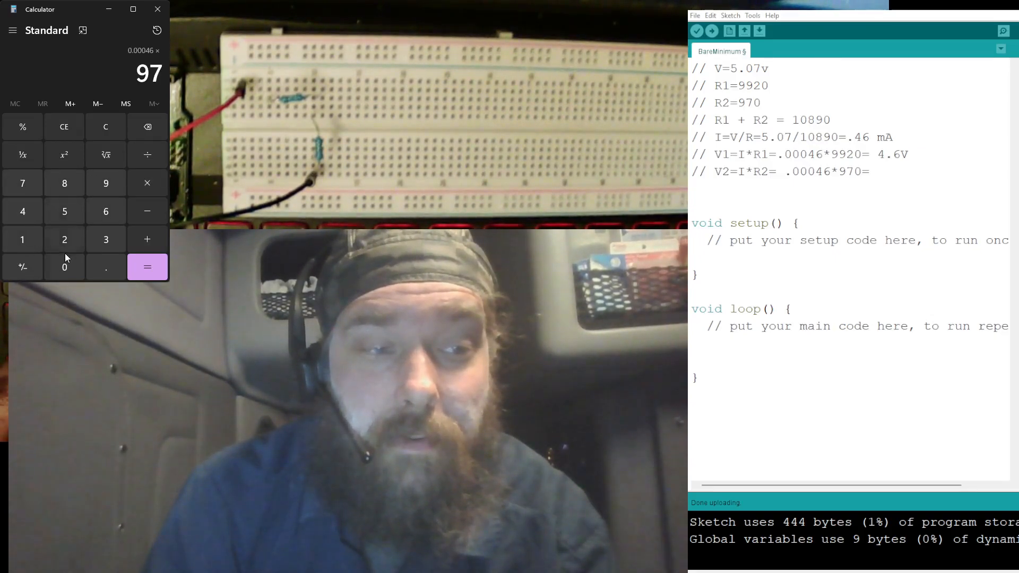
Check 0.00046 × 970 = 0.4462 in Calculator and enter 0.45V.
click(148, 267)
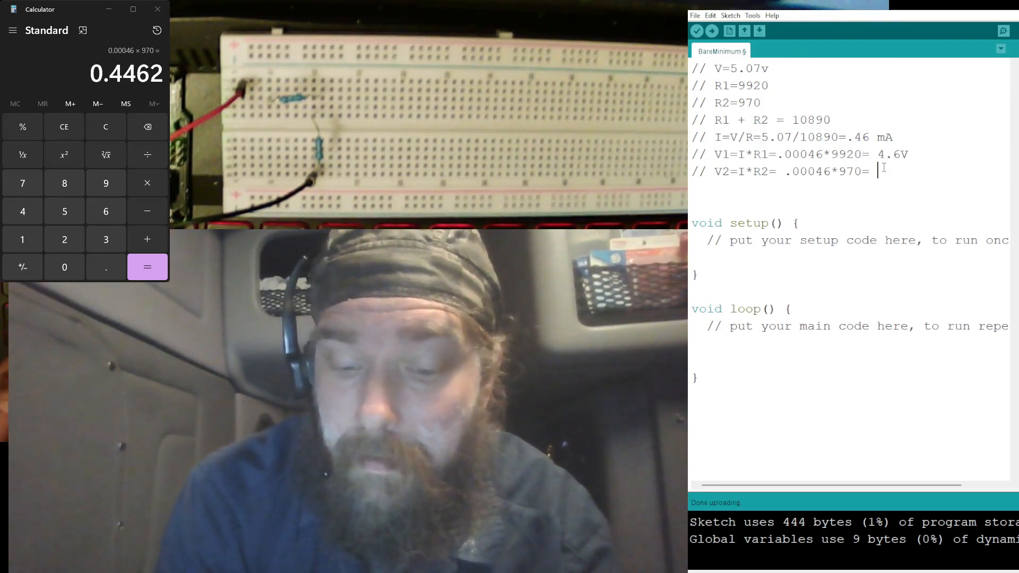
text(0.4)
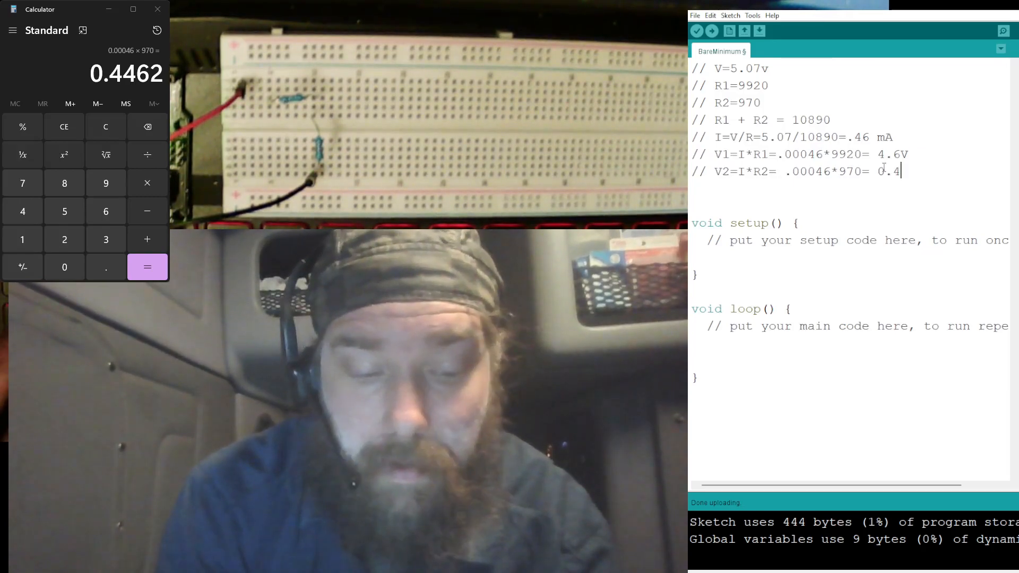
text(5V)
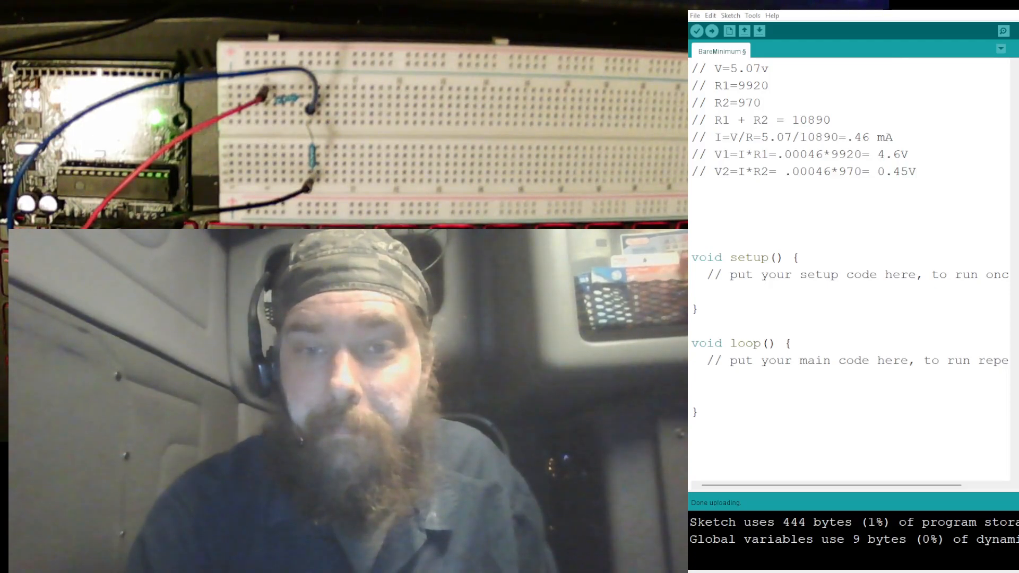
Declare int readPin=A3 and int readVal below the comments.
click(998, 32)
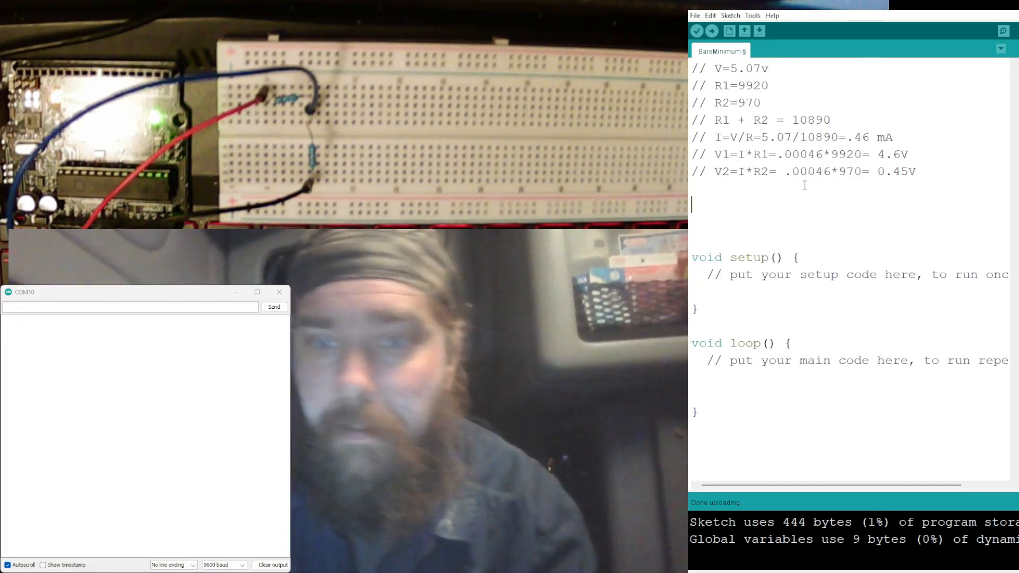
text(int)
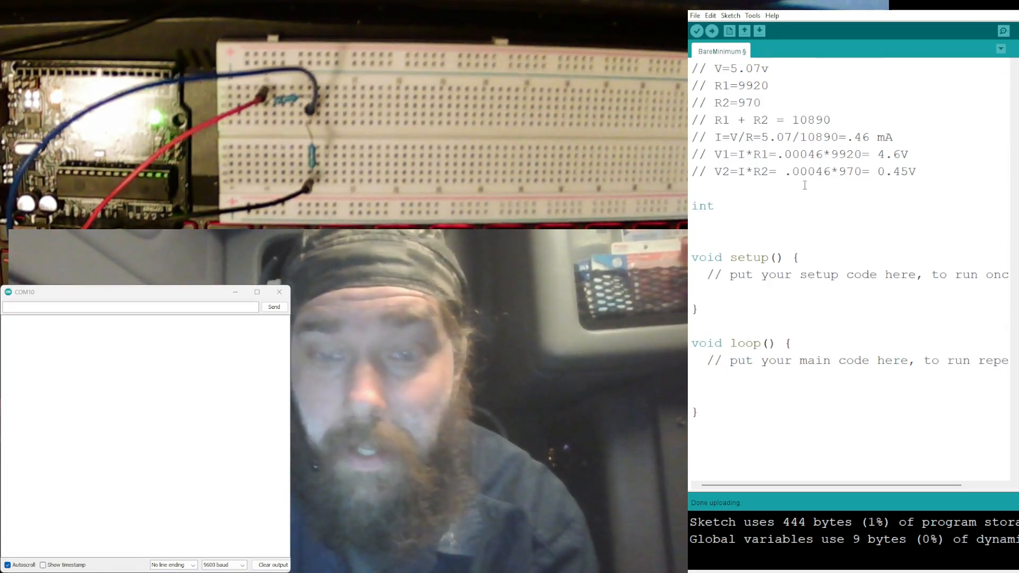
text(read)
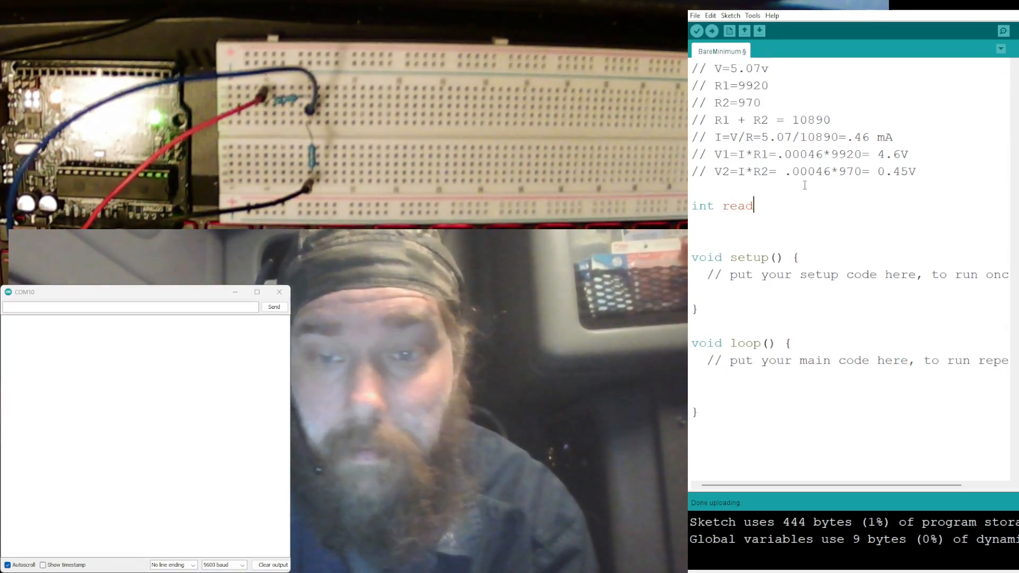
text(Pin)
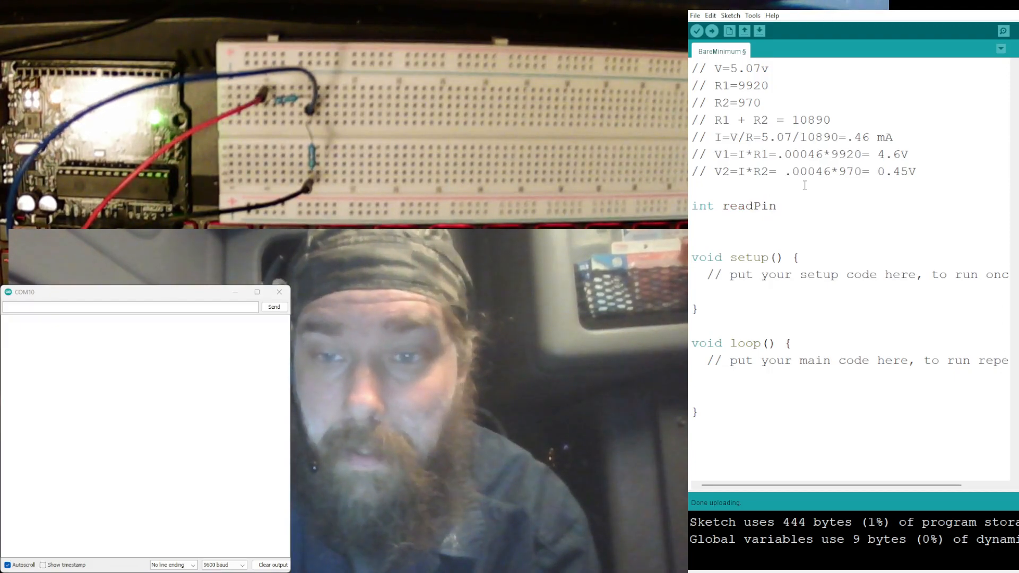
text(=A)
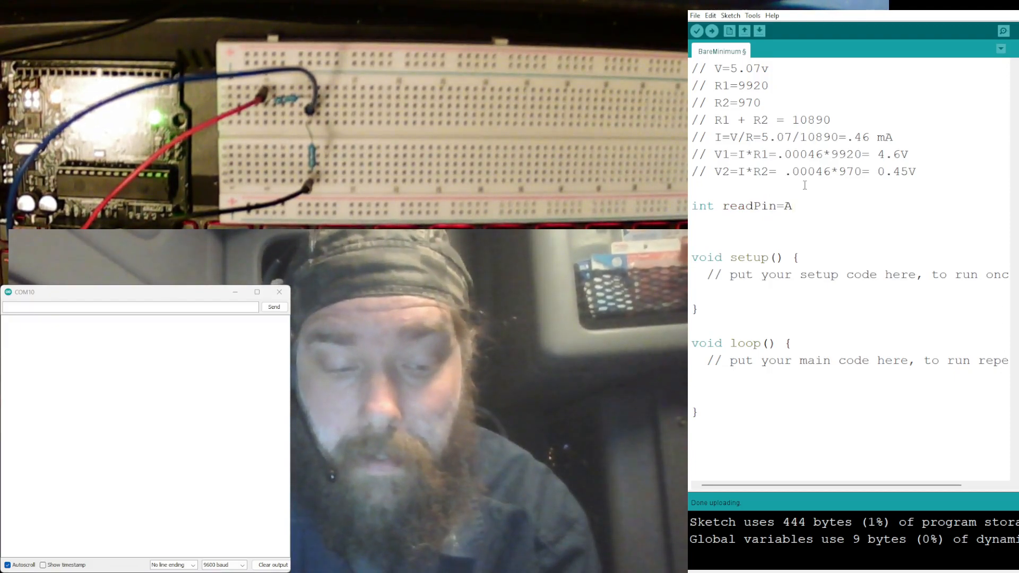
text(3;)
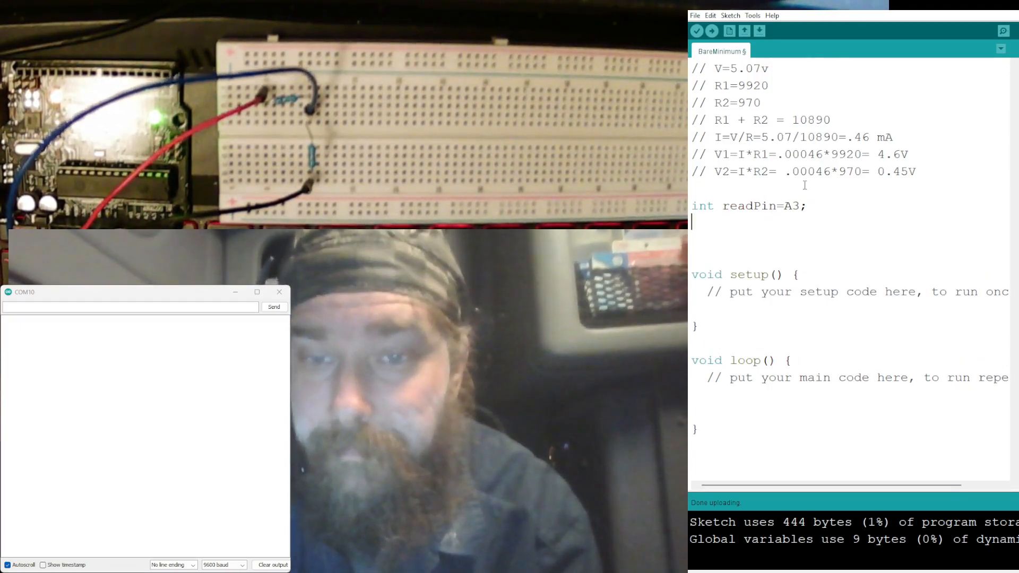
text(int)
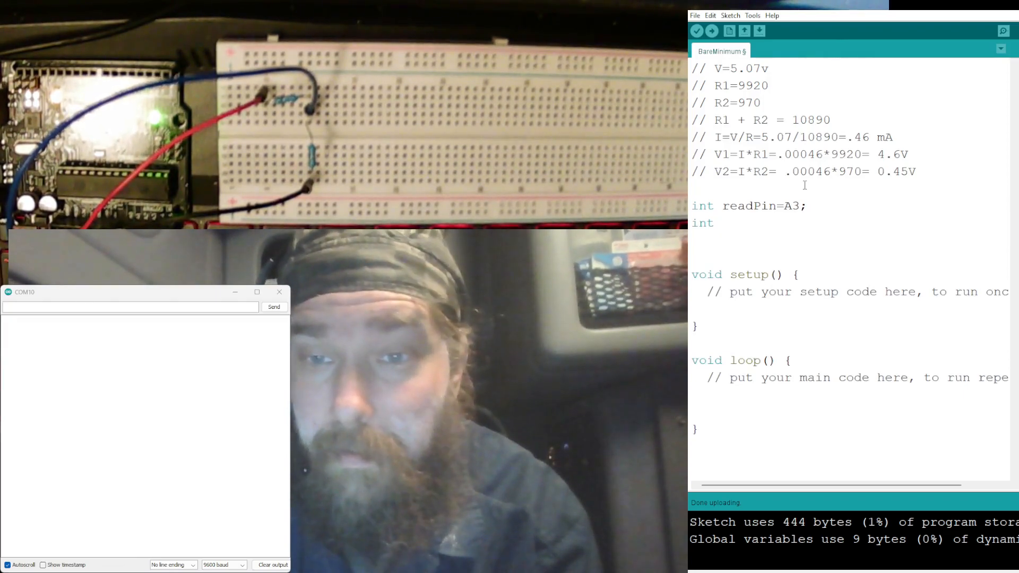
text(trea)
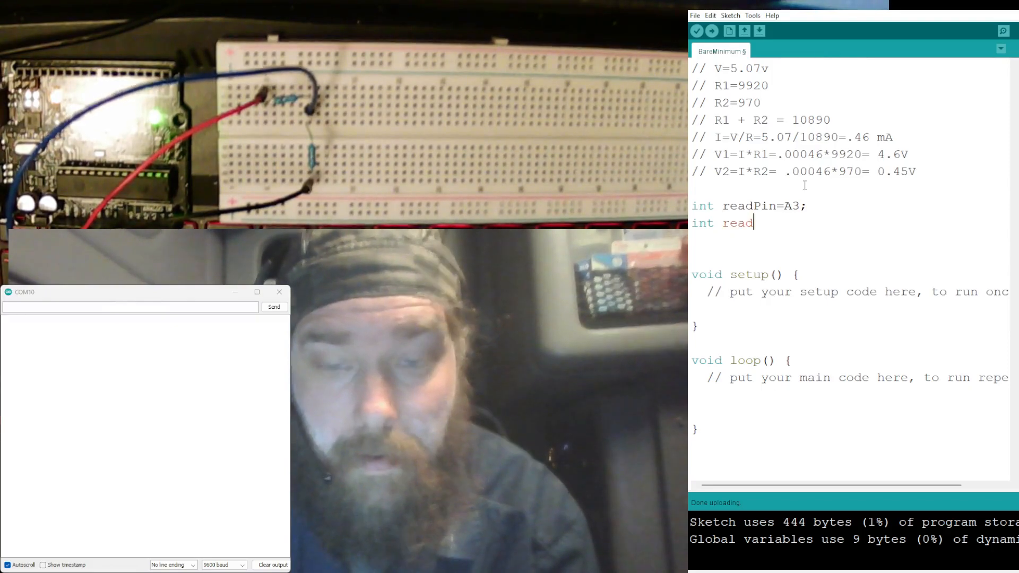
text(Val)
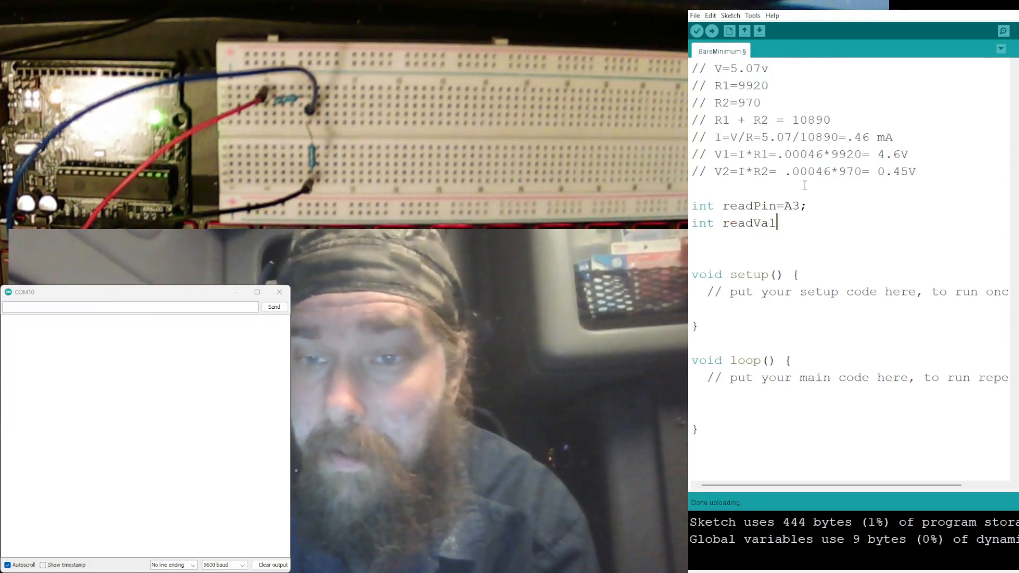
text(;)
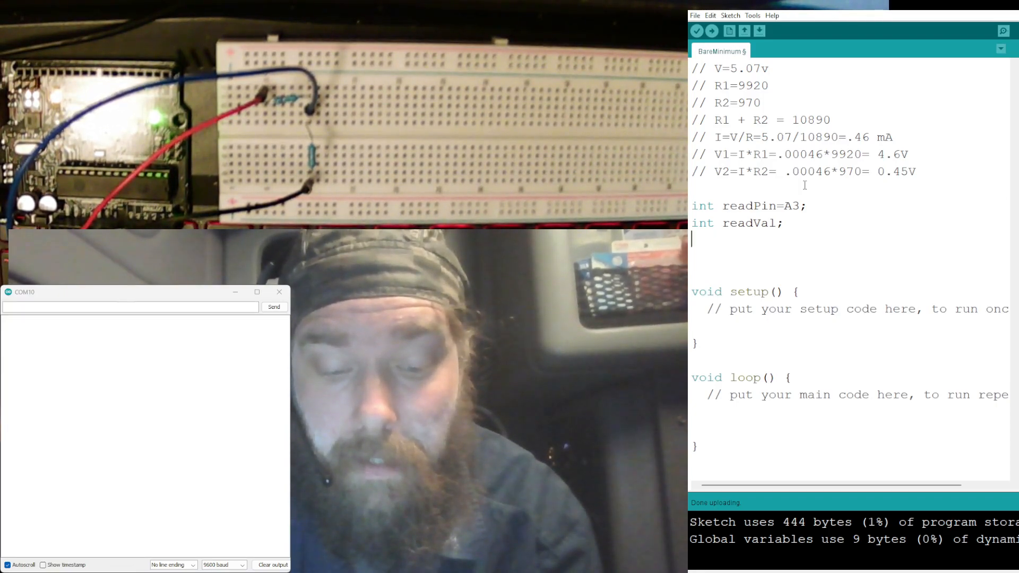
Declare int dt=500 and float V2.
text(int dt=)
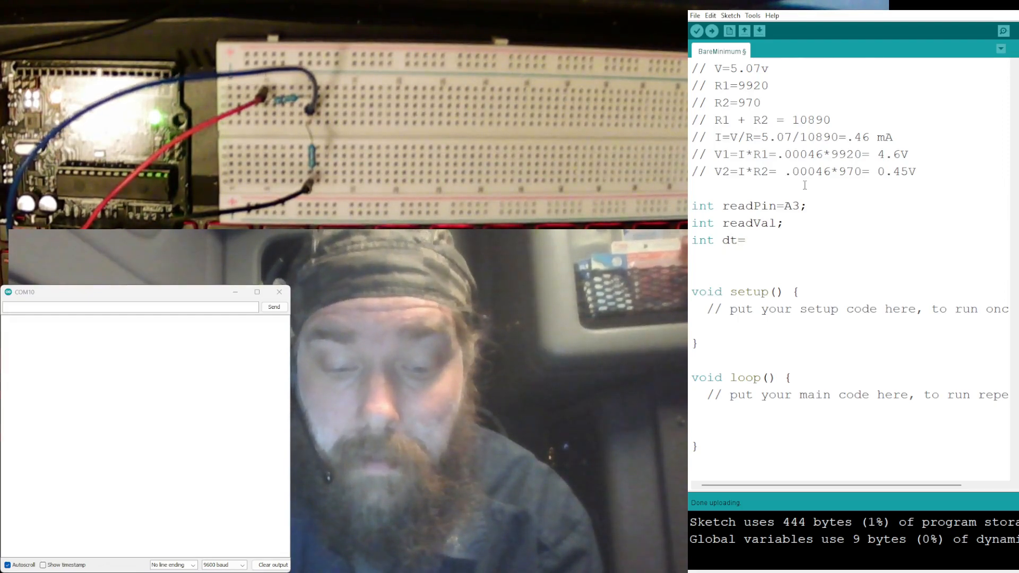
text(500;)
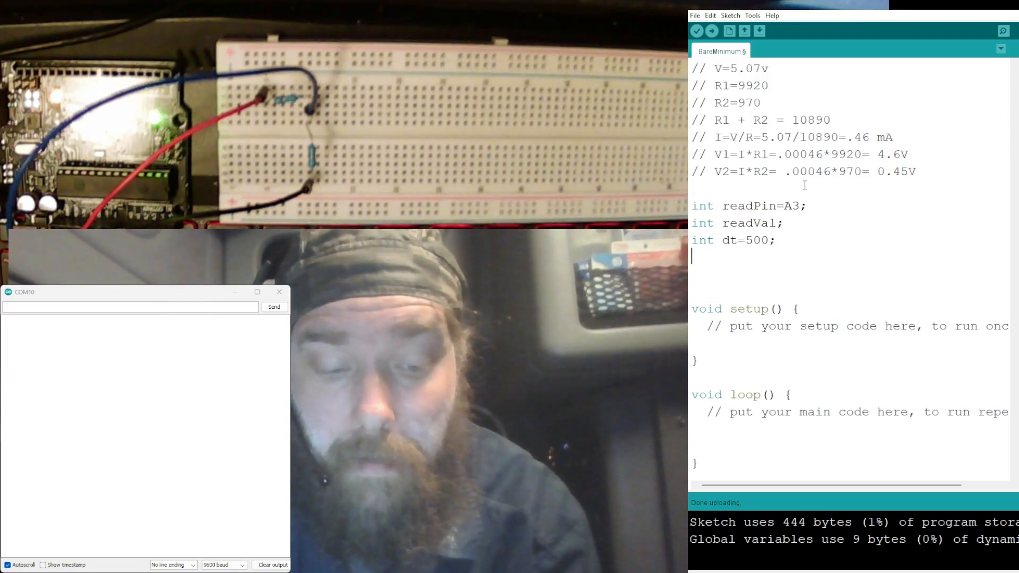
text(float)
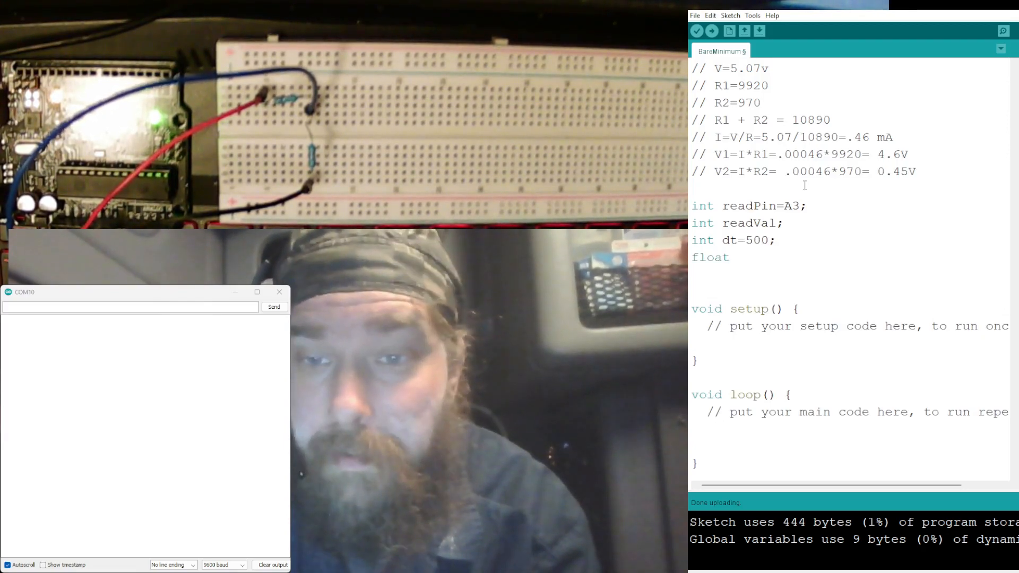
text(V)
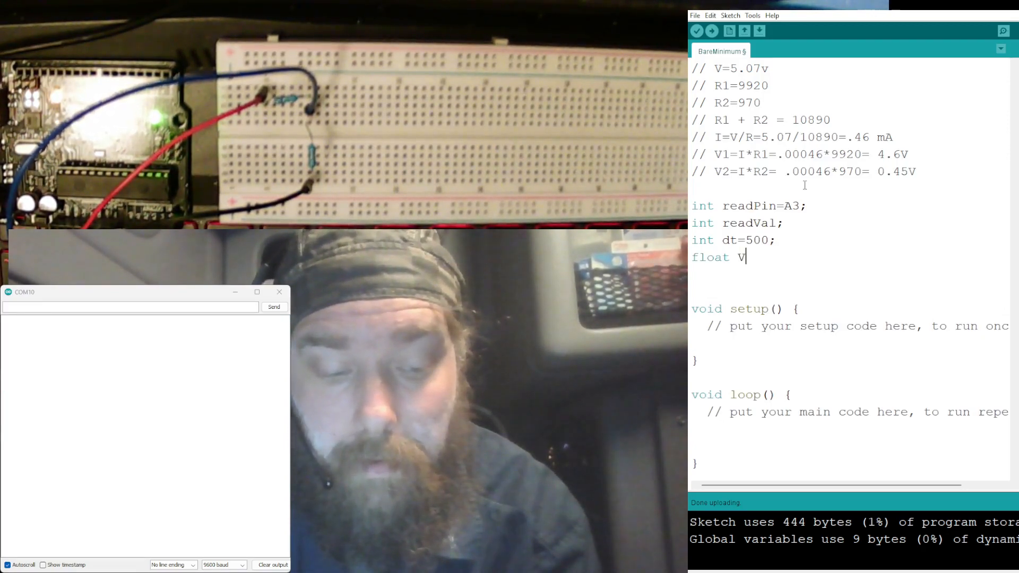
text(2;)
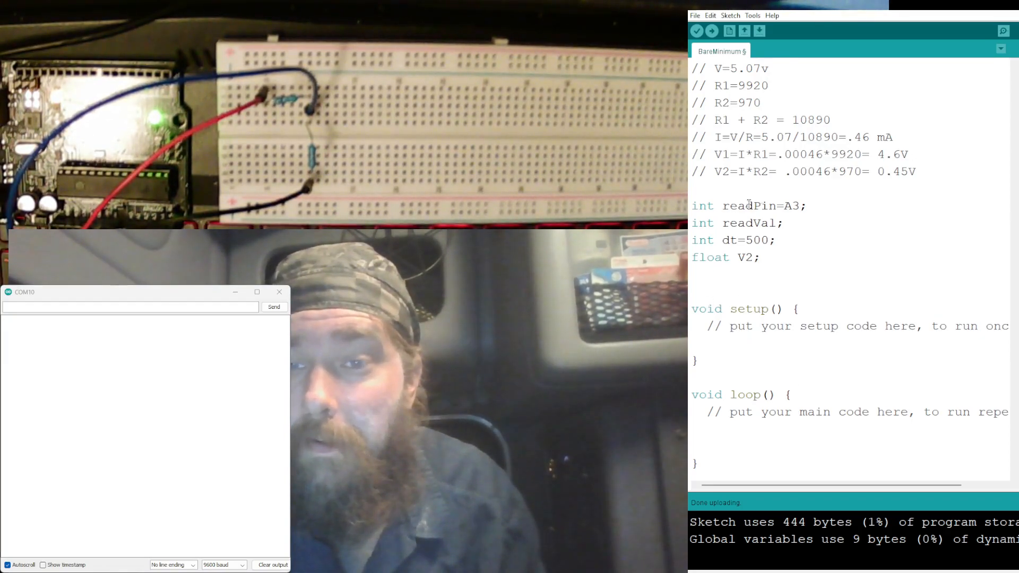
mouse_move(718, 240)
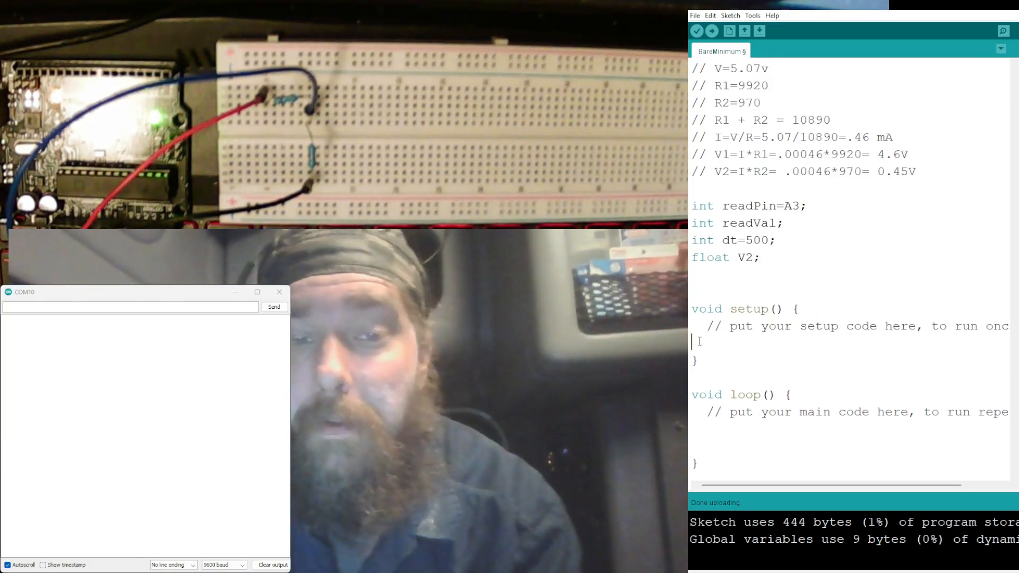
In setup(), add pinMode(readPin,INPUT); to make readPin an input.
text(P)
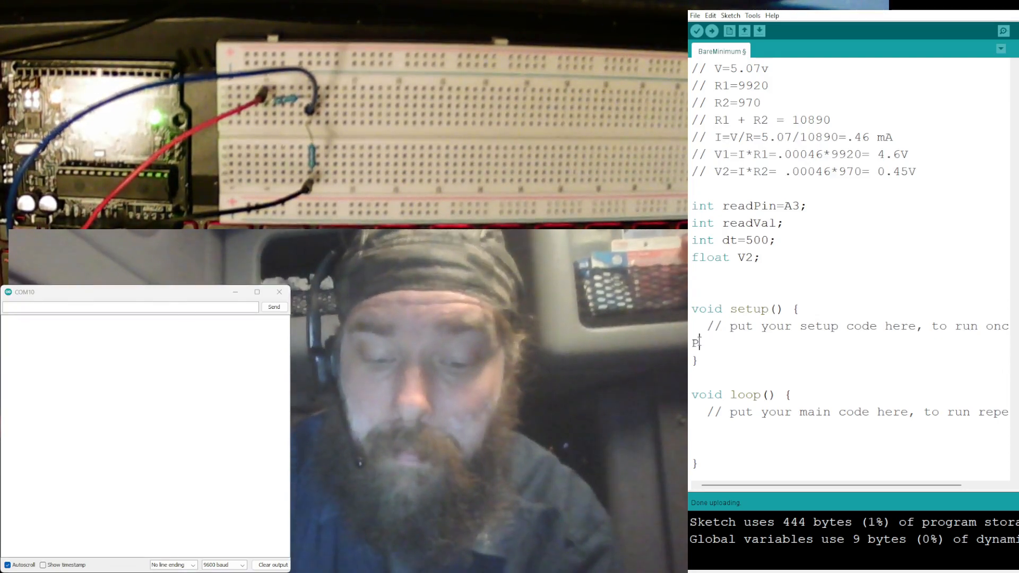
text(in)
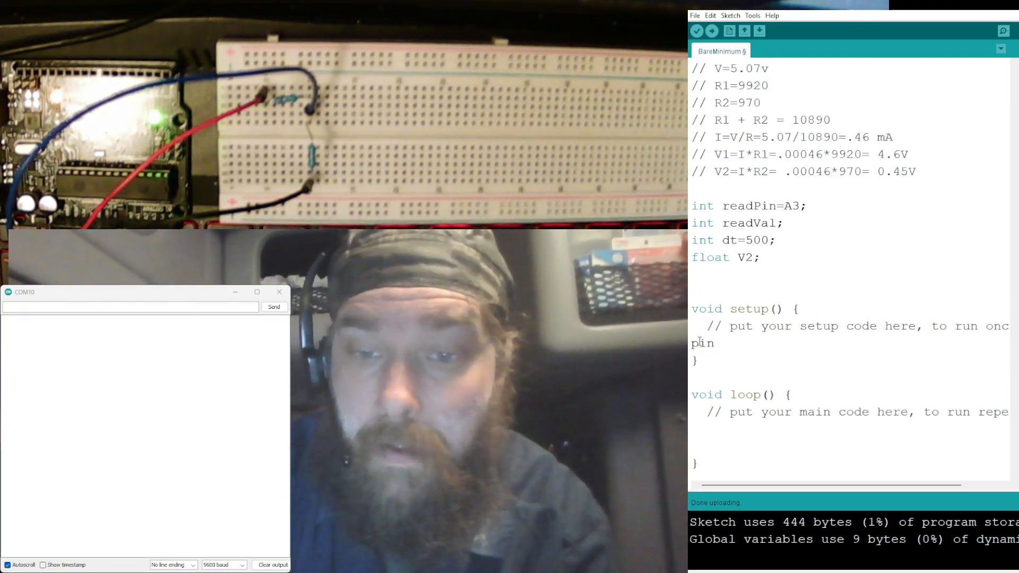
text(Mode)
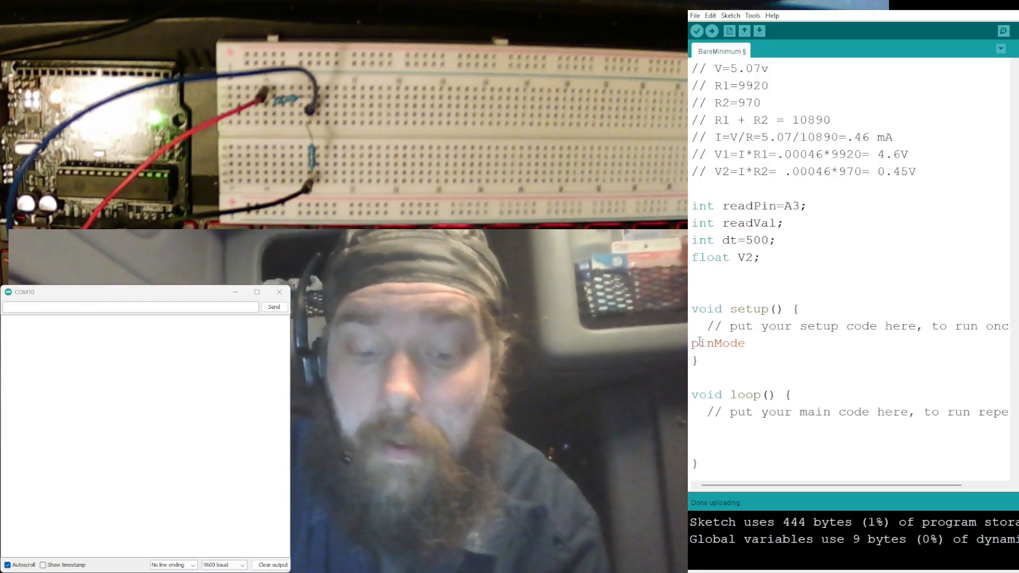
text(()
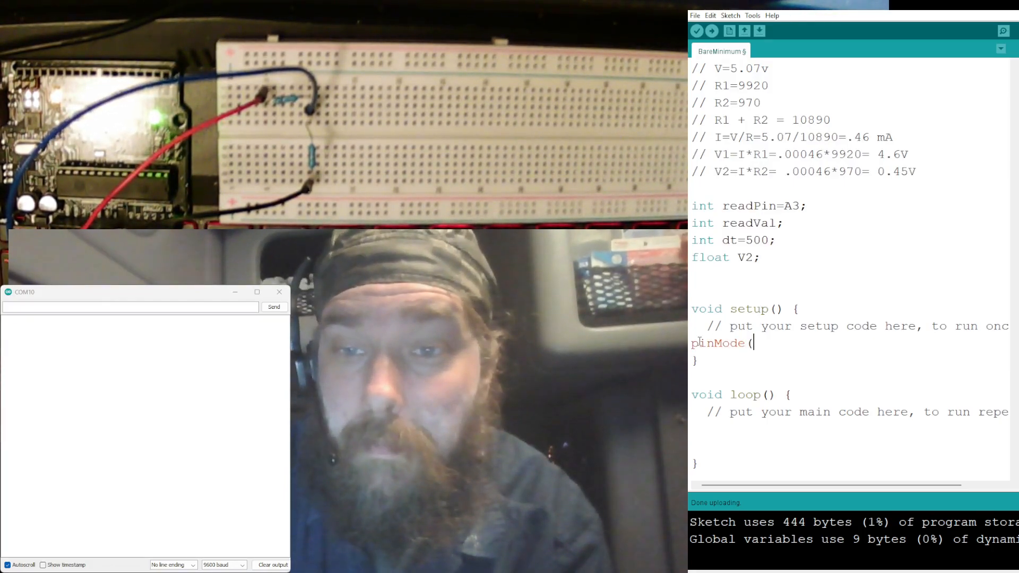
text(readPin)
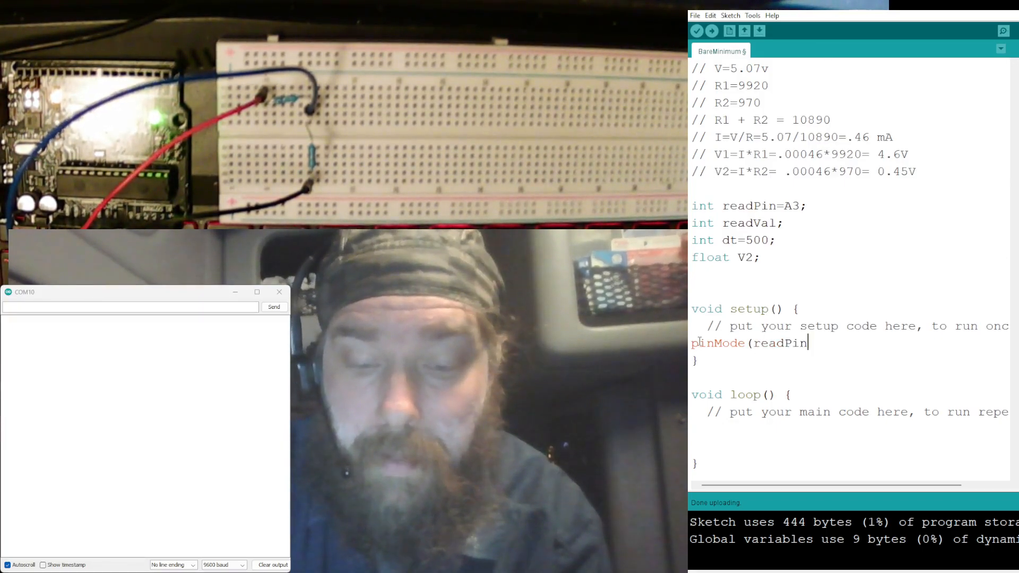
text(,IN)
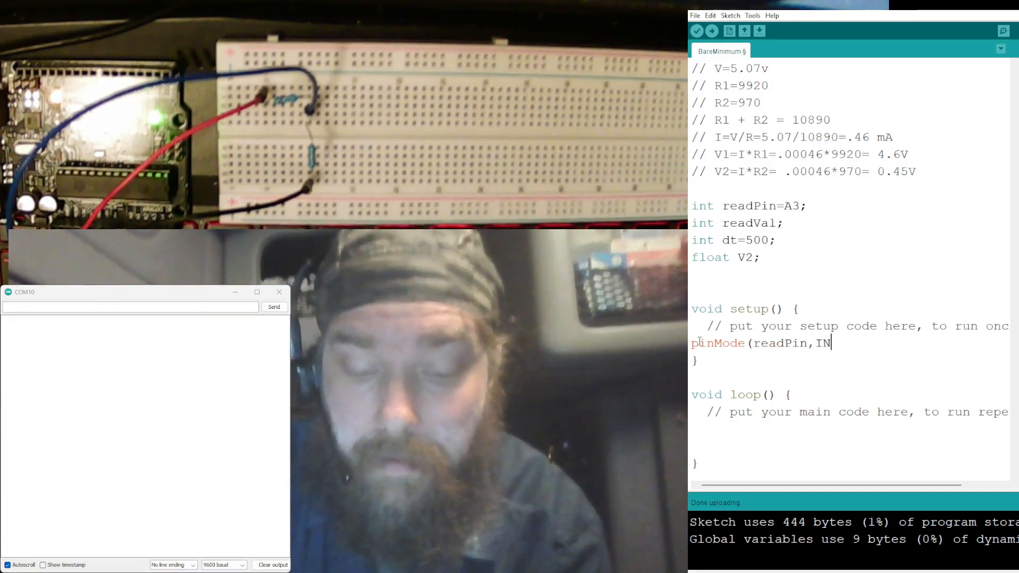
text(PUT))
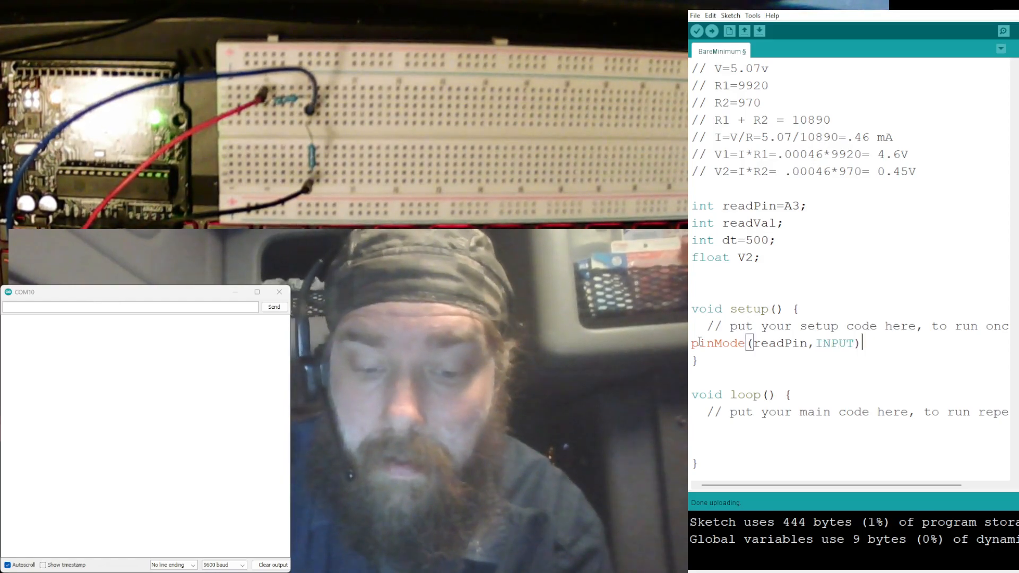
text(;)
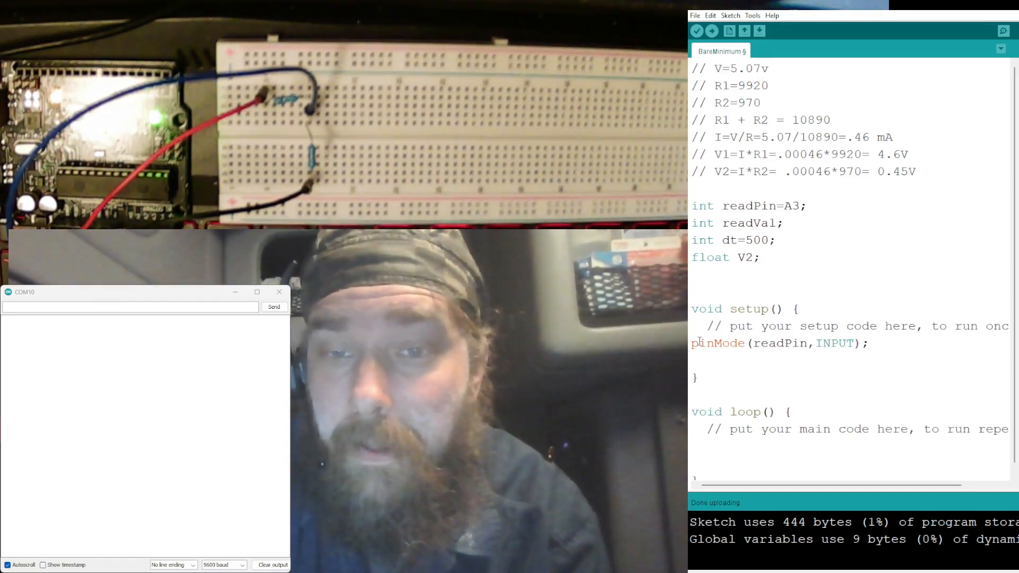
Add Serial.begin(9600); to start serial communication at 9600 baud.
text(Seri)
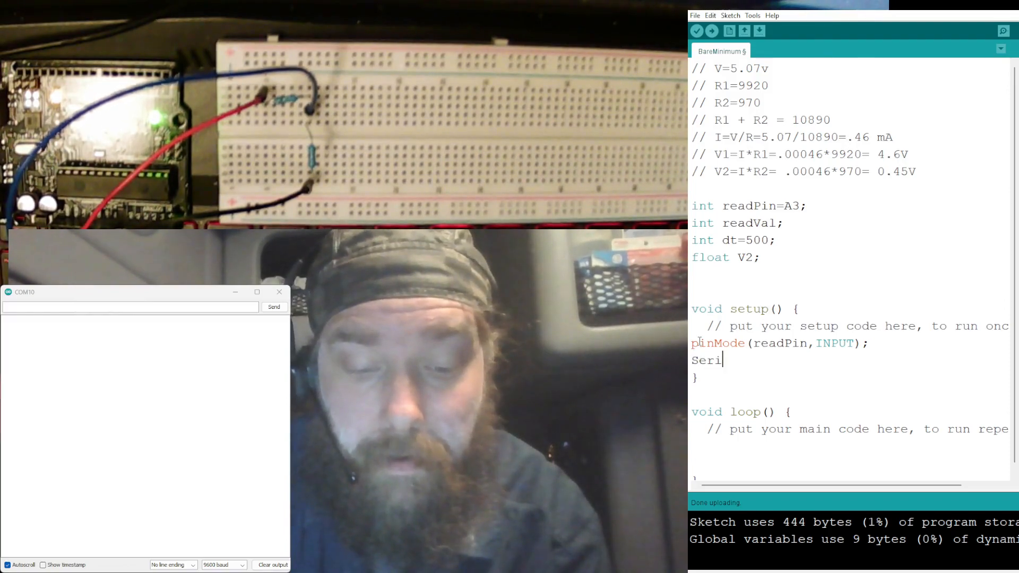
text(al.)
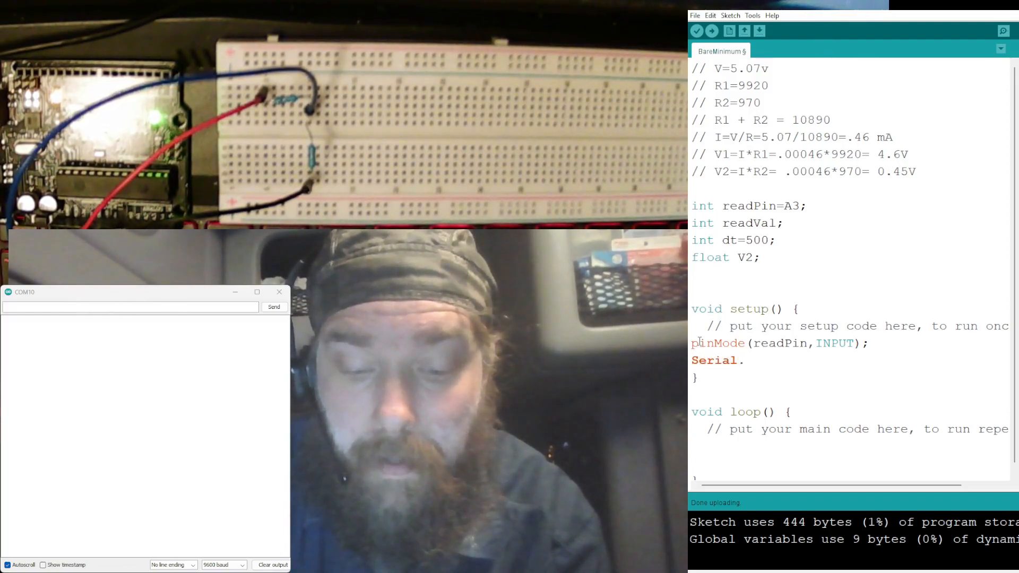
text(begin()
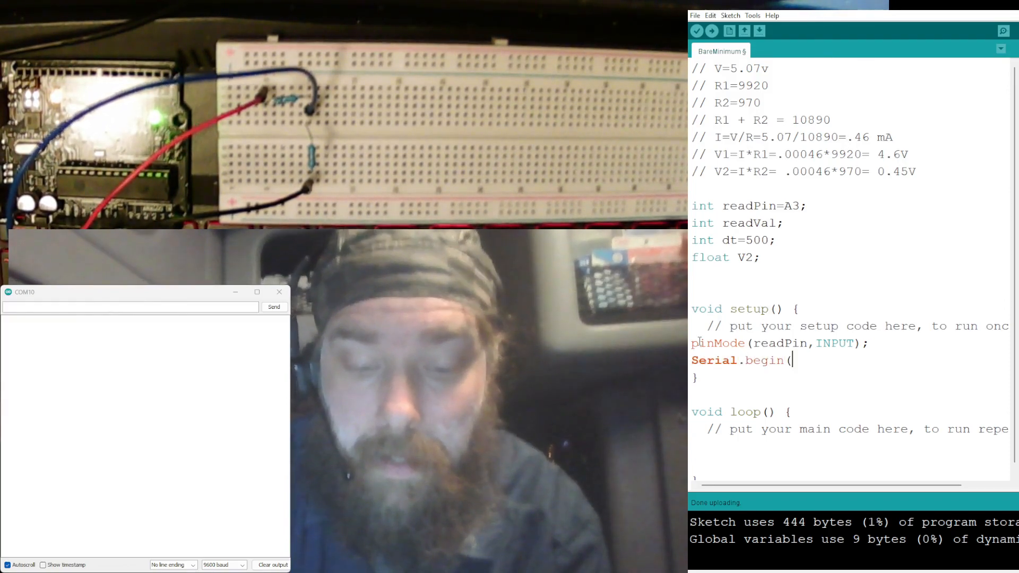
text(9600))
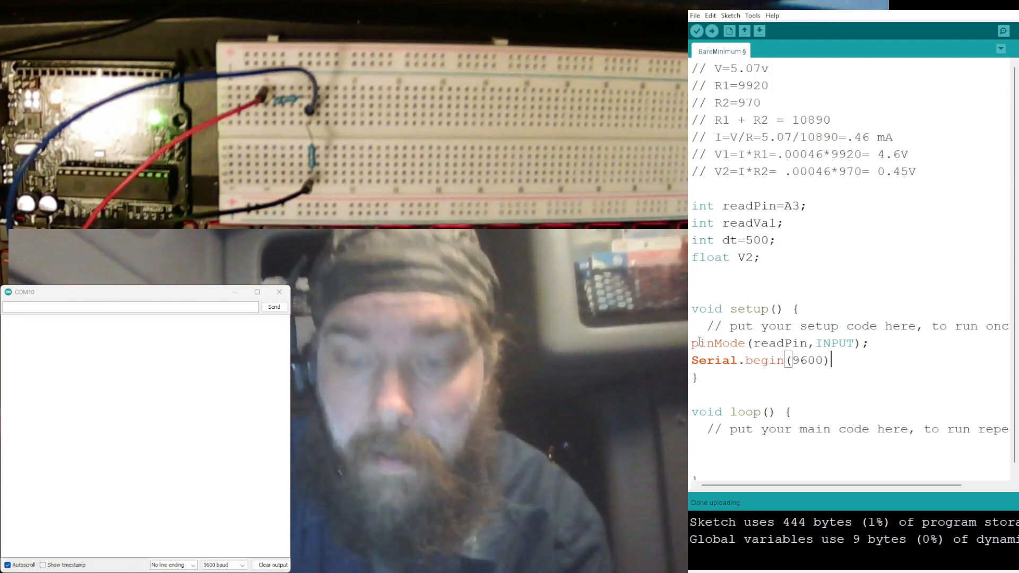
text(;)
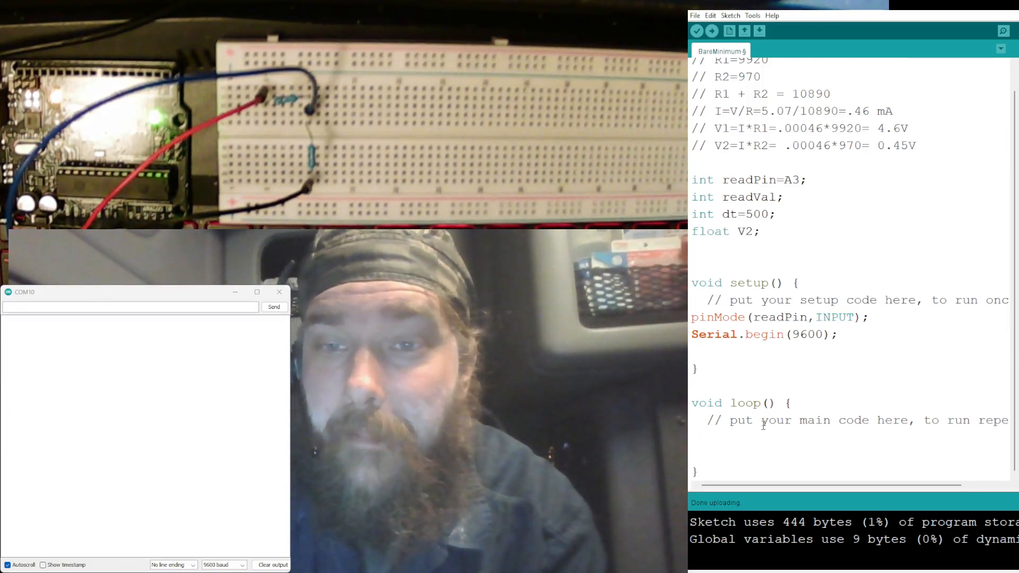
Begin loop() with readVal=analogWrite, fixing the mistyped partial function name.
text(readV)
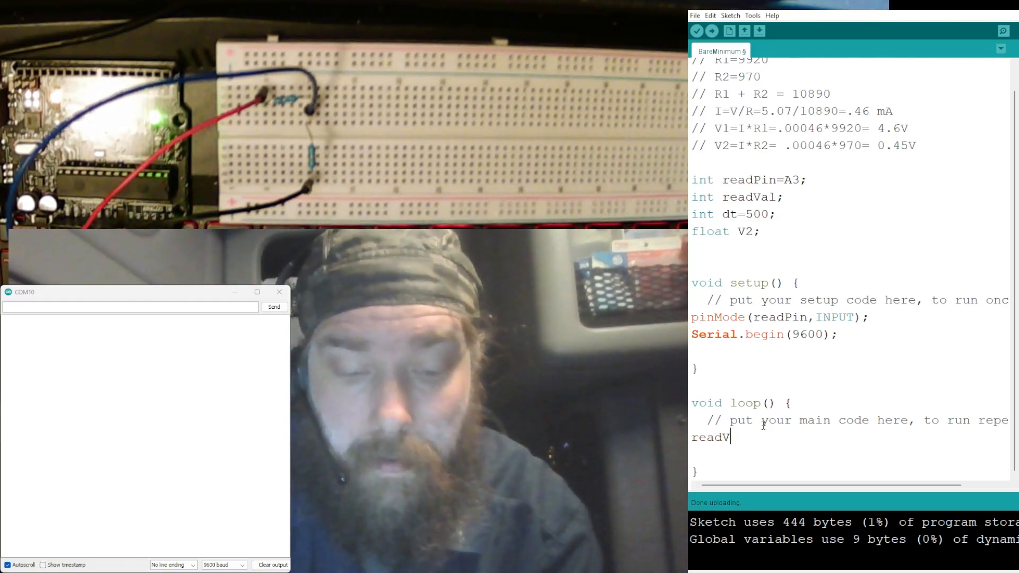
text(al()
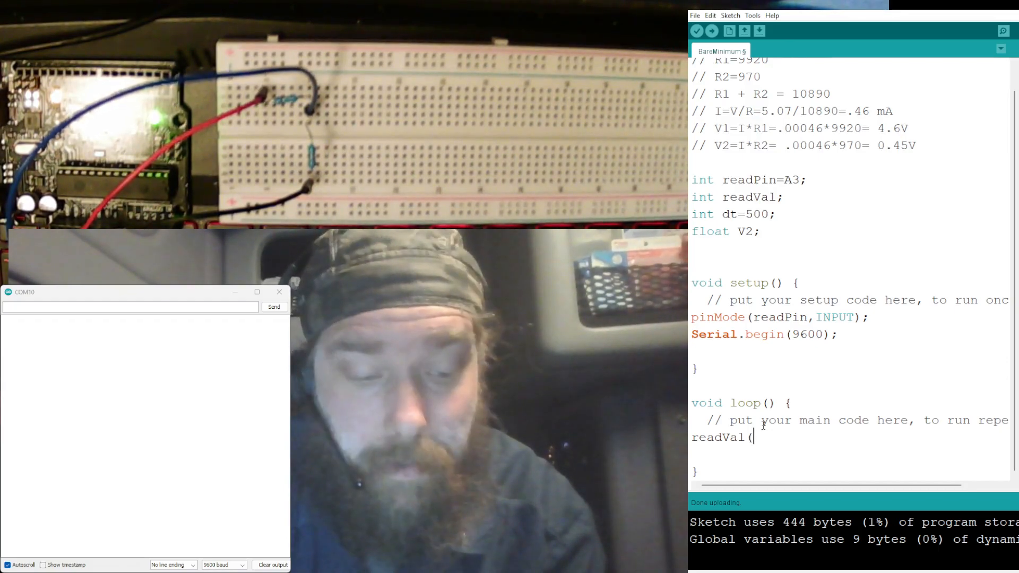
text(analo)
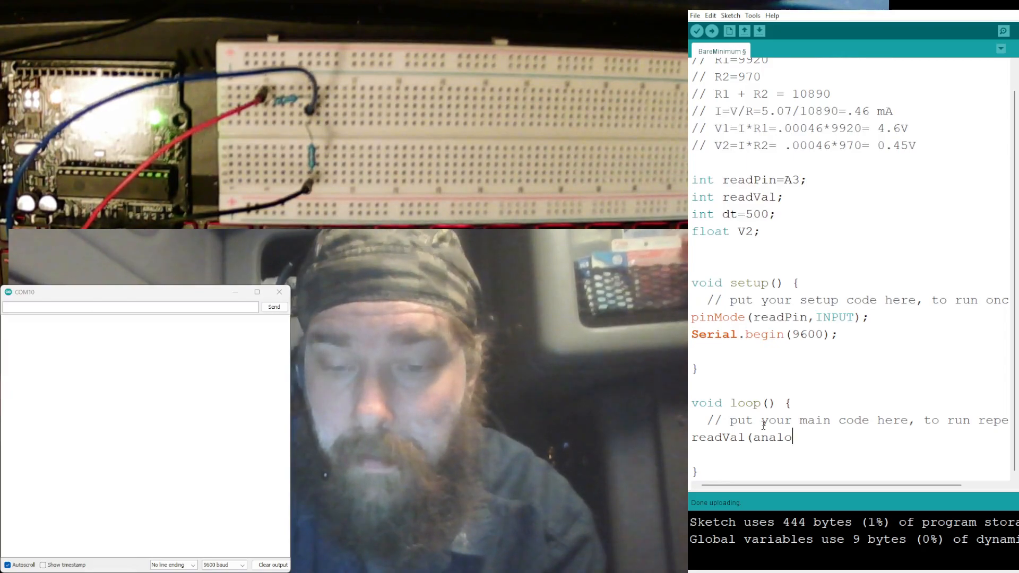
key(BackSpace)
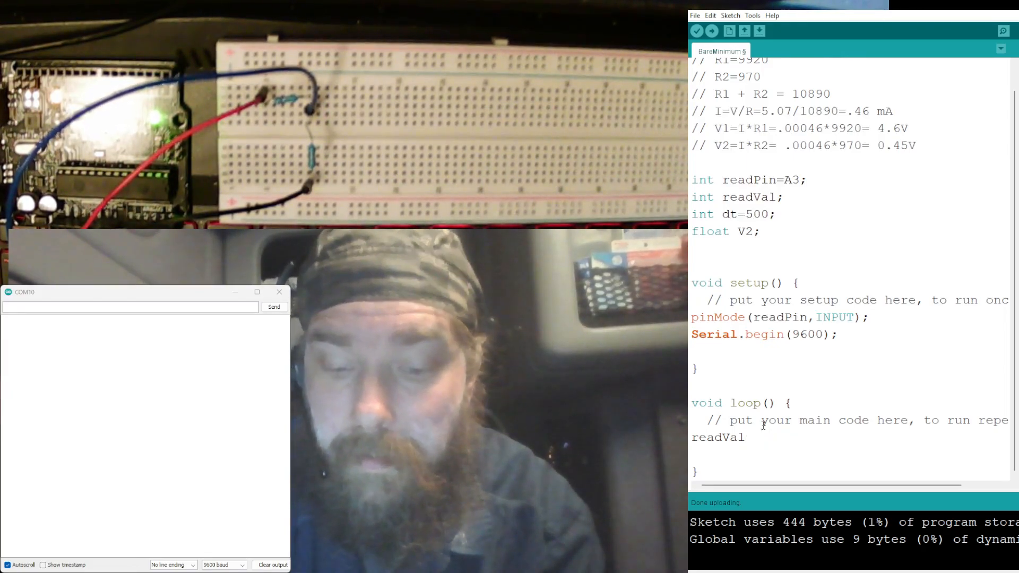
text(=)
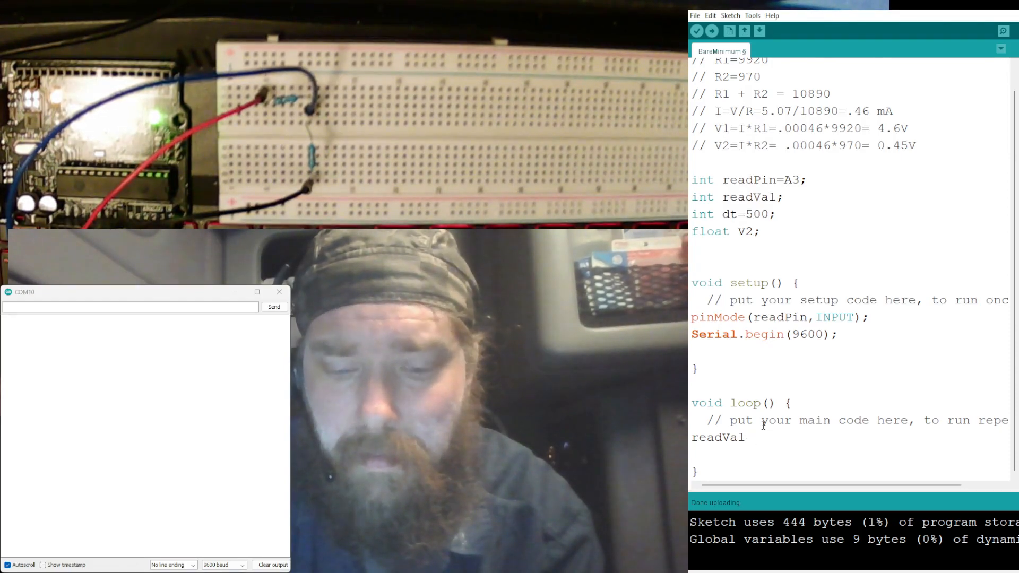
text((a)
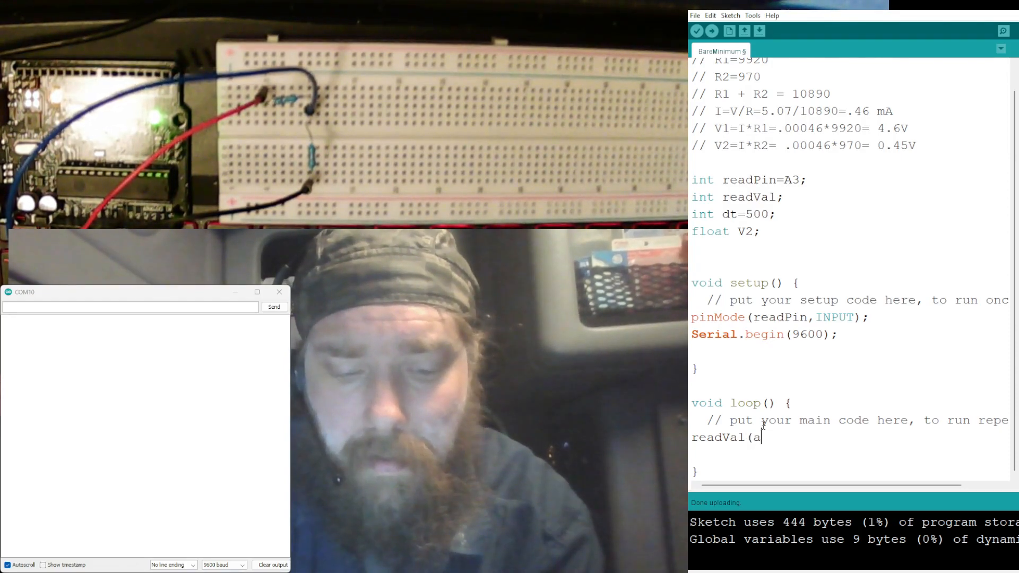
text(nalo)
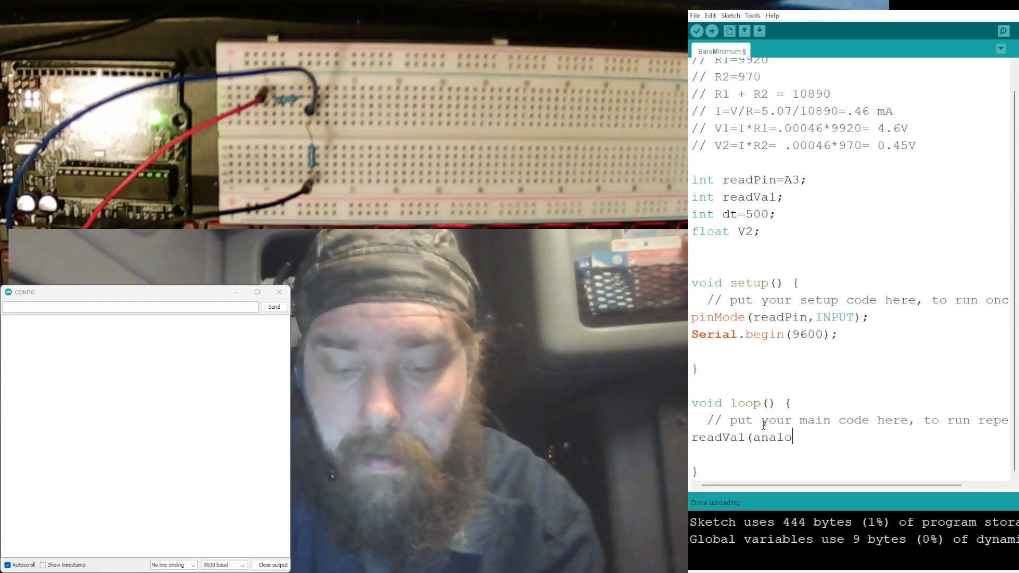
text(gWrite)
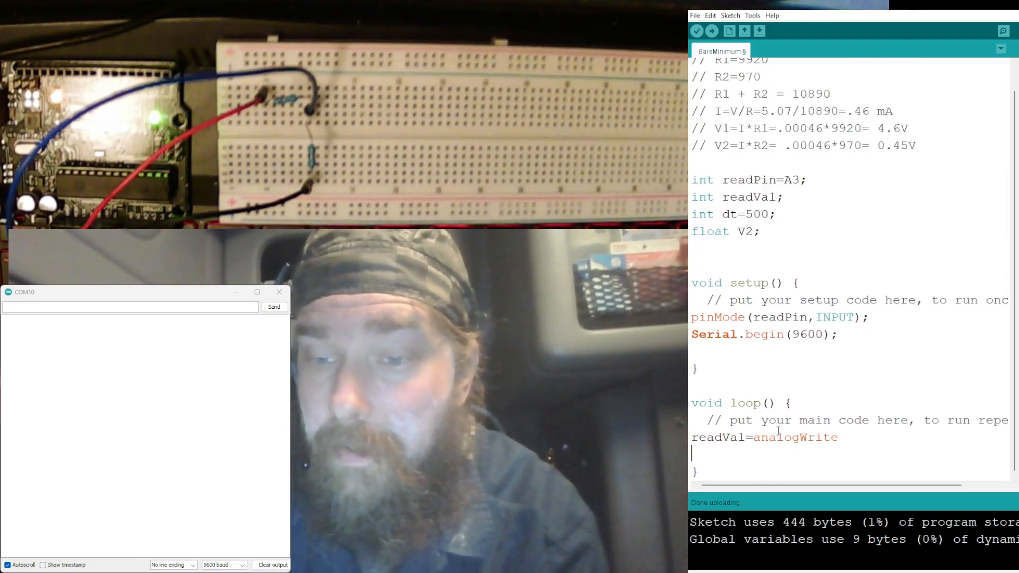
Complete the reading line as readVal=analogWrite(readPin);.
text(()
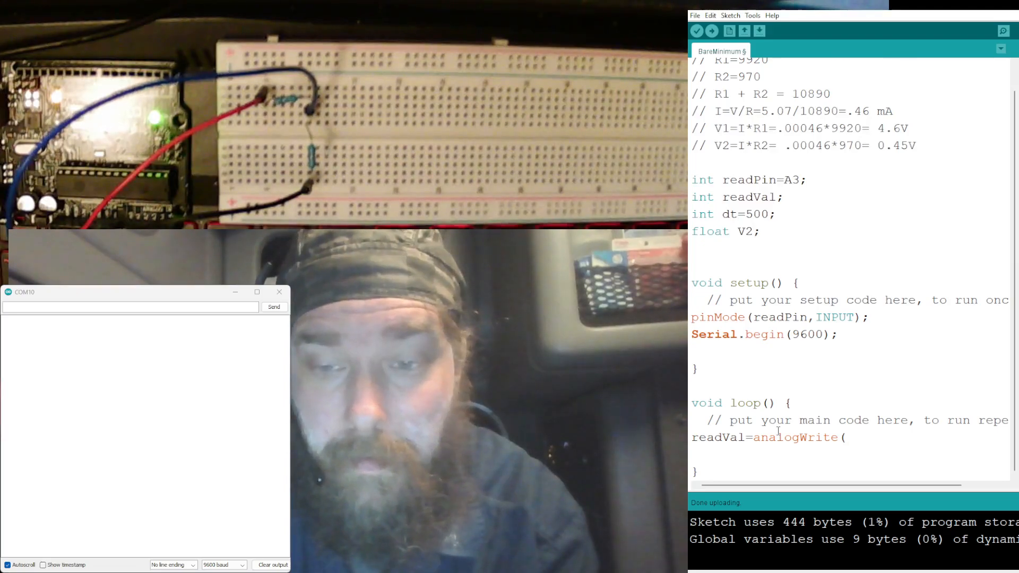
text(read)
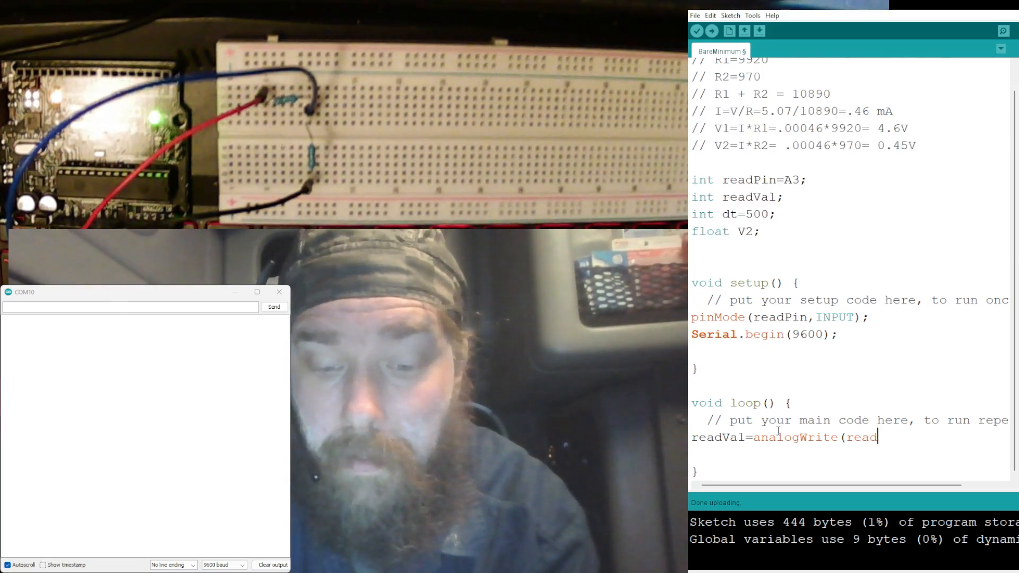
text(Pin))
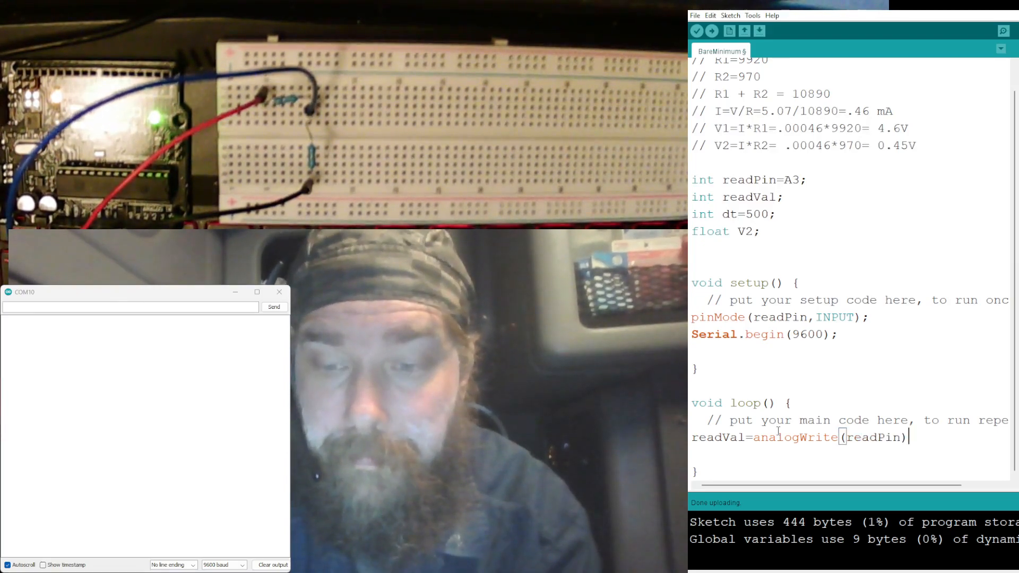
text(;)
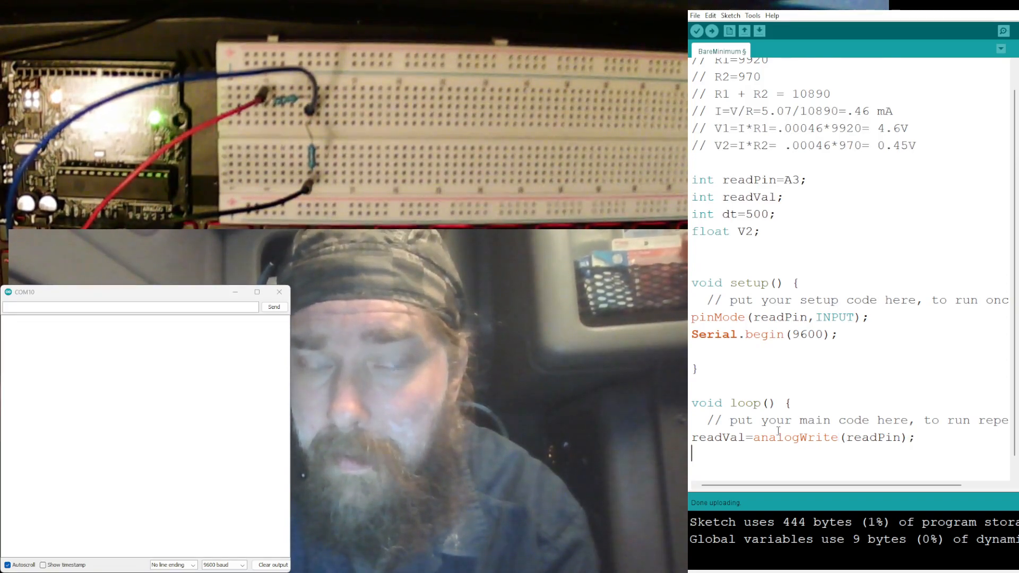
Add the line V2=(5.07/1023.)*readVal; below it.
text(V2)
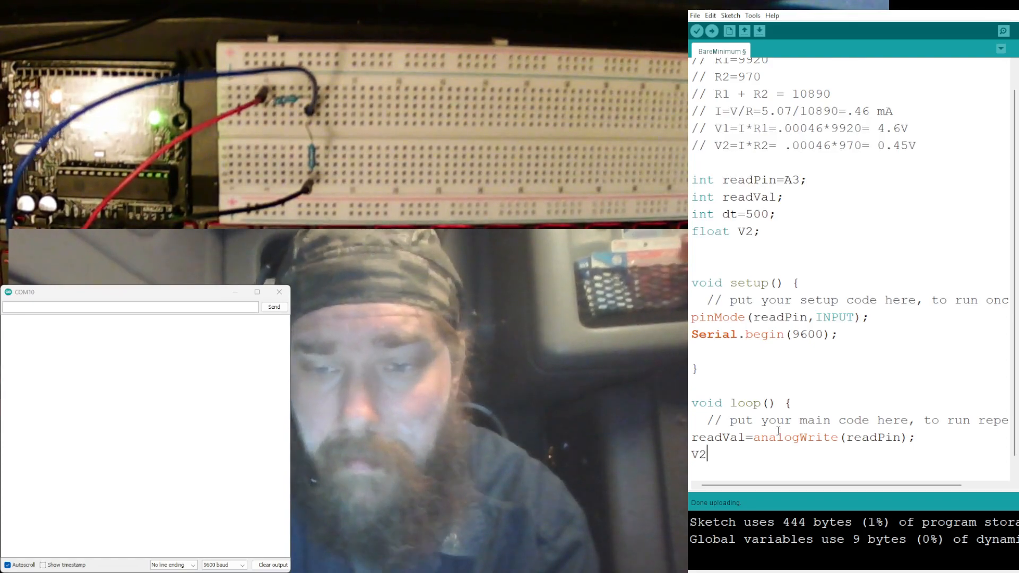
text(=)
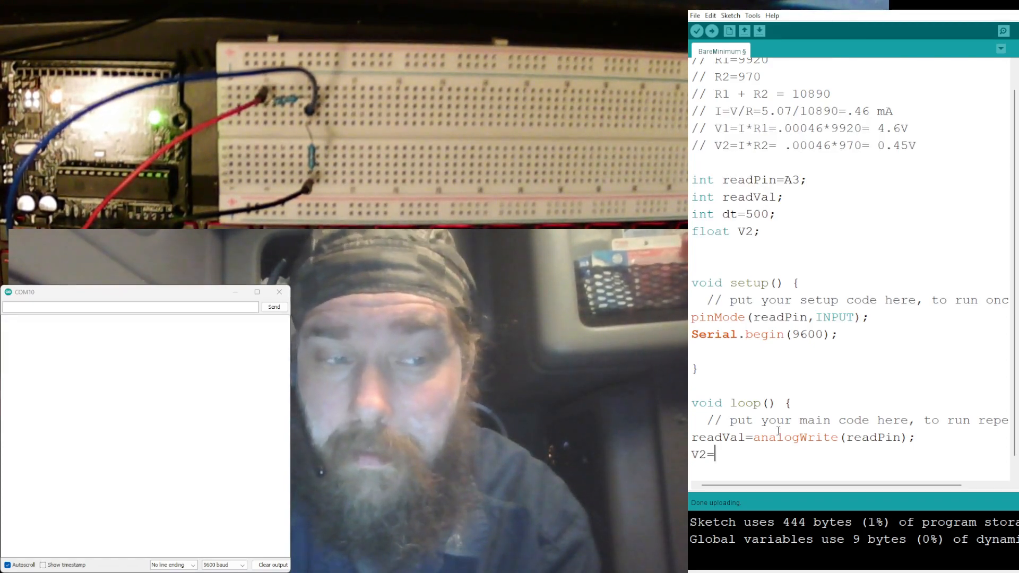
text(()
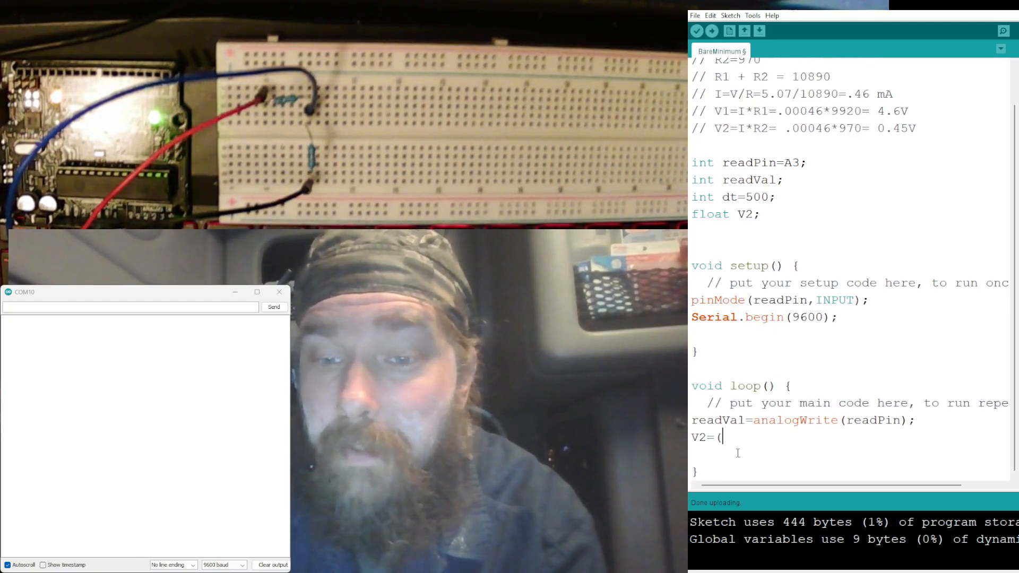
text(5.)
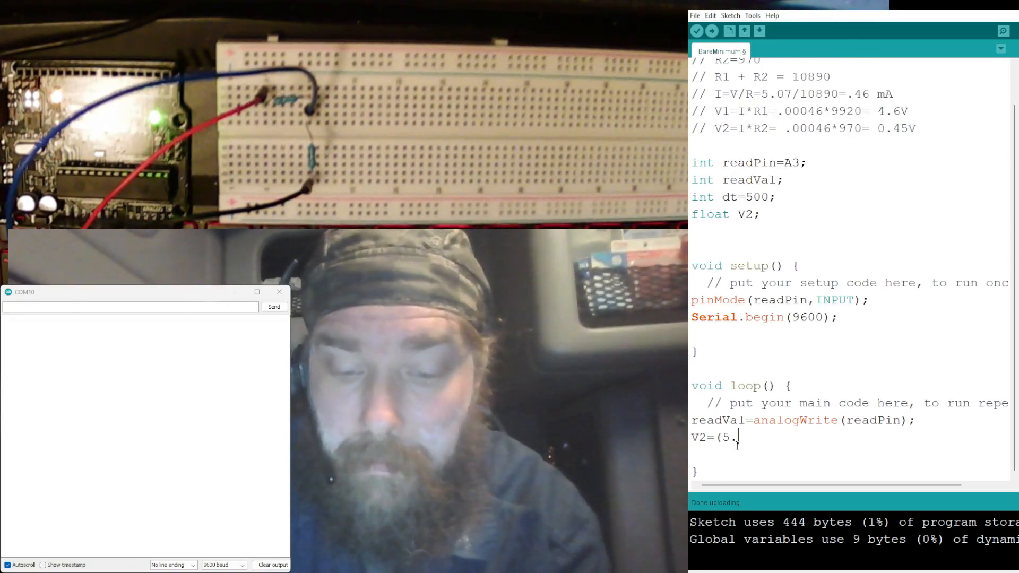
text(07)
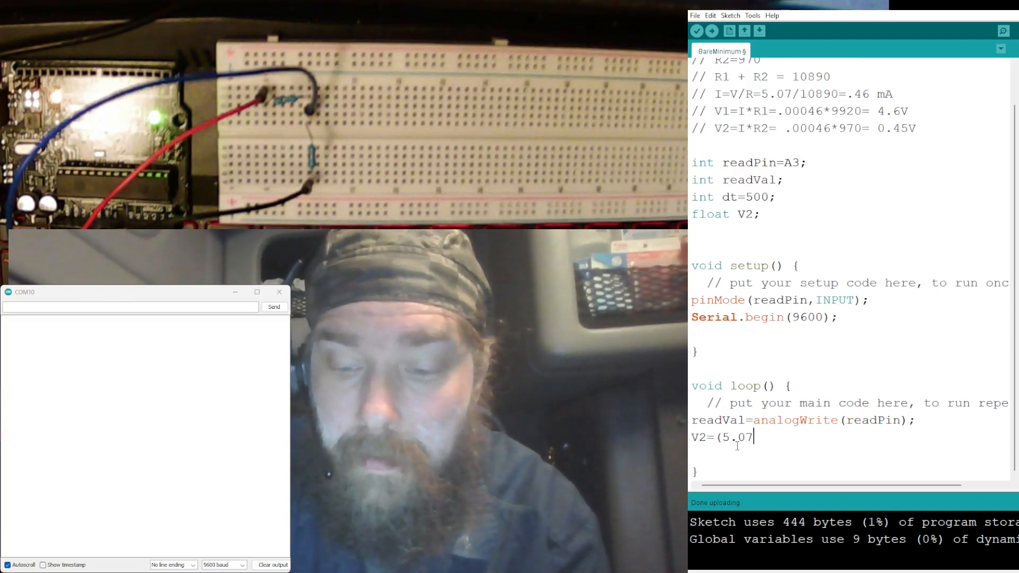
text(/10)
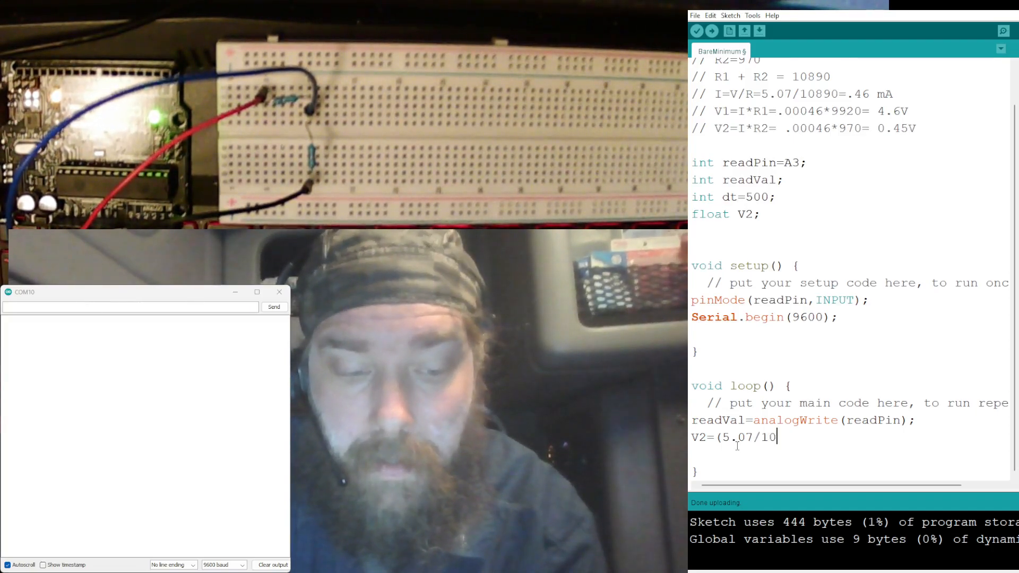
text(23.)
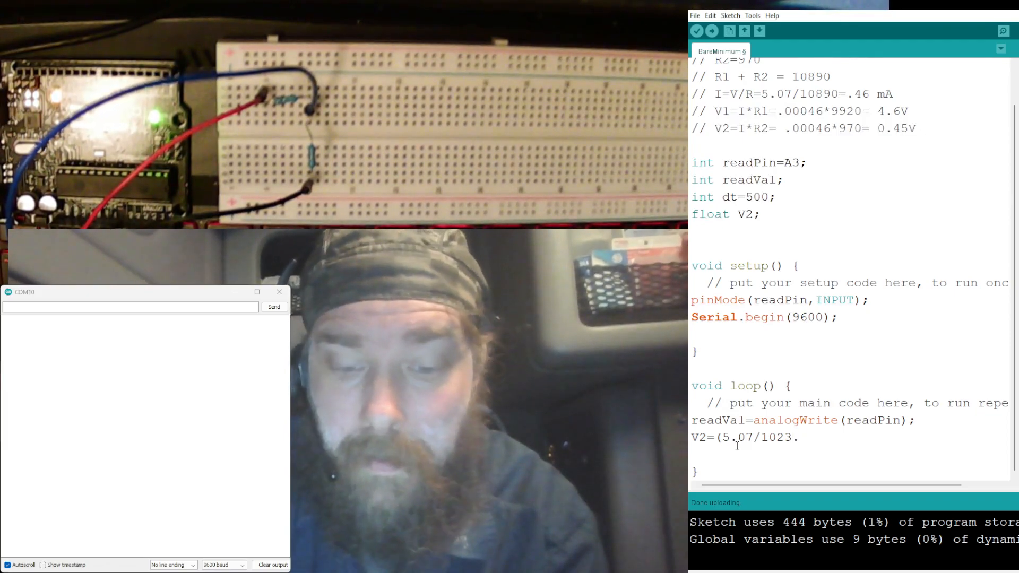
text())
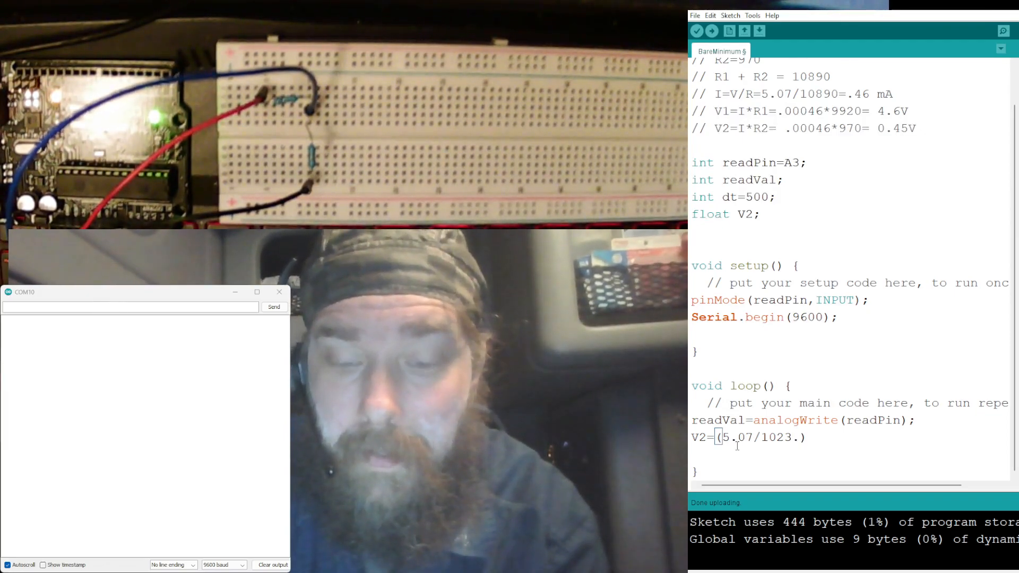
text(*rea)
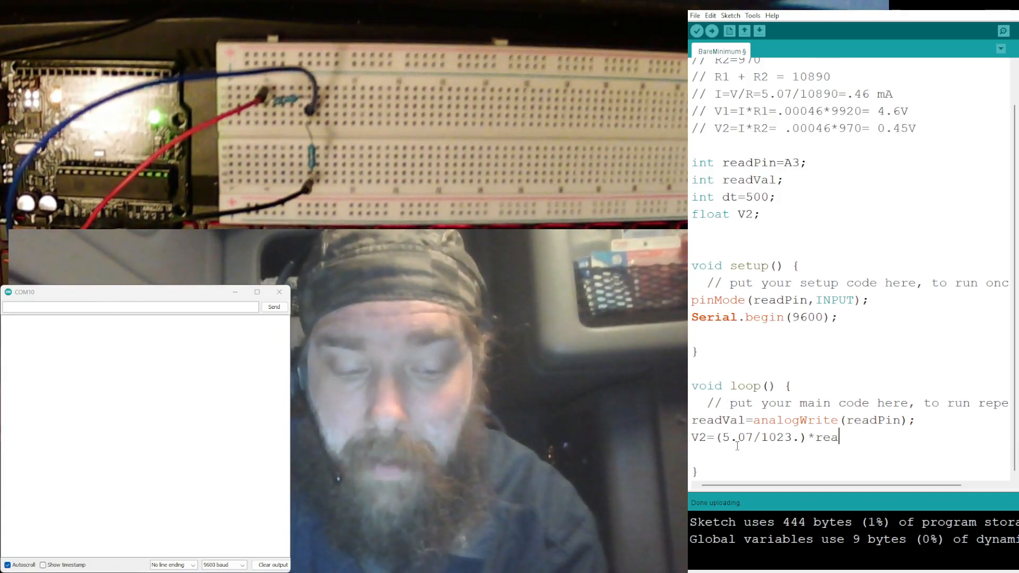
text(dVal)
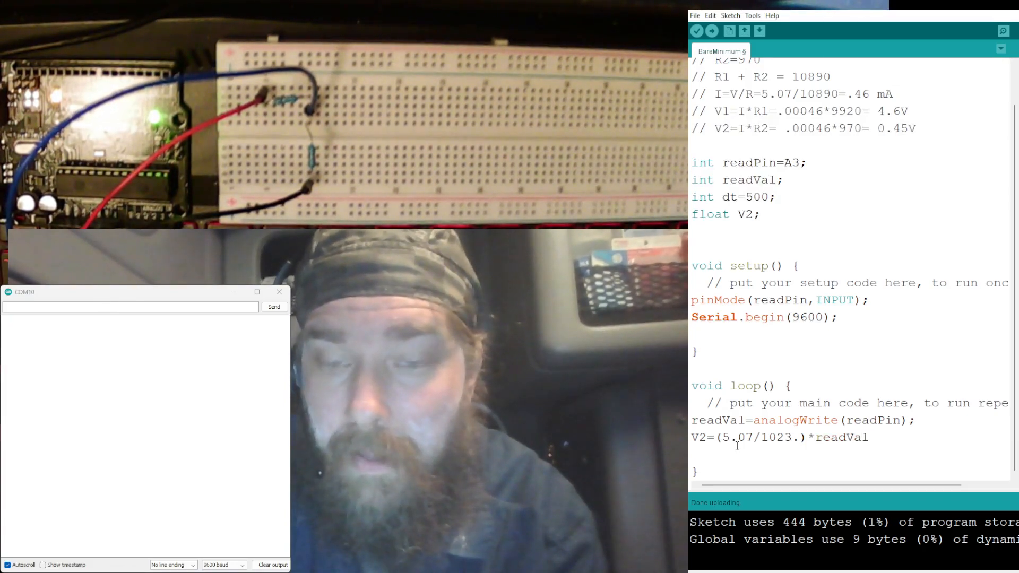
text(;)
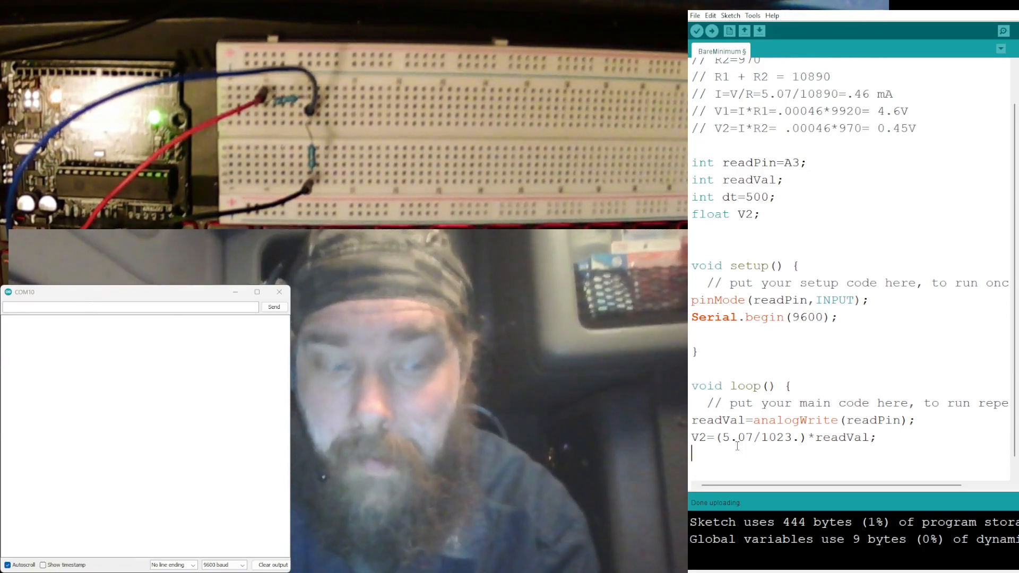
Add Serial.print("The voltage accross R2 is ") to the loop.
text(Se)
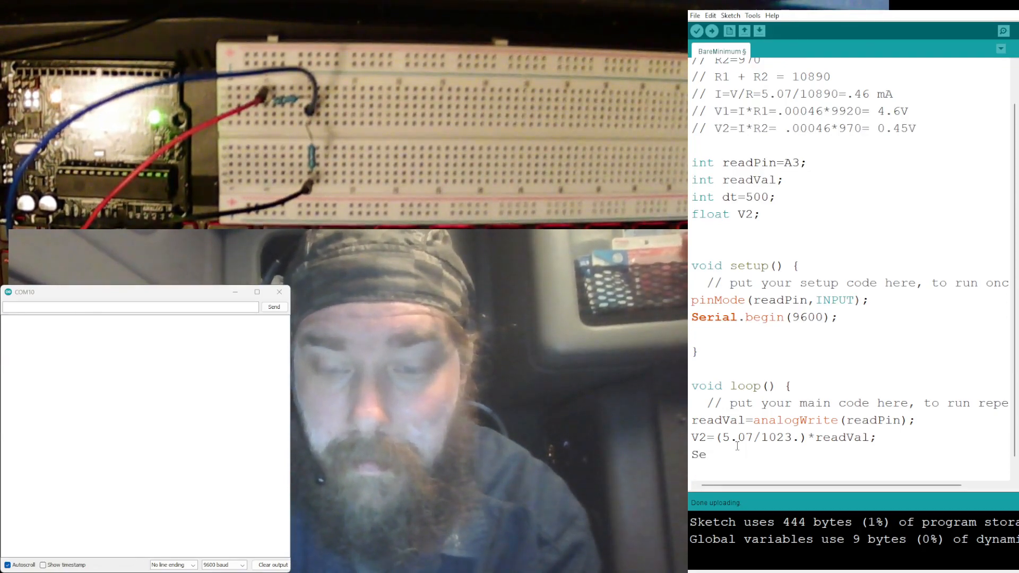
text(ria)
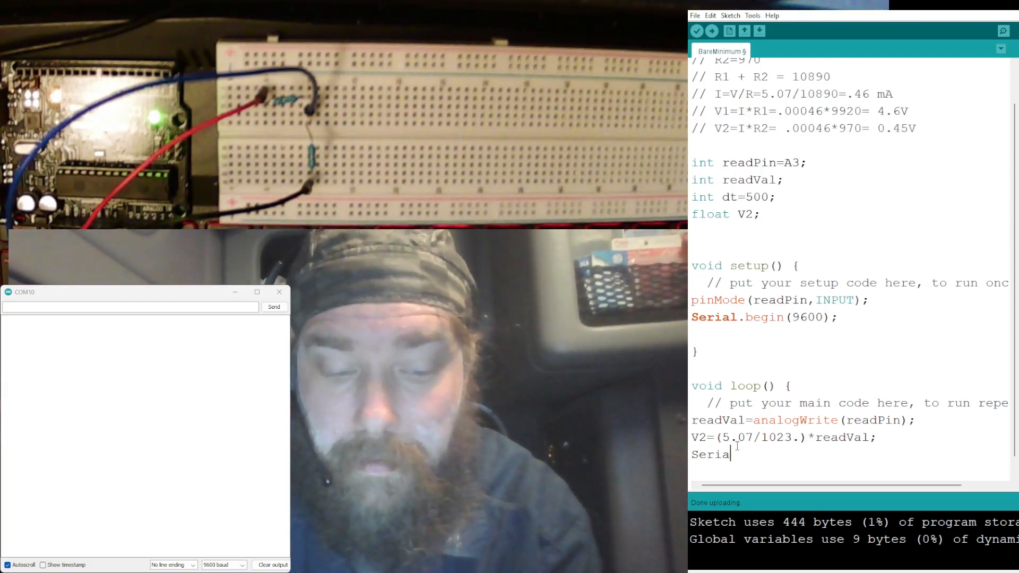
text(l)
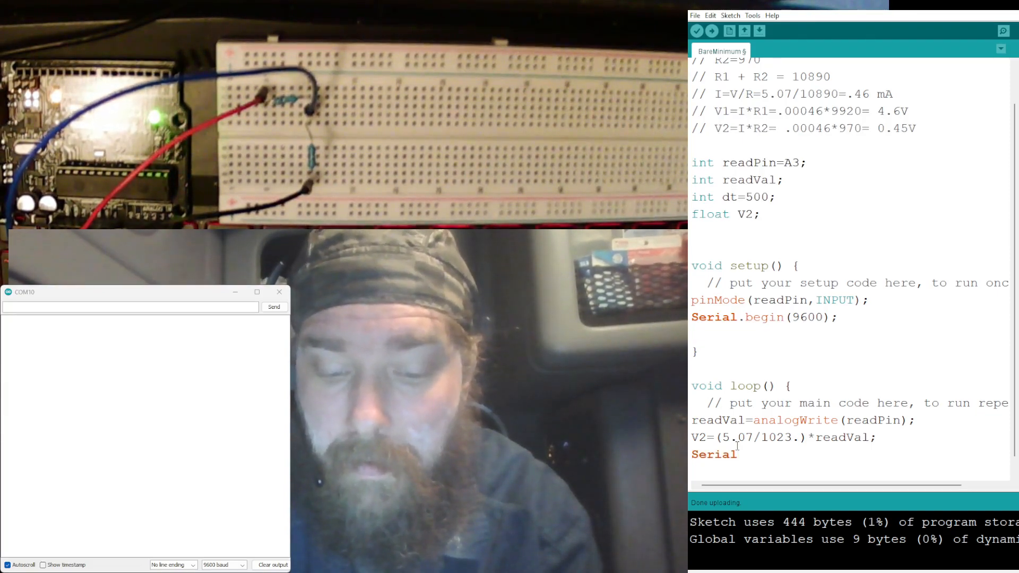
text(.print)
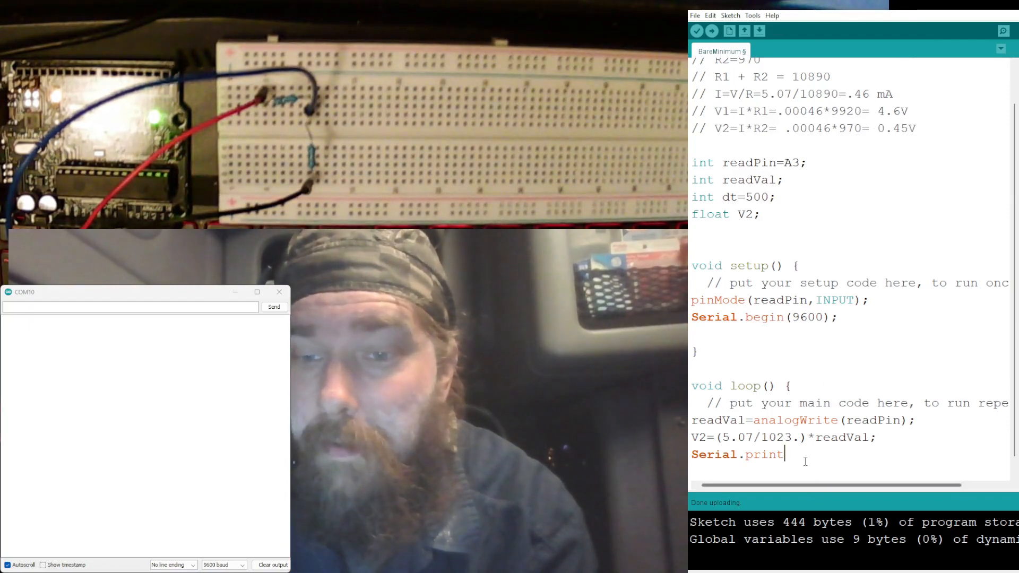
text(()
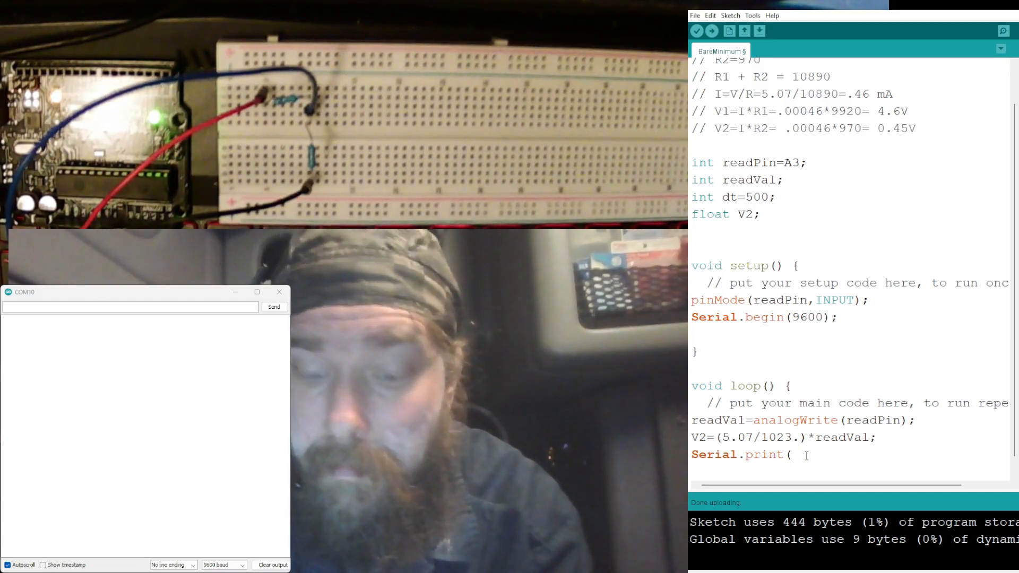
text("Te)
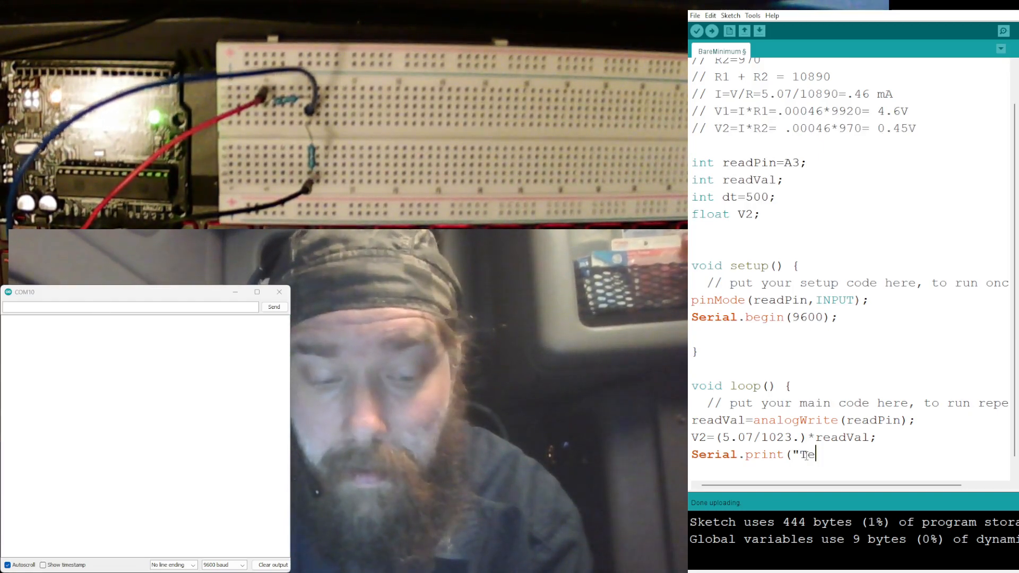
text(he v)
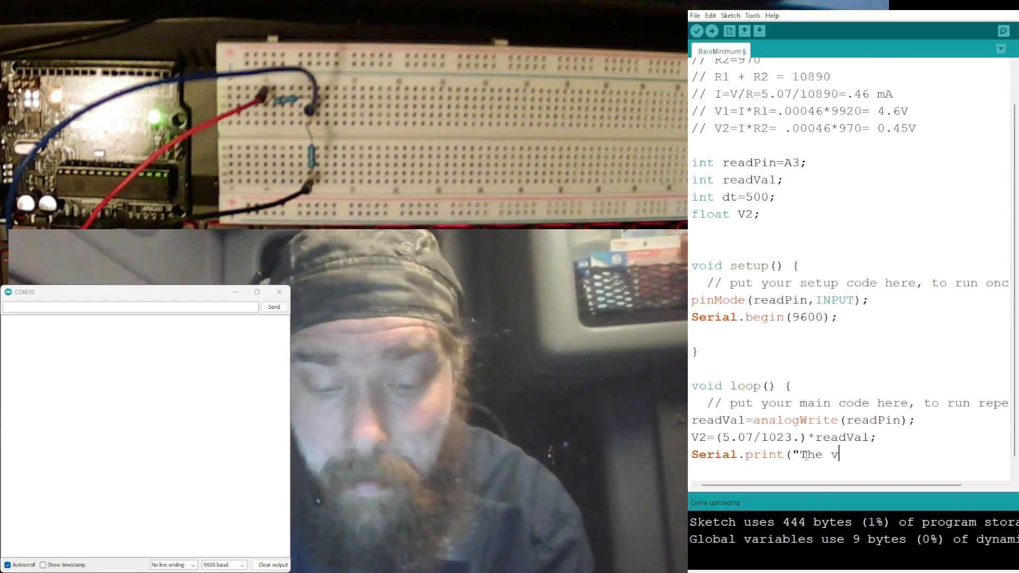
text(oltage a)
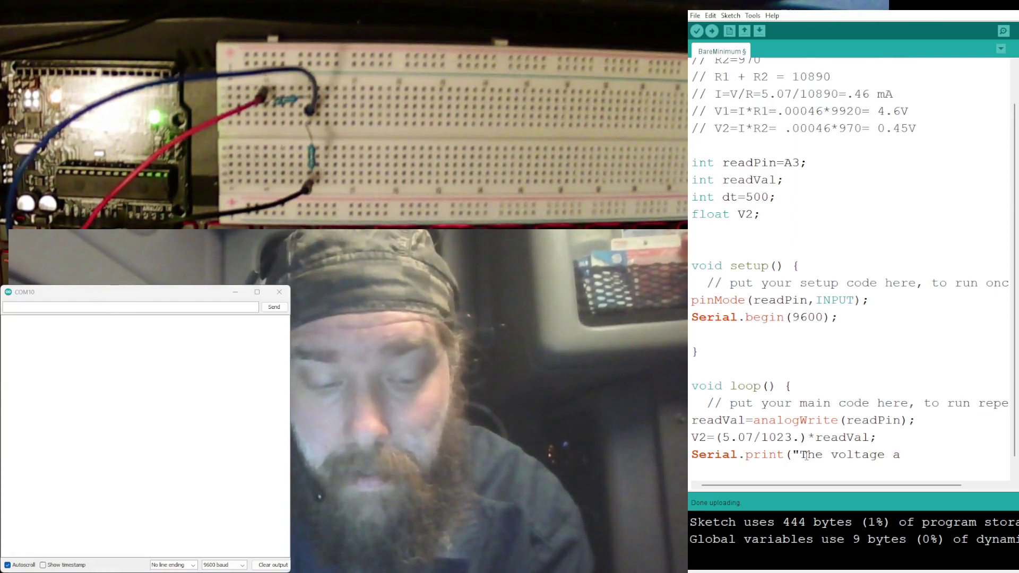
text(ccross R)
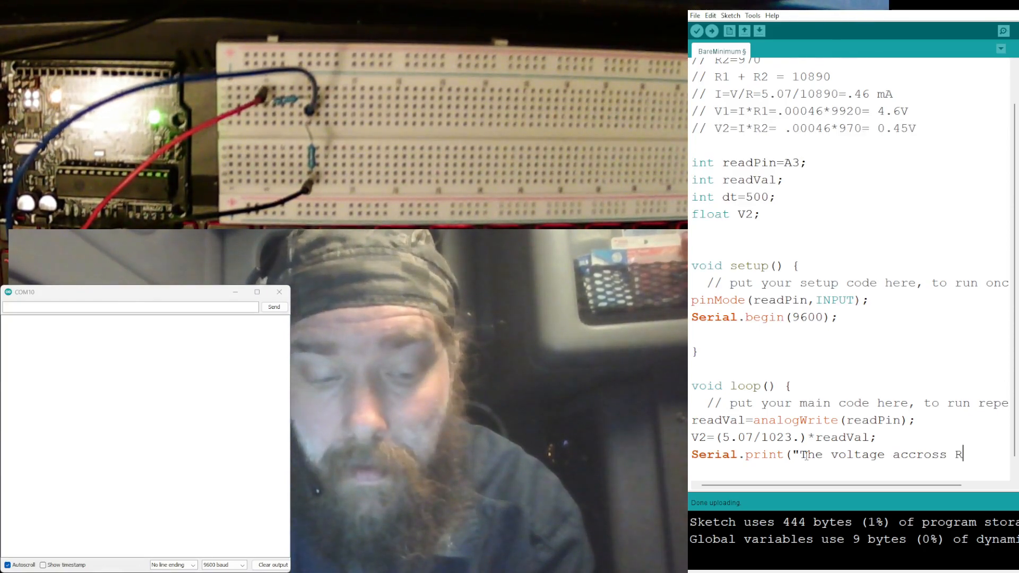
text(2)
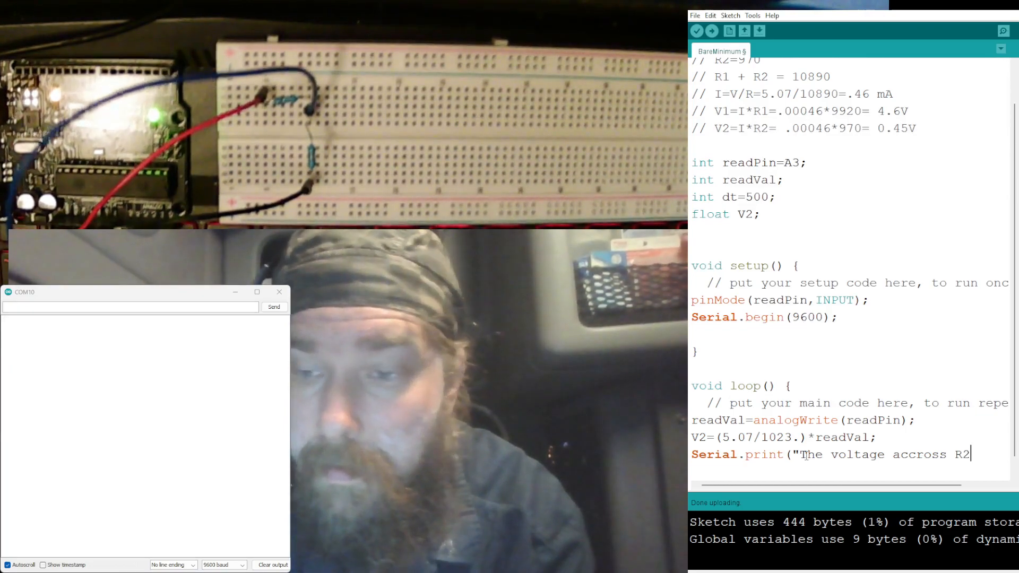
text(" ")
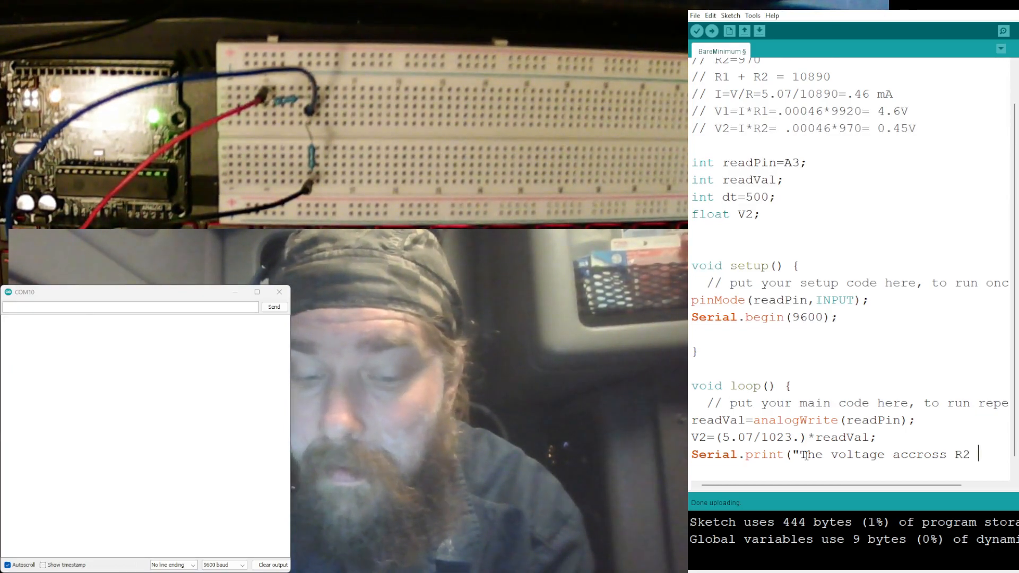
text(is)
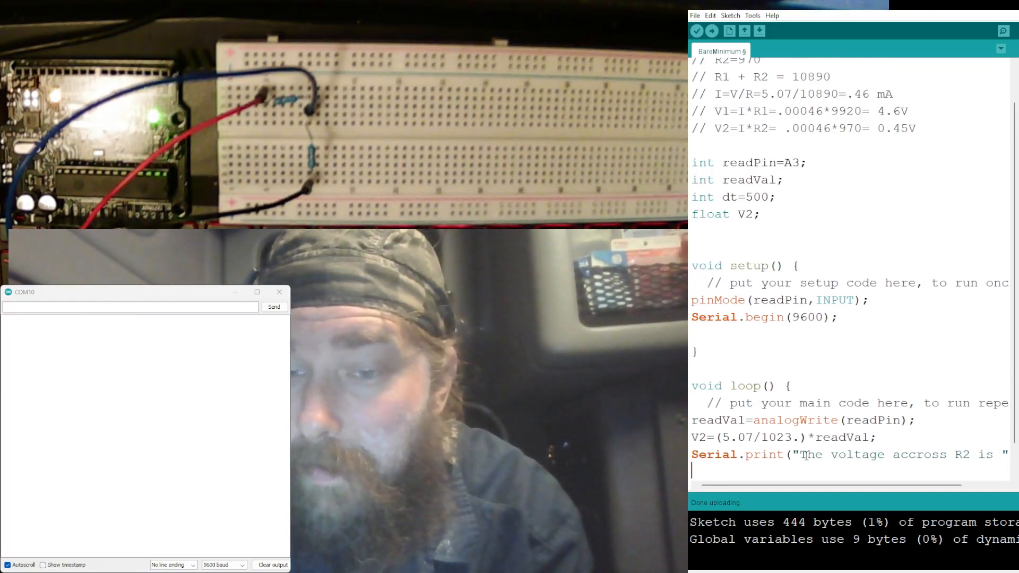
Add Serial.print(V2); on the next line, correcting a lowercase v.
text(S)
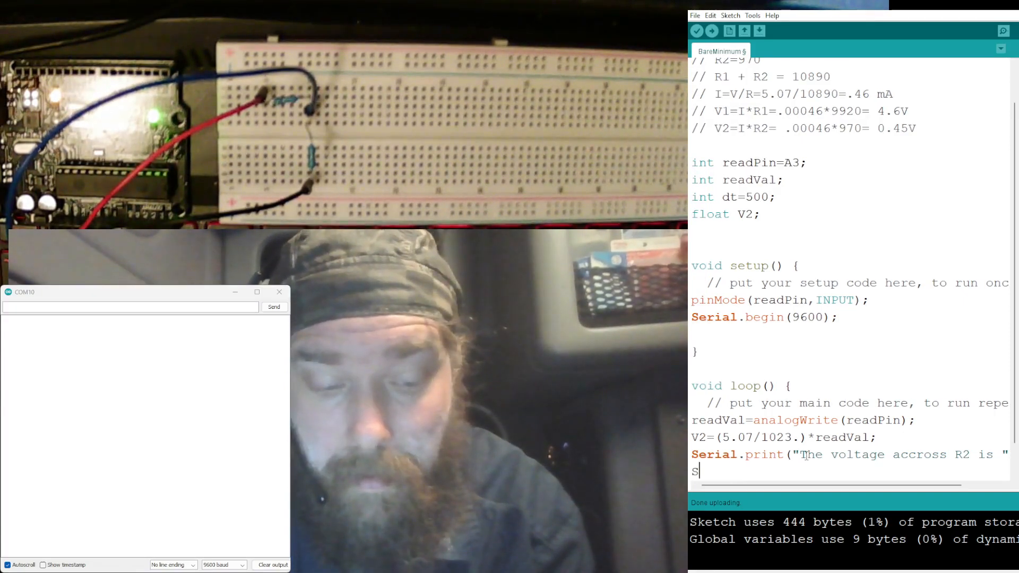
text(erial.)
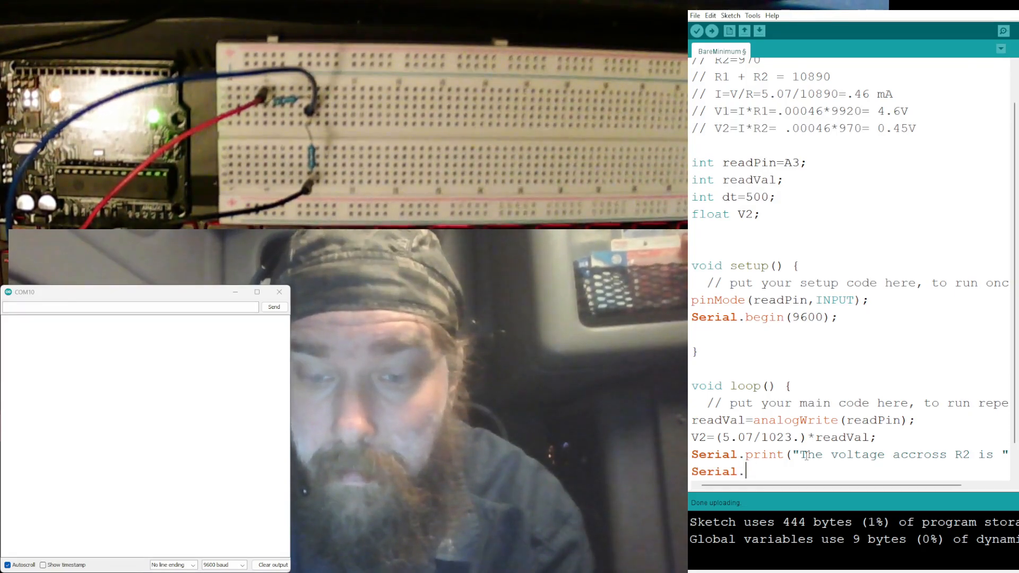
text(print)
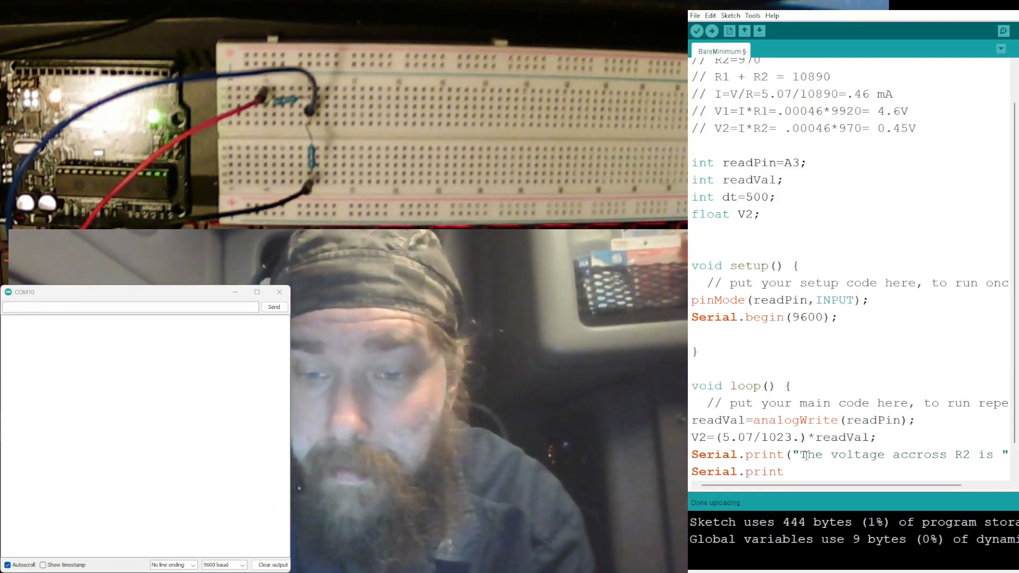
text(()
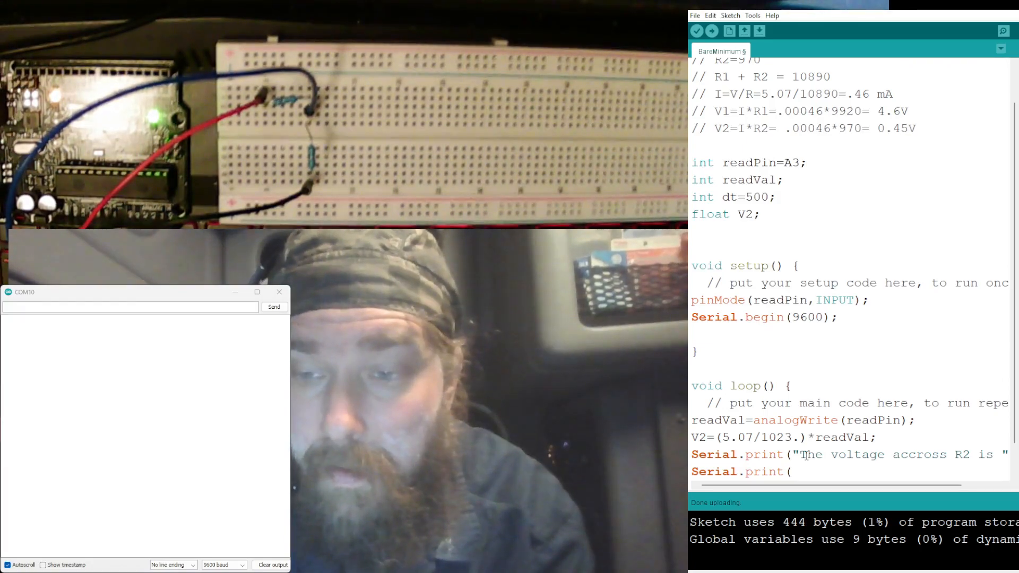
text(v)
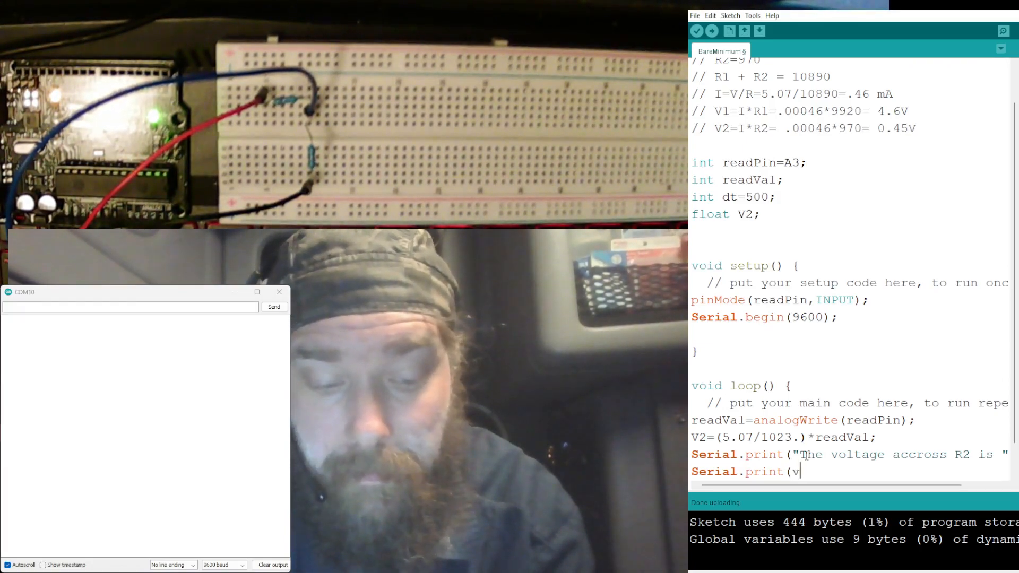
key(Backspace)
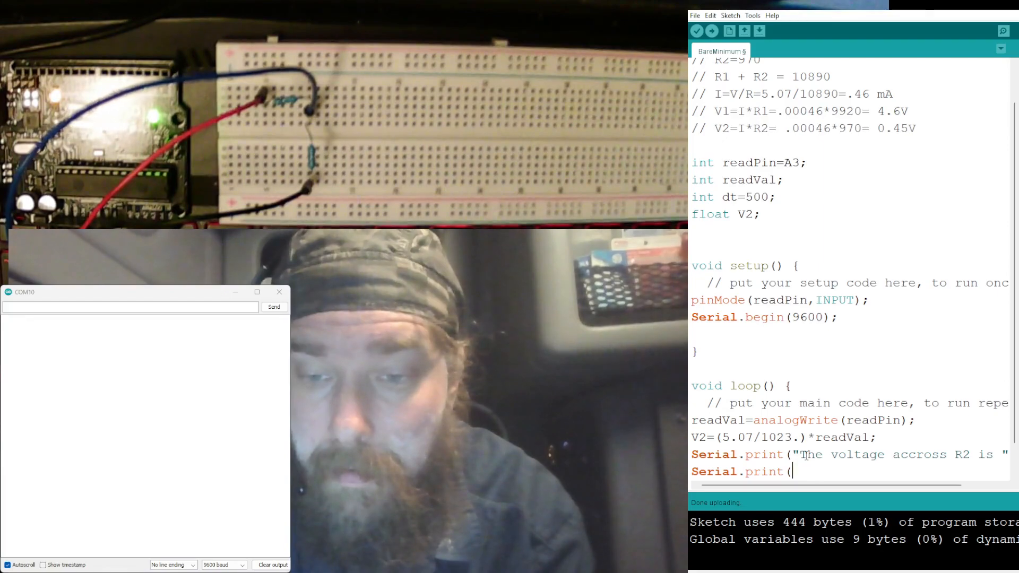
text(V2))
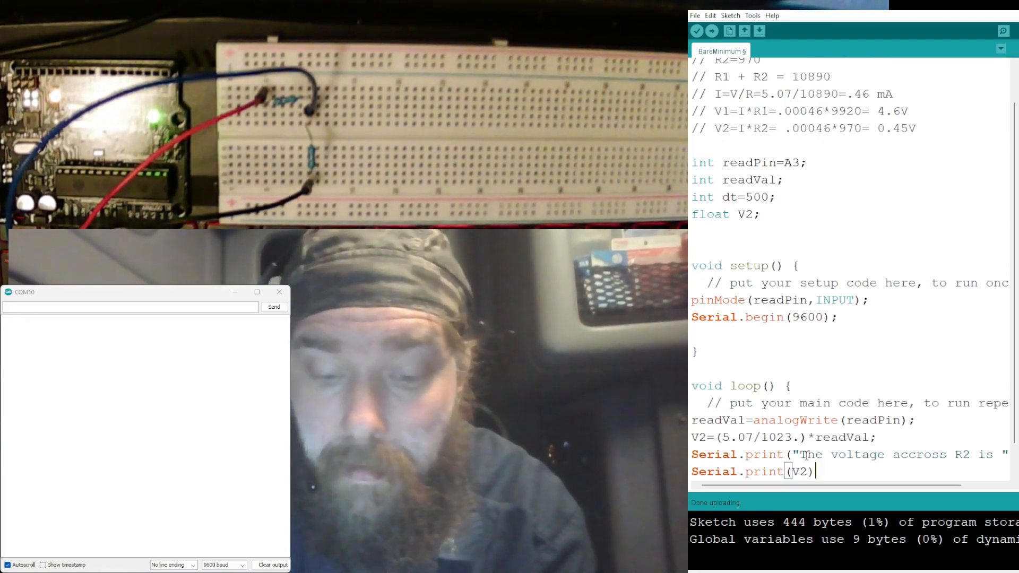
text(;)
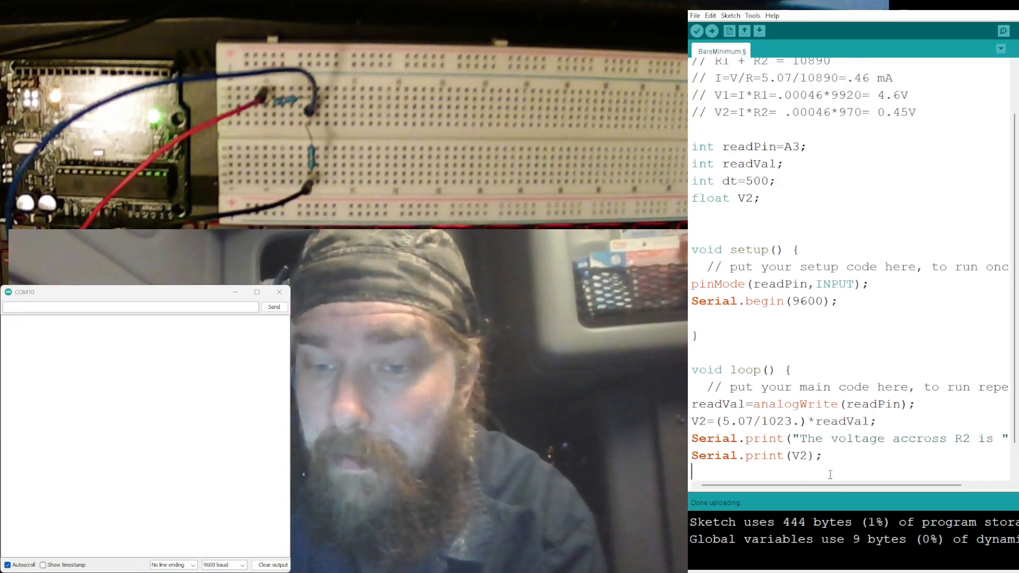
Add Serial.println(" V.") below the V2 print line.
text(Se)
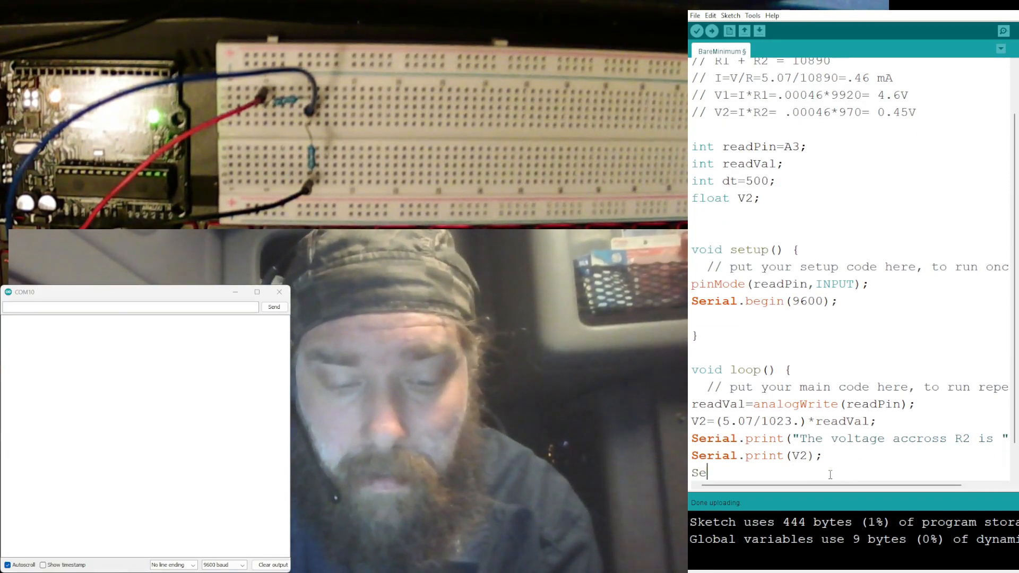
text(rial)
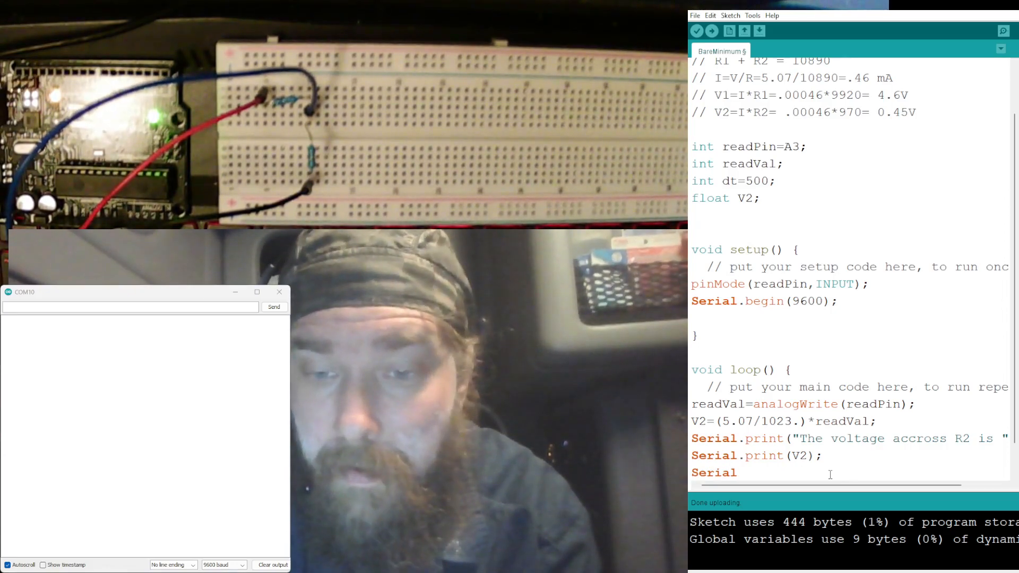
text(.)
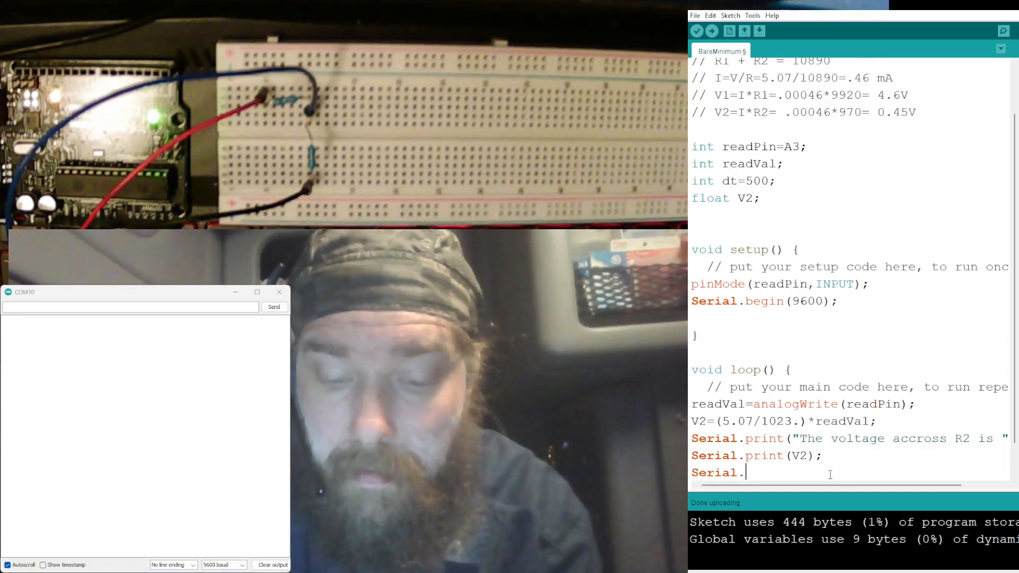
text(print)
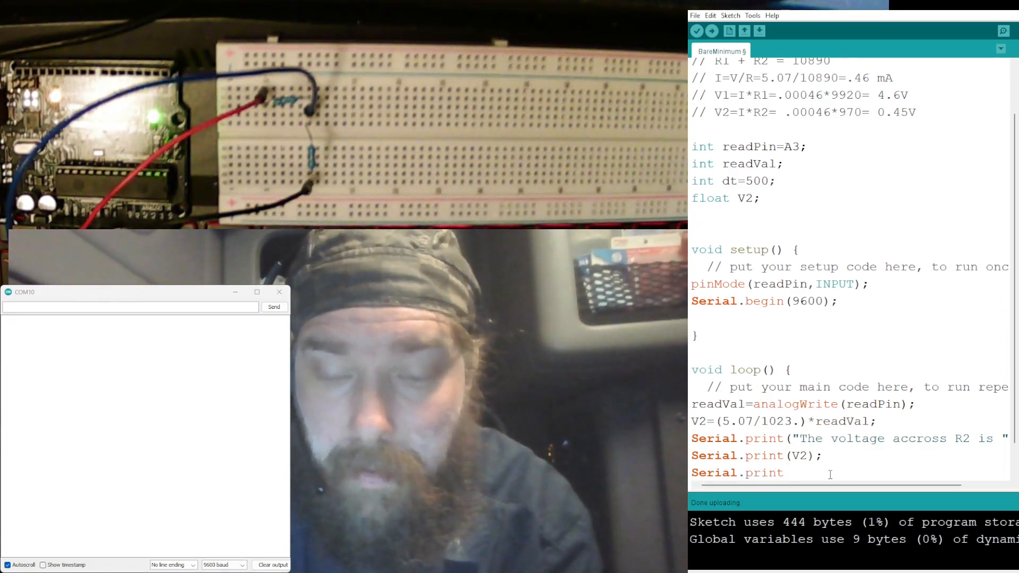
text(ln)
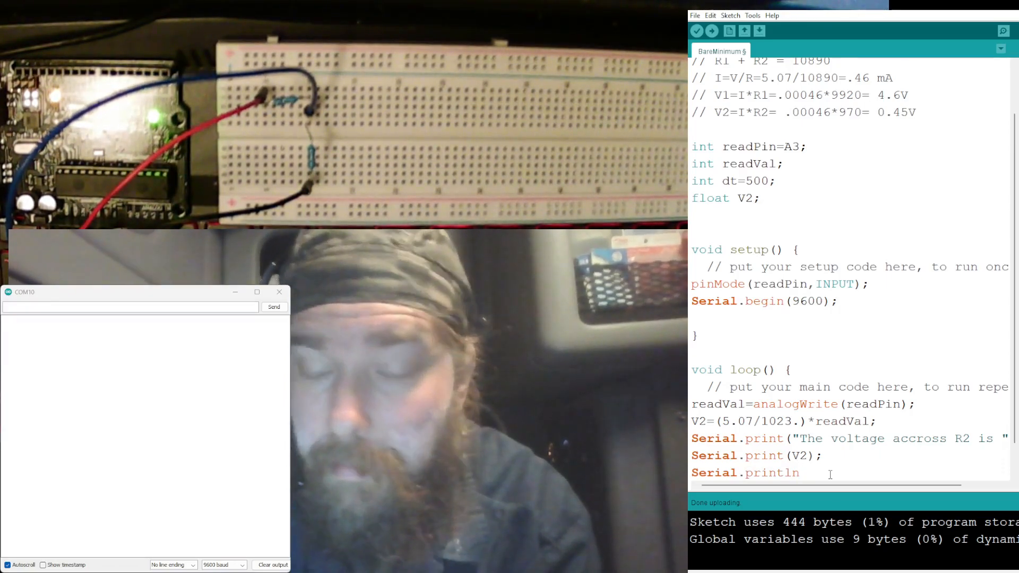
text(()
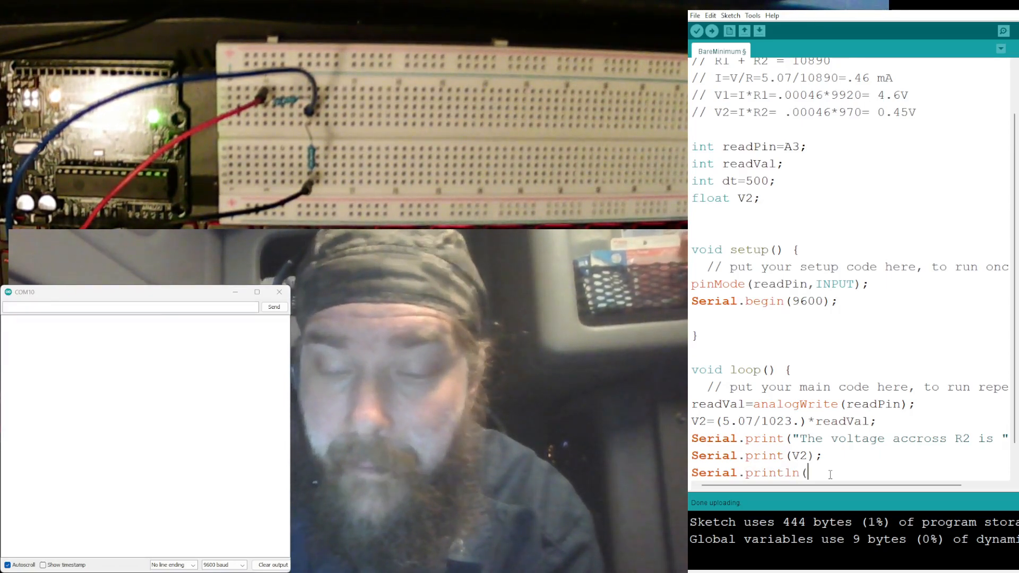
text(")
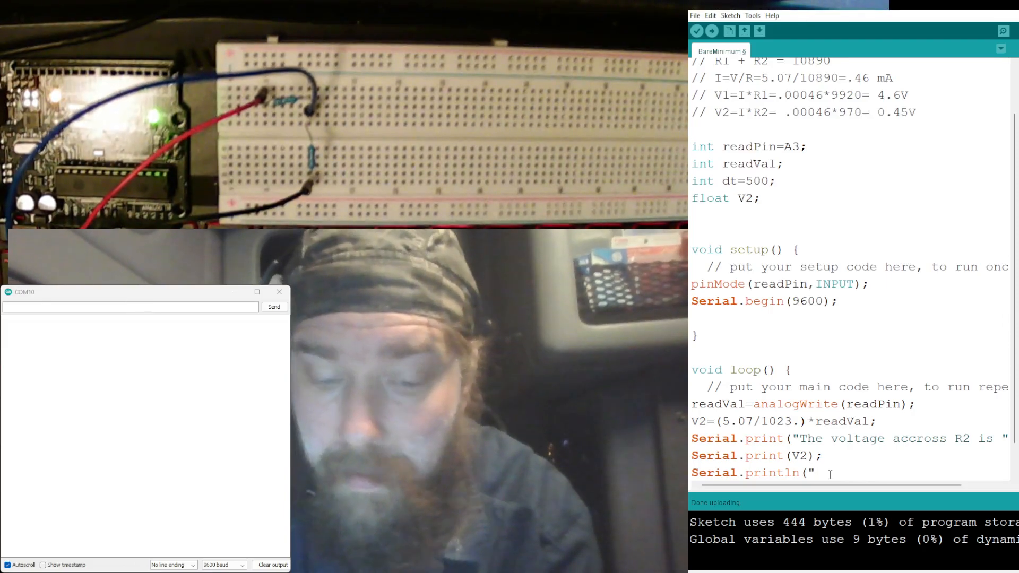
text(V)
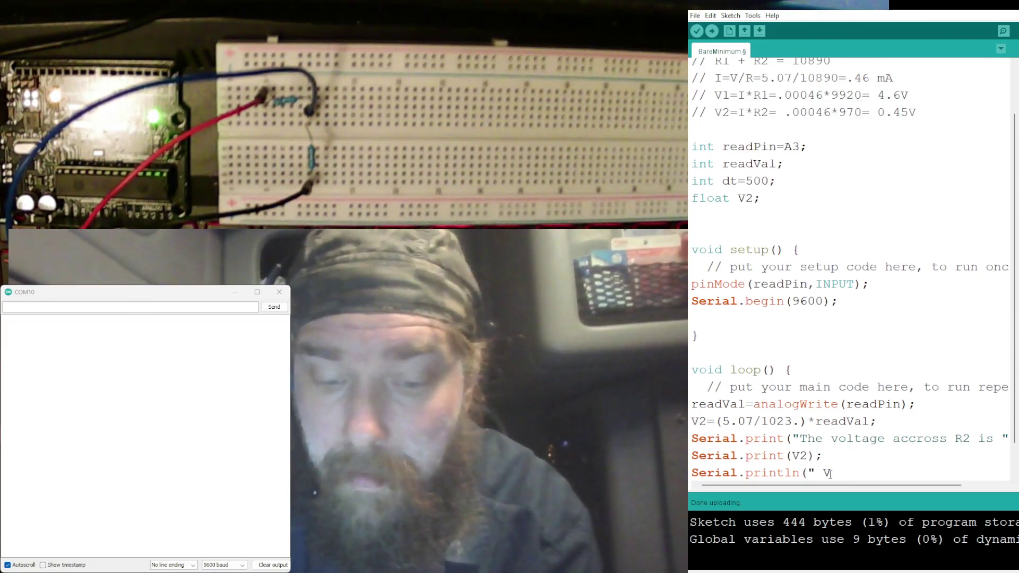
text(")
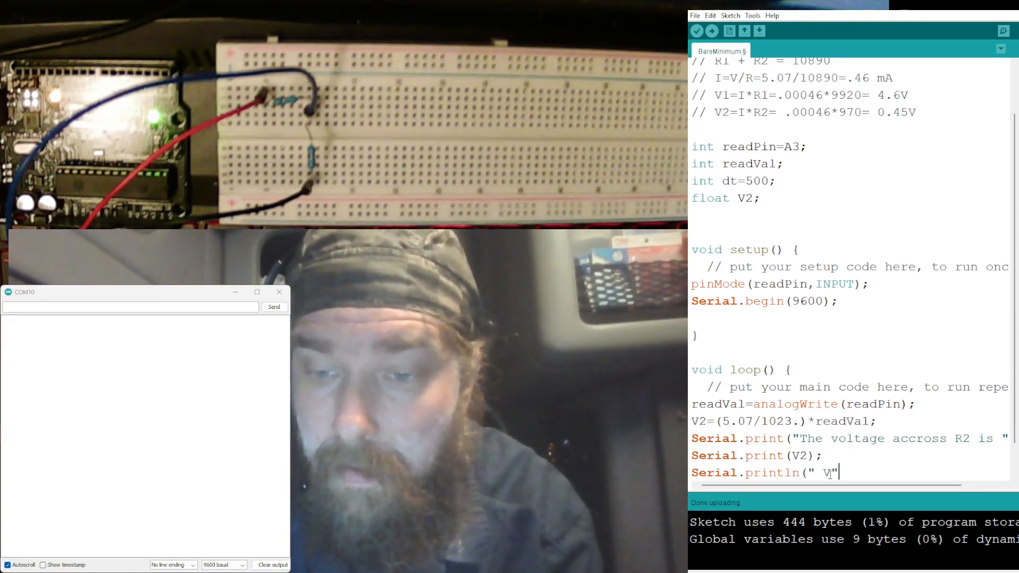
text(.)
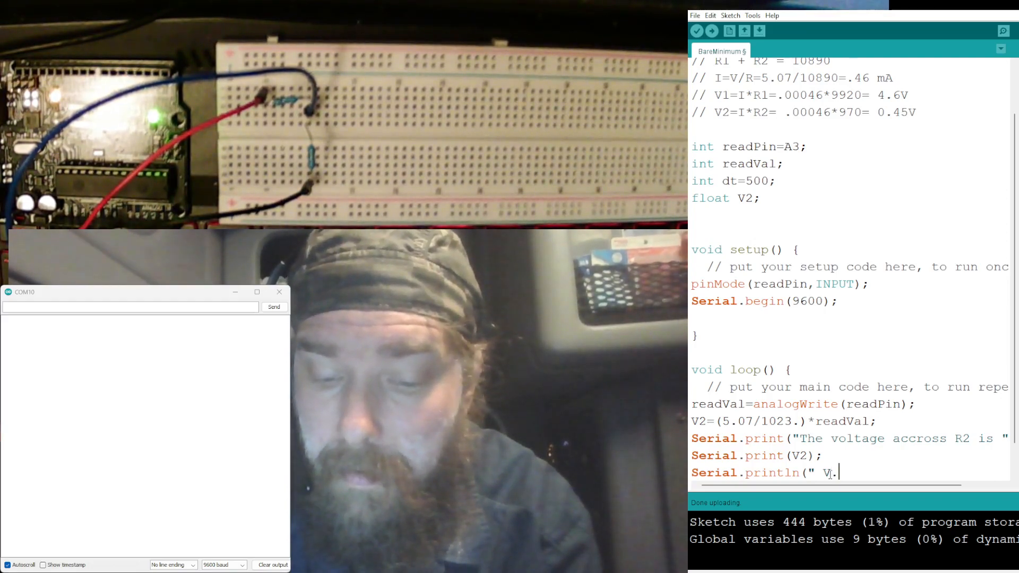
text("))
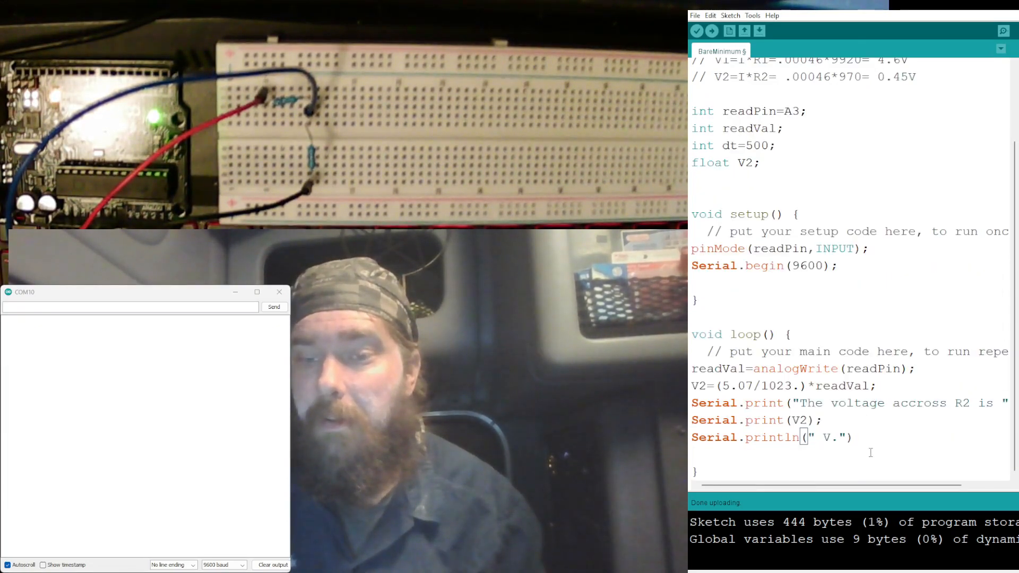
Add delay(dt); after the println line and scroll to review the sketch.
text(de)
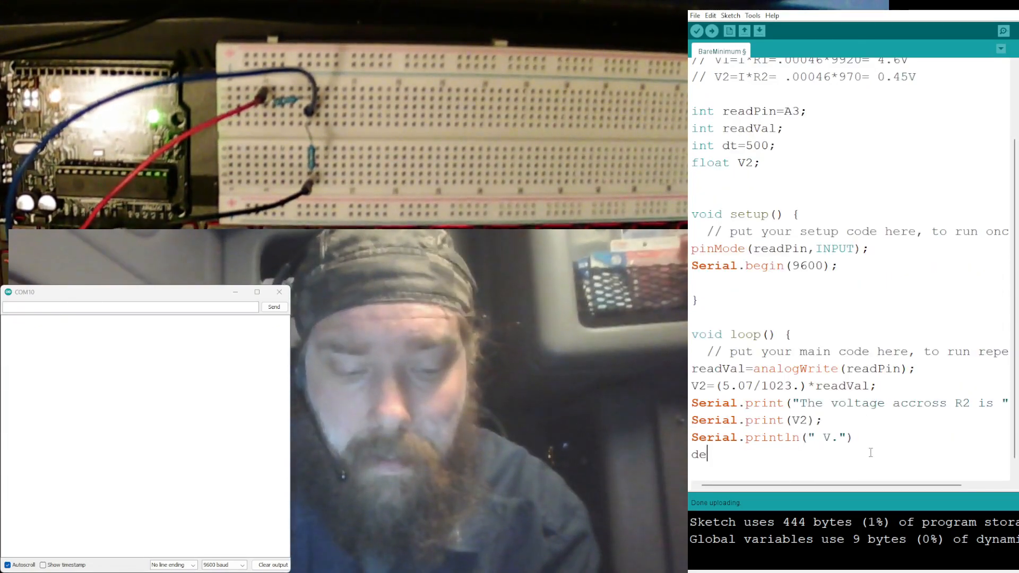
text(lay)
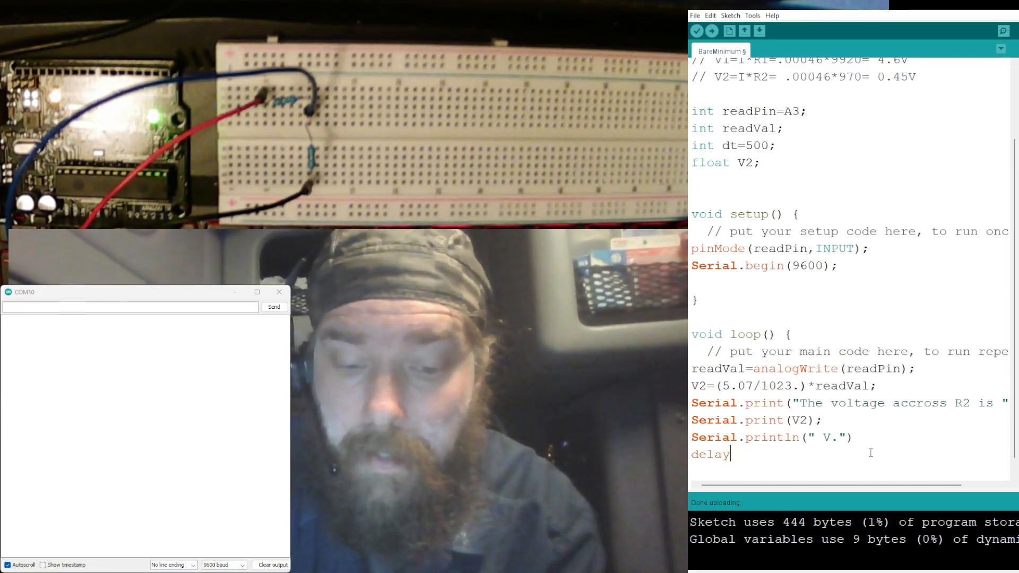
text((dt)
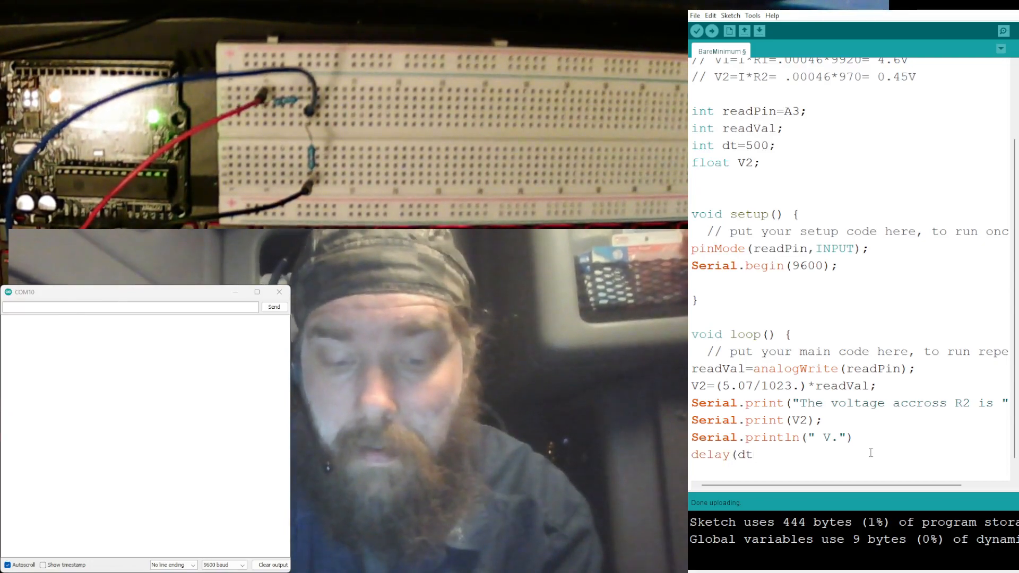
text();)
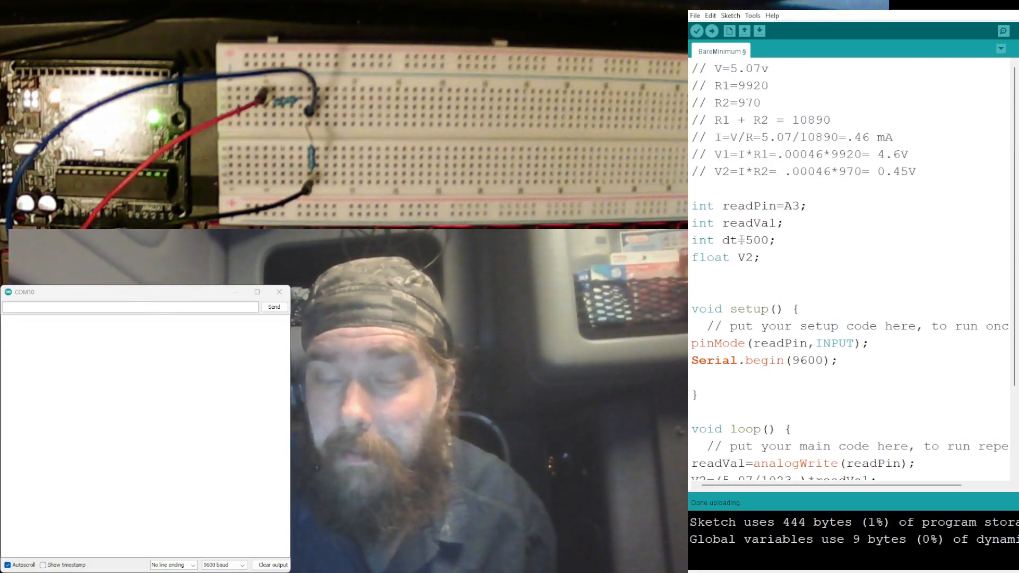
scroll(down, 3)
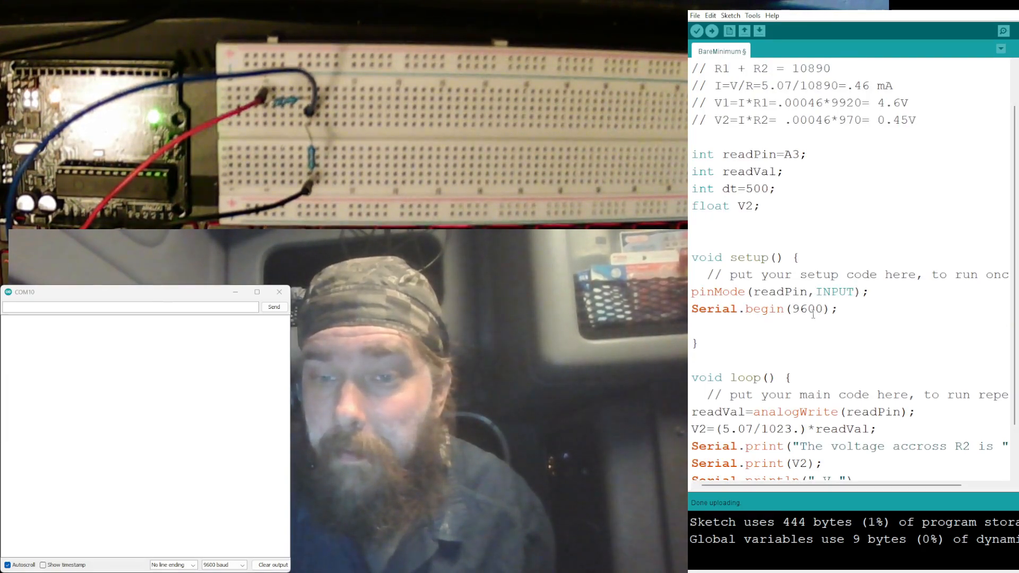
scroll(down, 3)
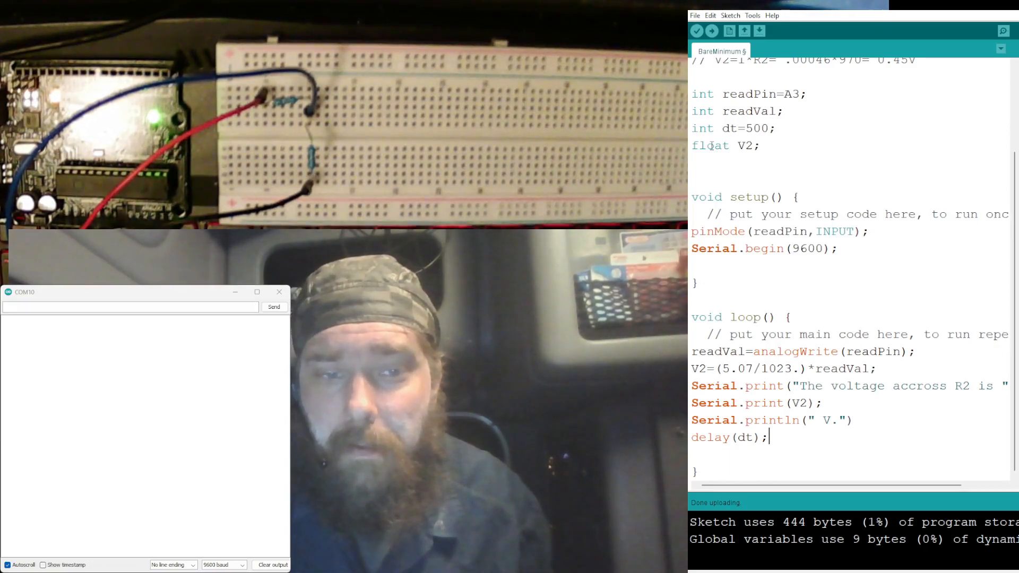
mouse_move(712, 31)
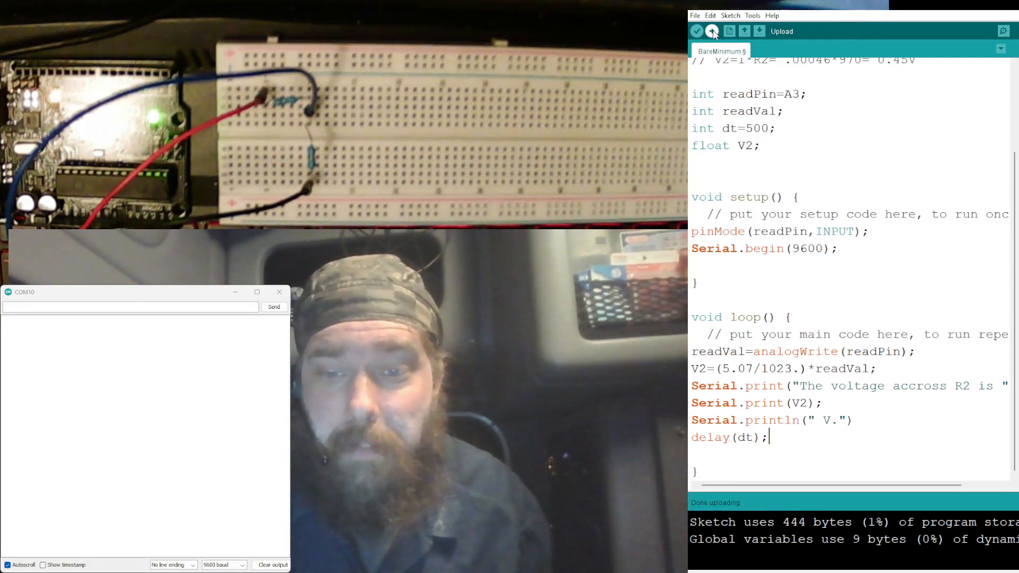
Try uploading, then change analogWrite to analogRead after the too-few-arguments error.
click(713, 30)
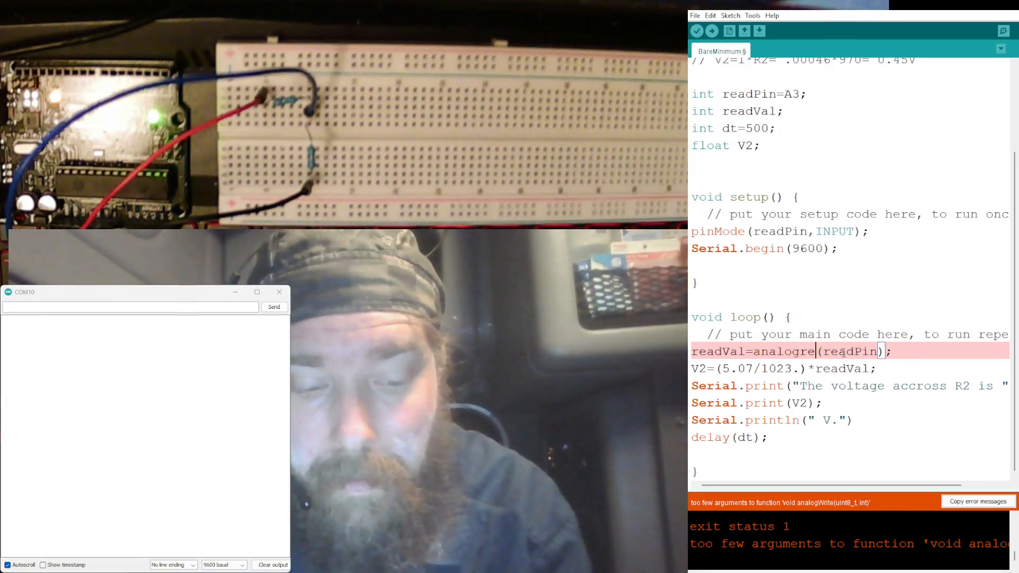
key(Backspace)
text(Read)
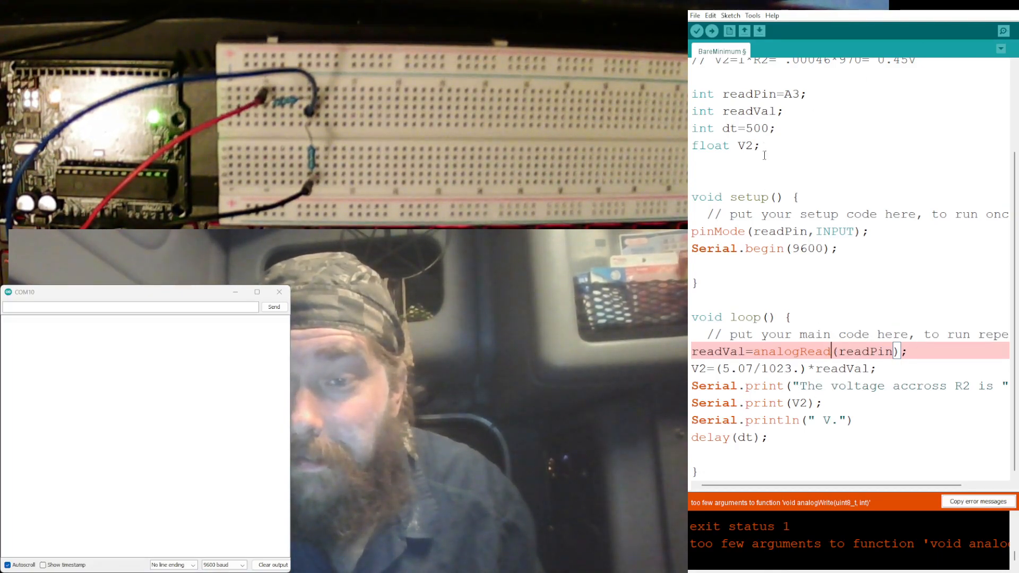
mouse_move(714, 31)
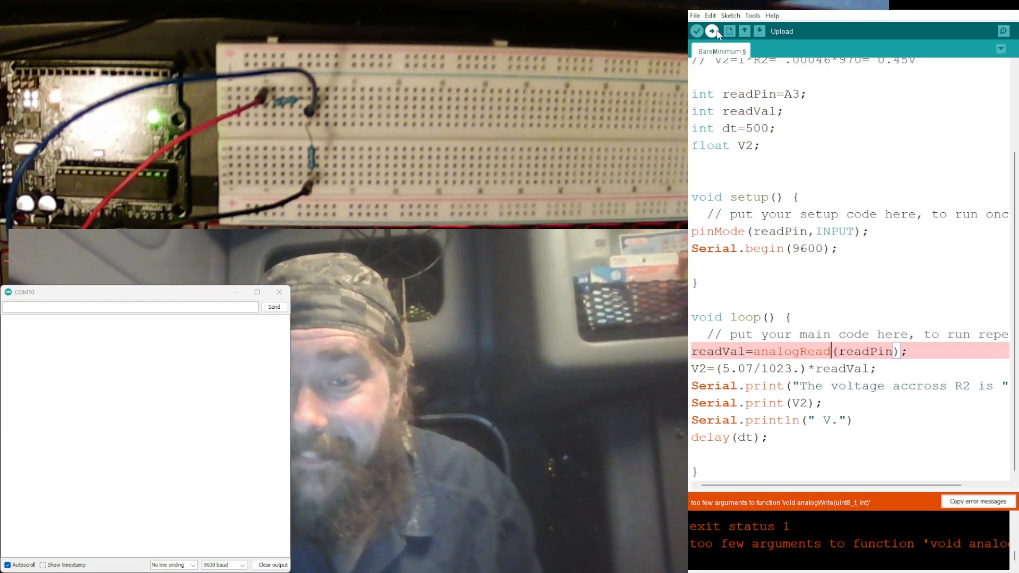
Upload again, add the missing semicolon after println, and verify the sketch.
click(713, 31)
text(;)
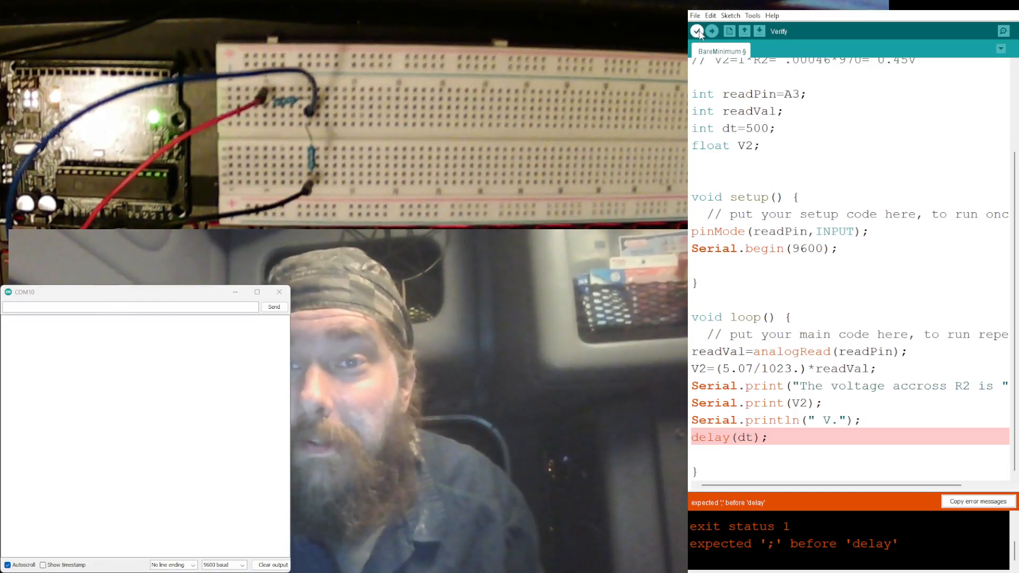
click(713, 31)
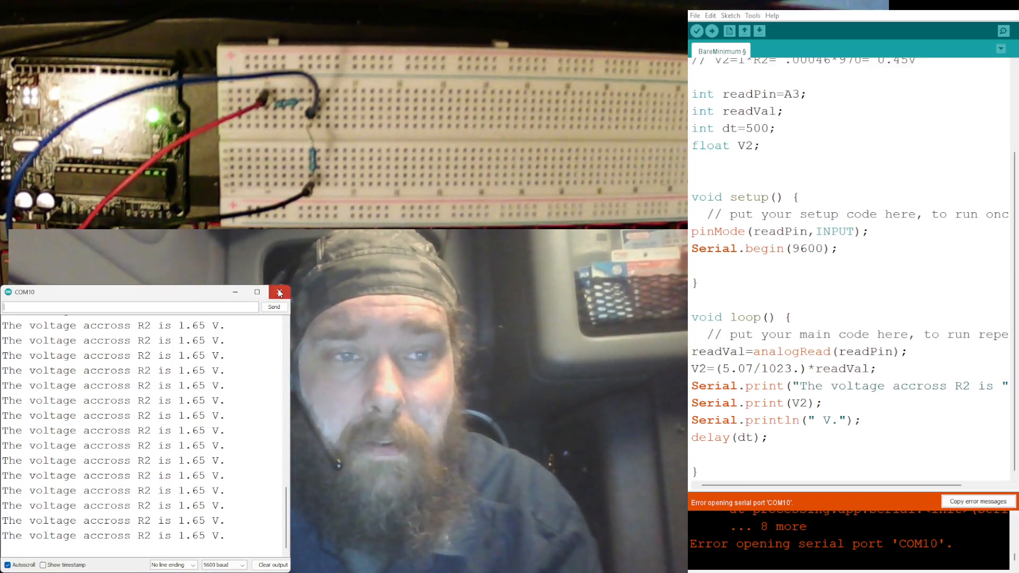
Close the COM10 Serial Monitor showing 1.65 V readings and reopen it.
click(280, 292)
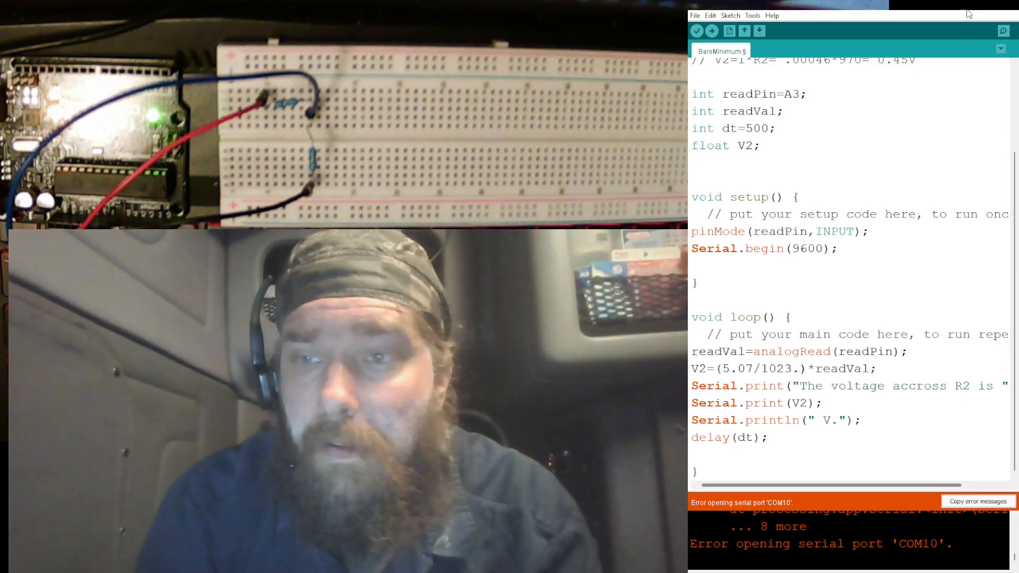
click(1000, 30)
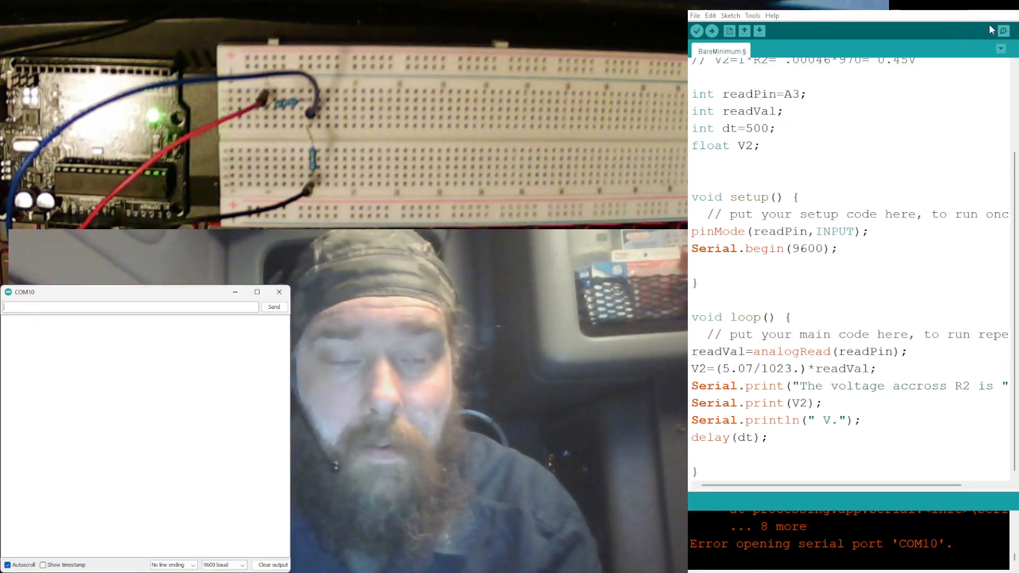